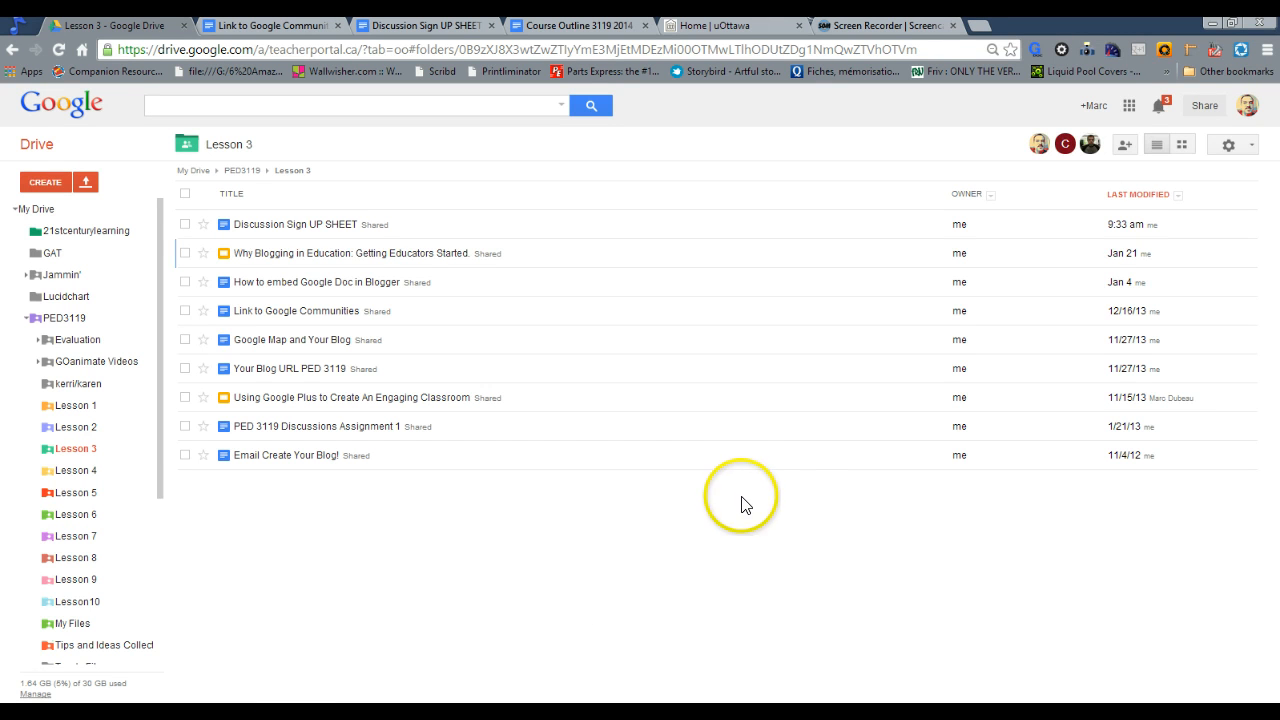
Switch from Google Drive to the Google+ home stream via the Apps grid.
click(1128, 105)
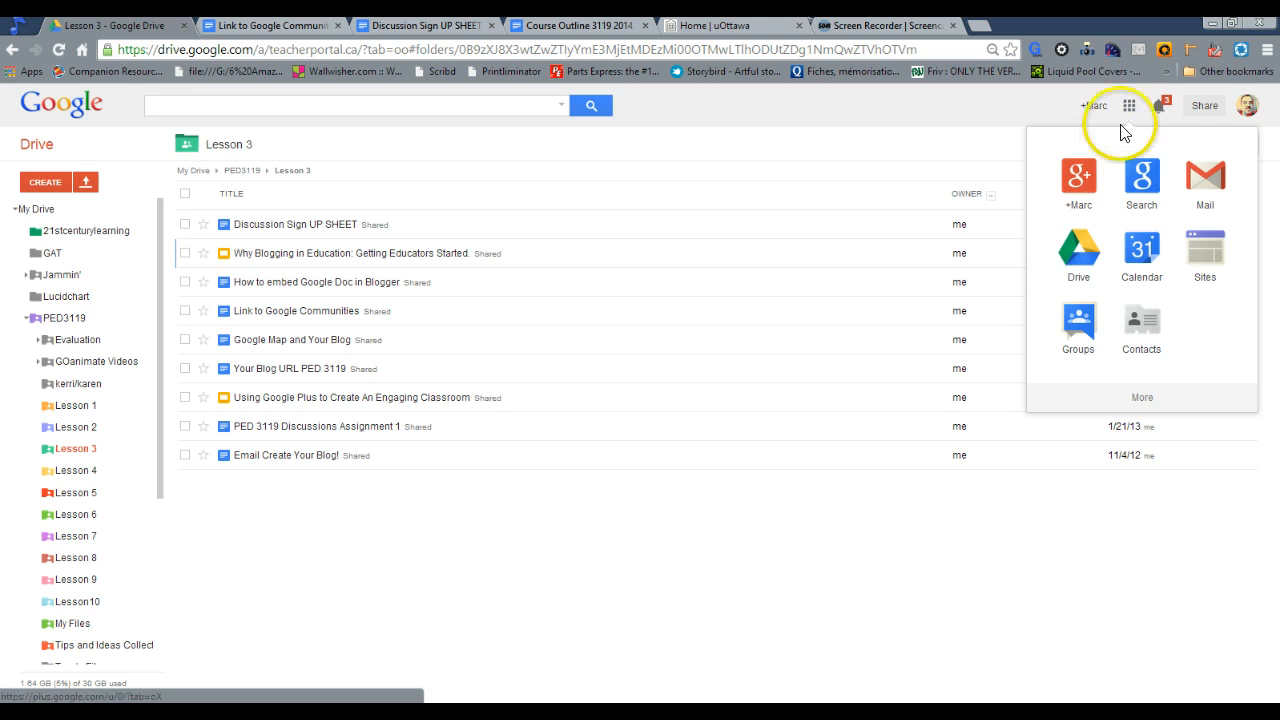
mouse_move(1078, 180)
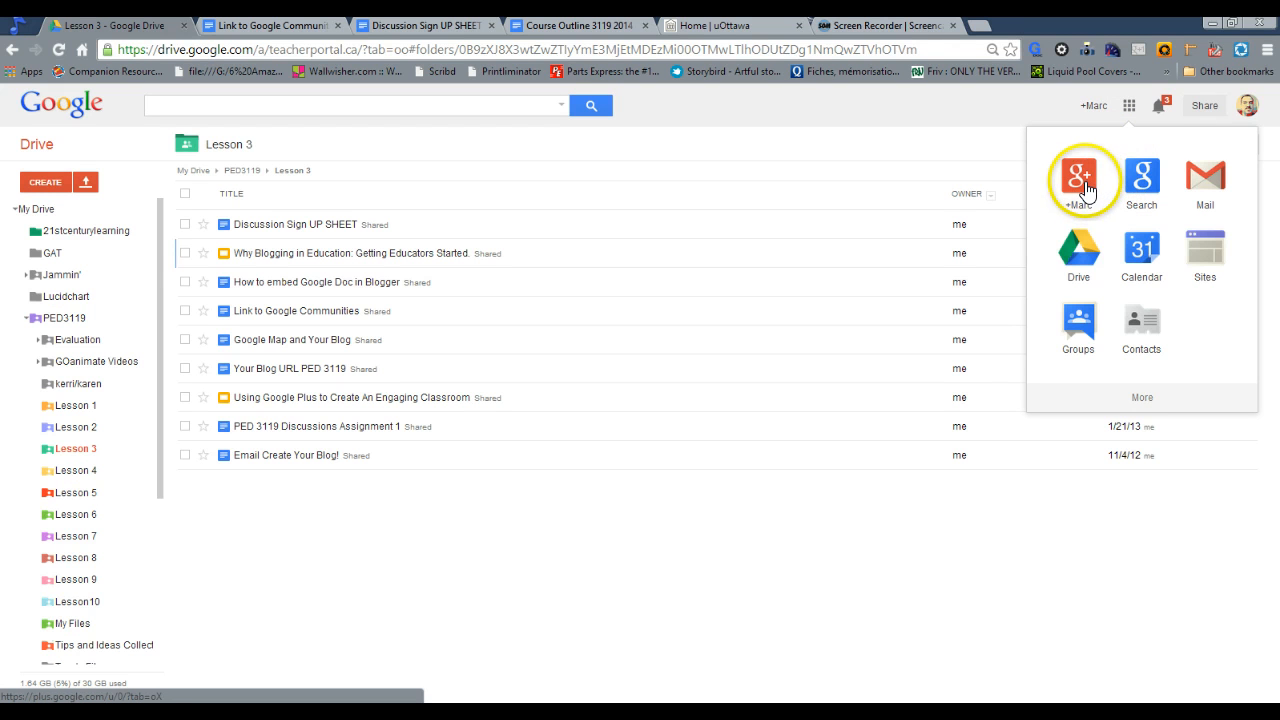
mouse_move(1078, 180)
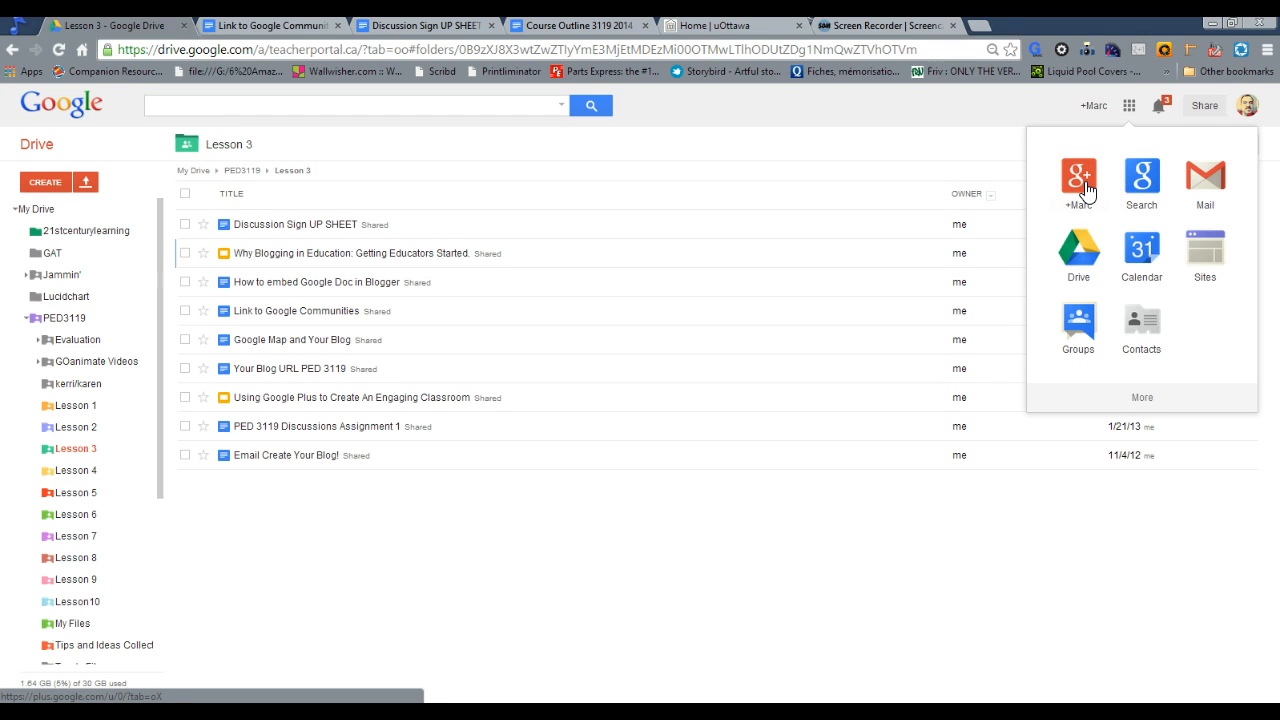
mouse_move(1129, 105)
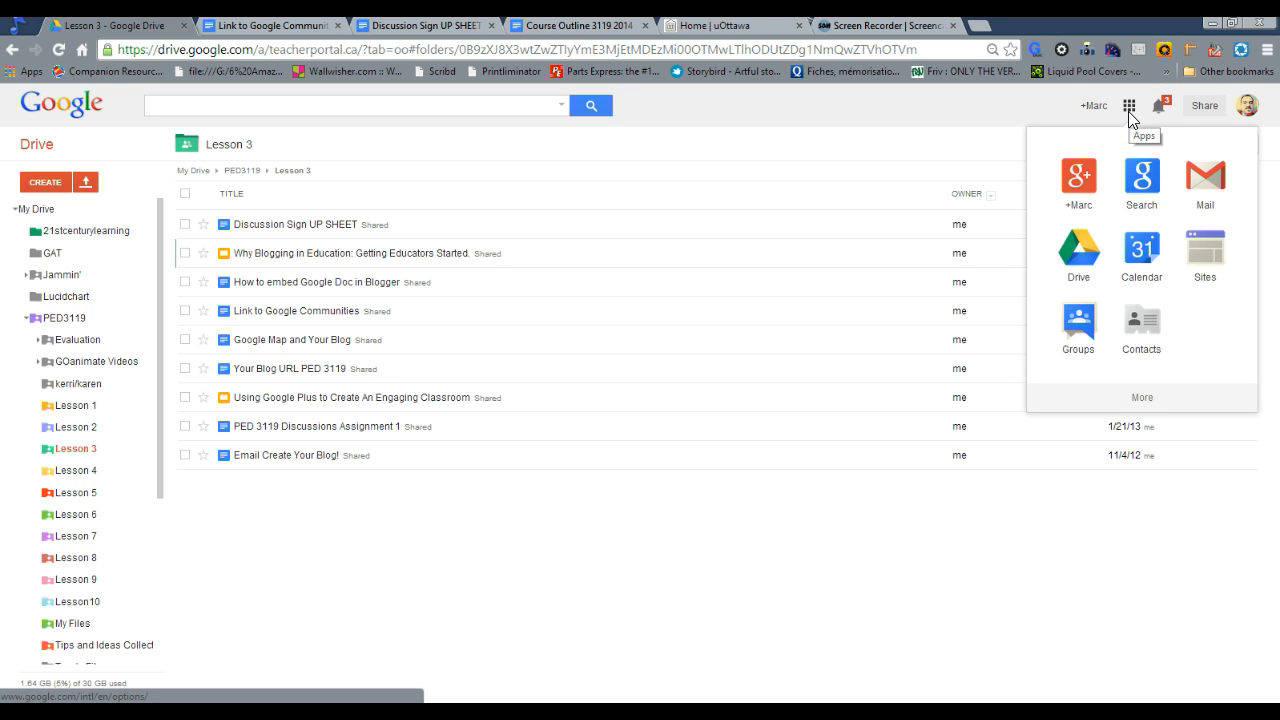
mouse_move(1078, 185)
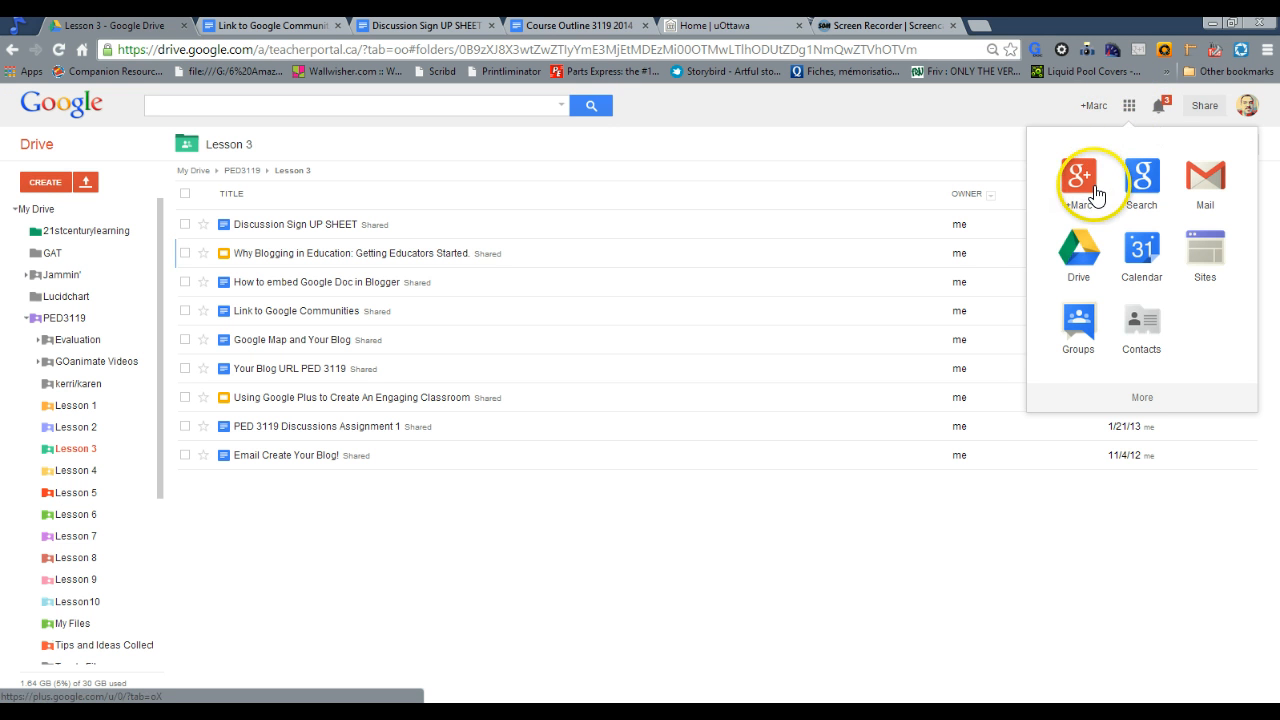
click(1078, 177)
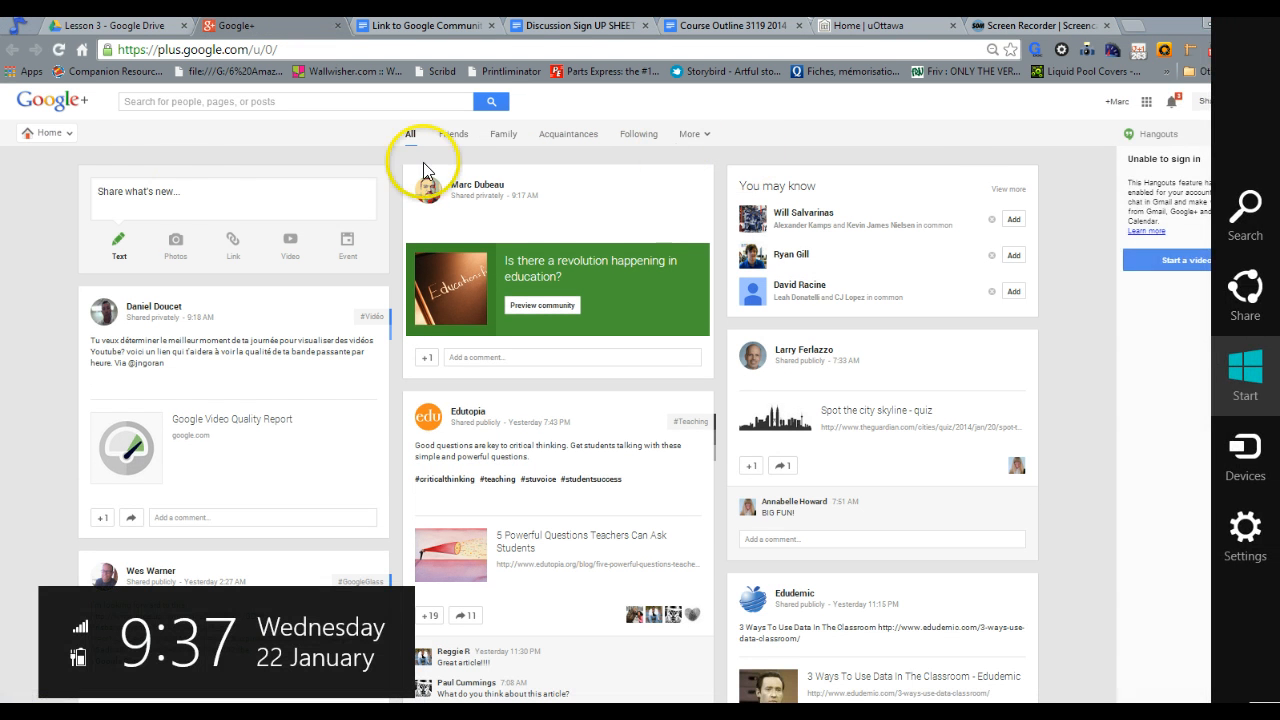
Go to the Communities page from the Google+ Home menu.
click(48, 133)
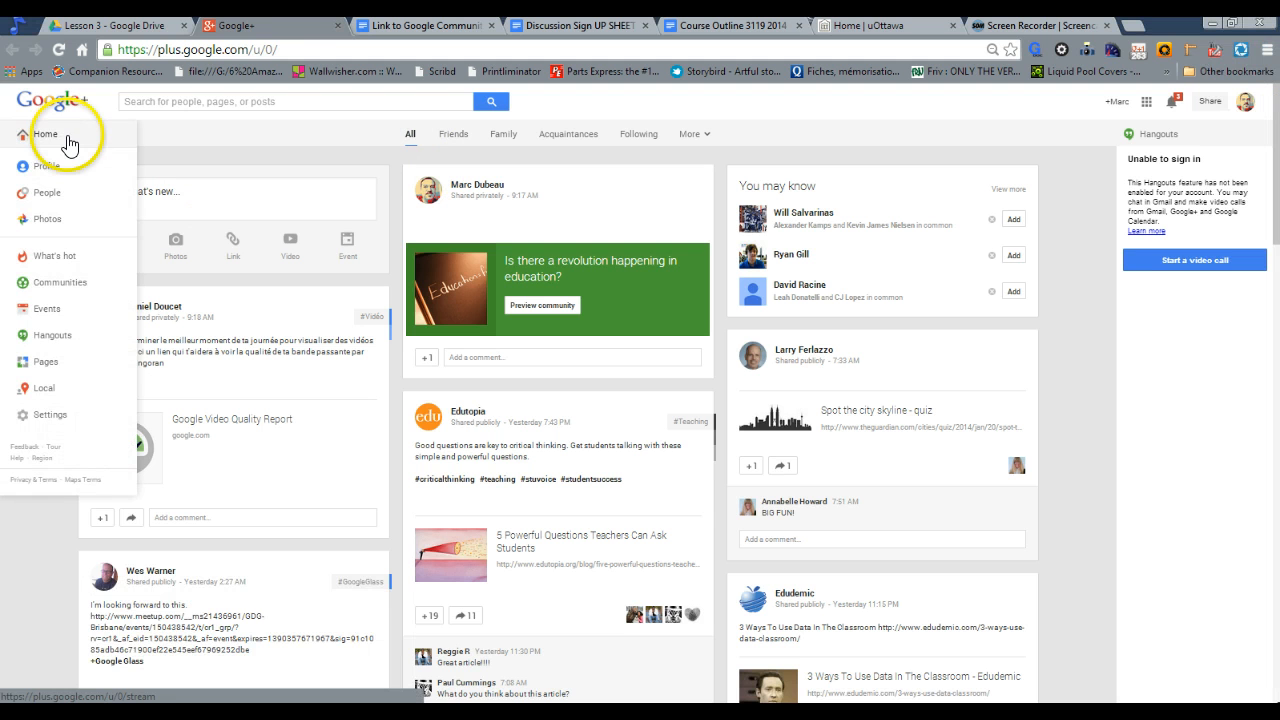
mouse_move(62, 282)
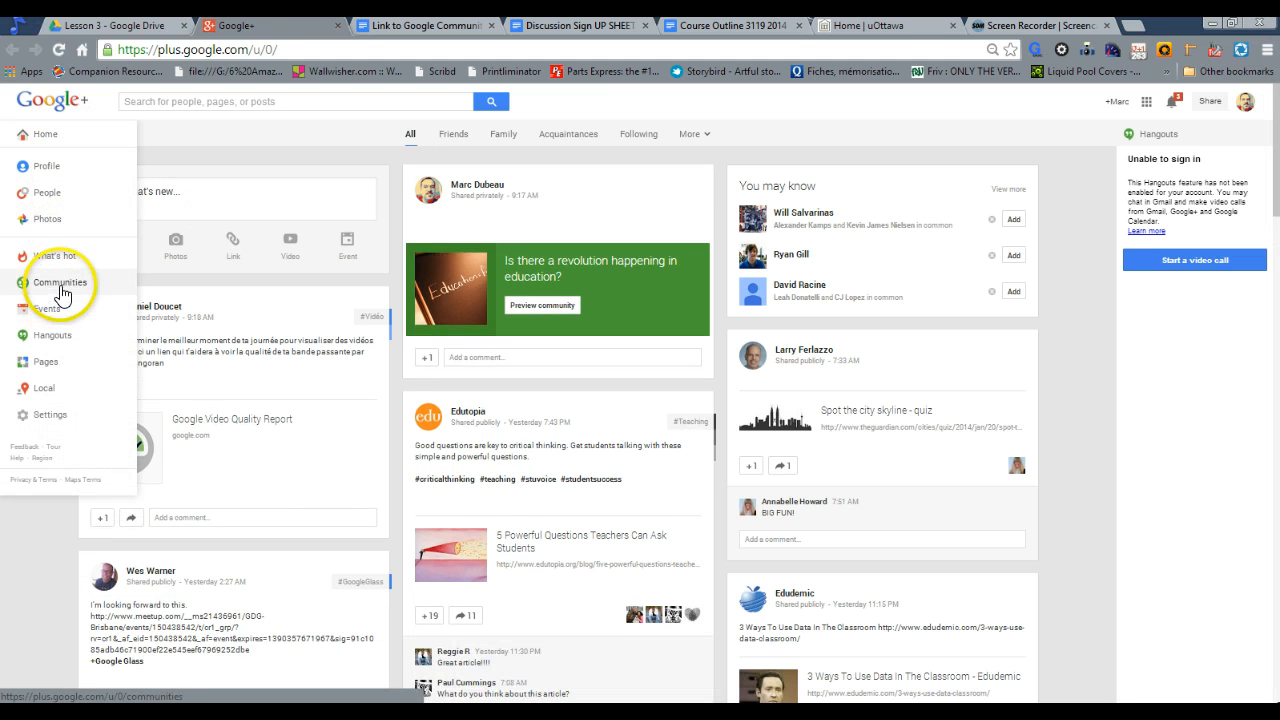
click(59, 281)
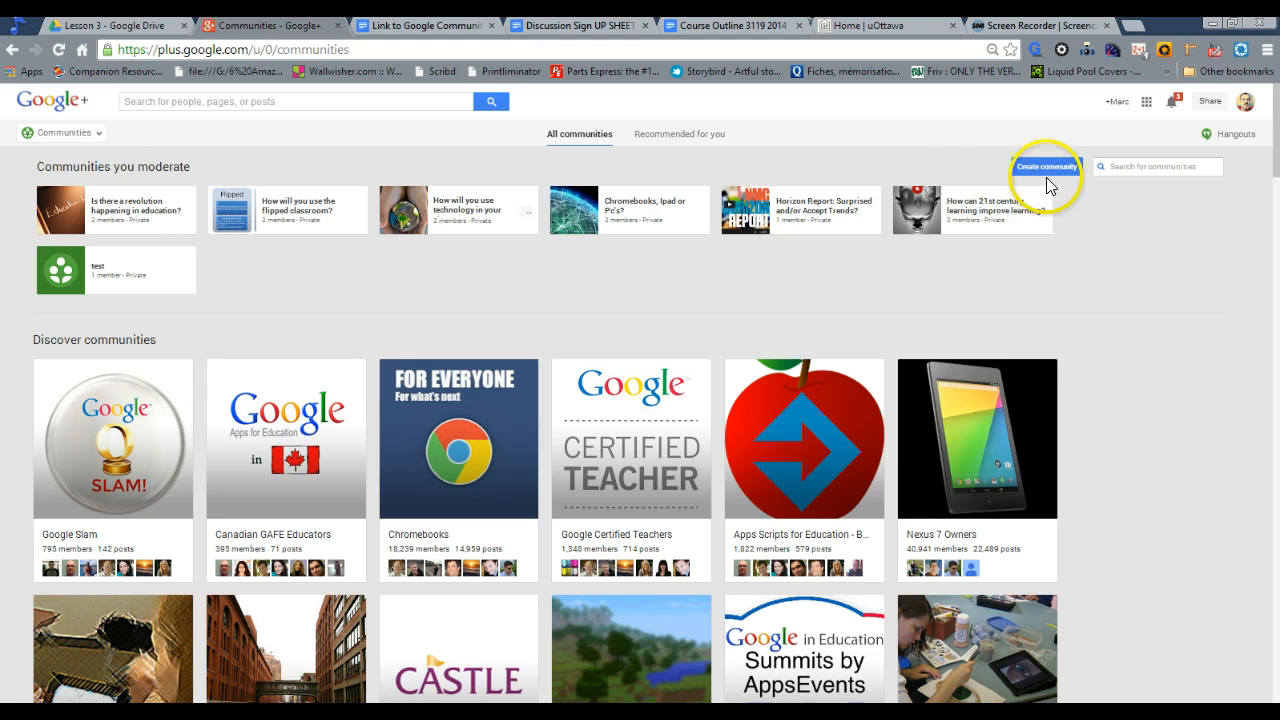
Start a new community restricted to teacherportal.ca members.
click(1046, 166)
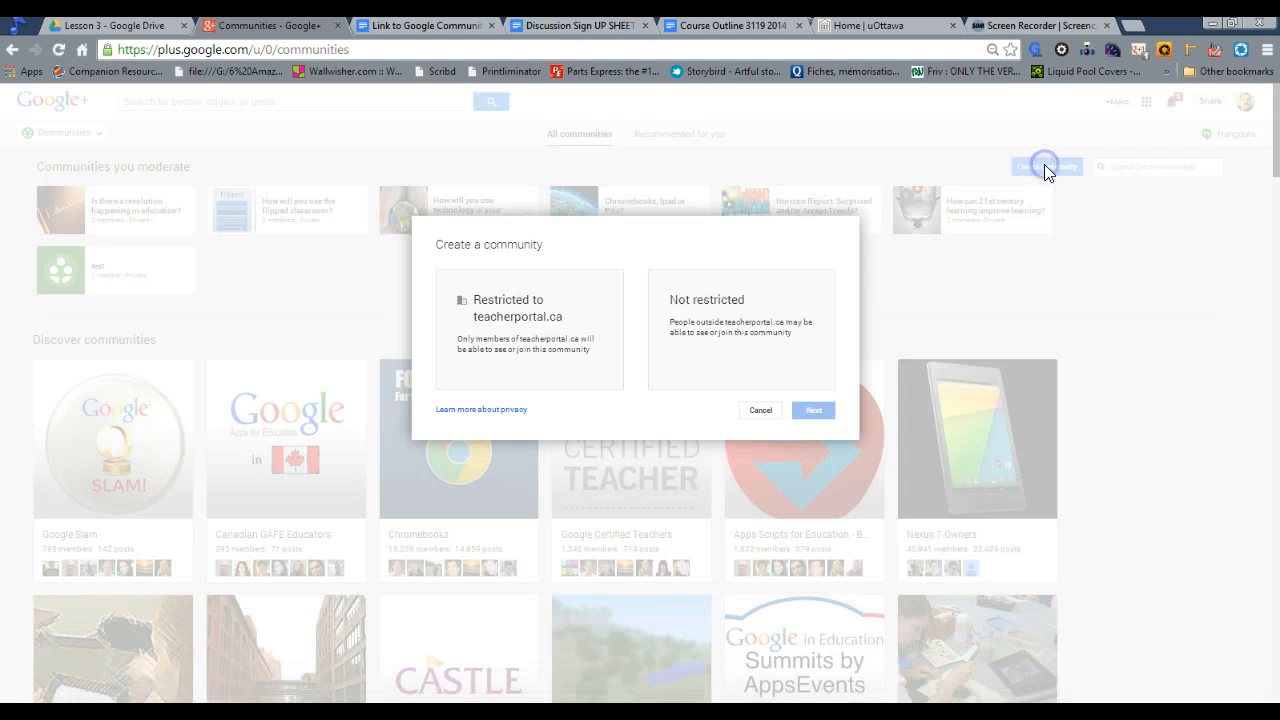
mouse_move(1044, 166)
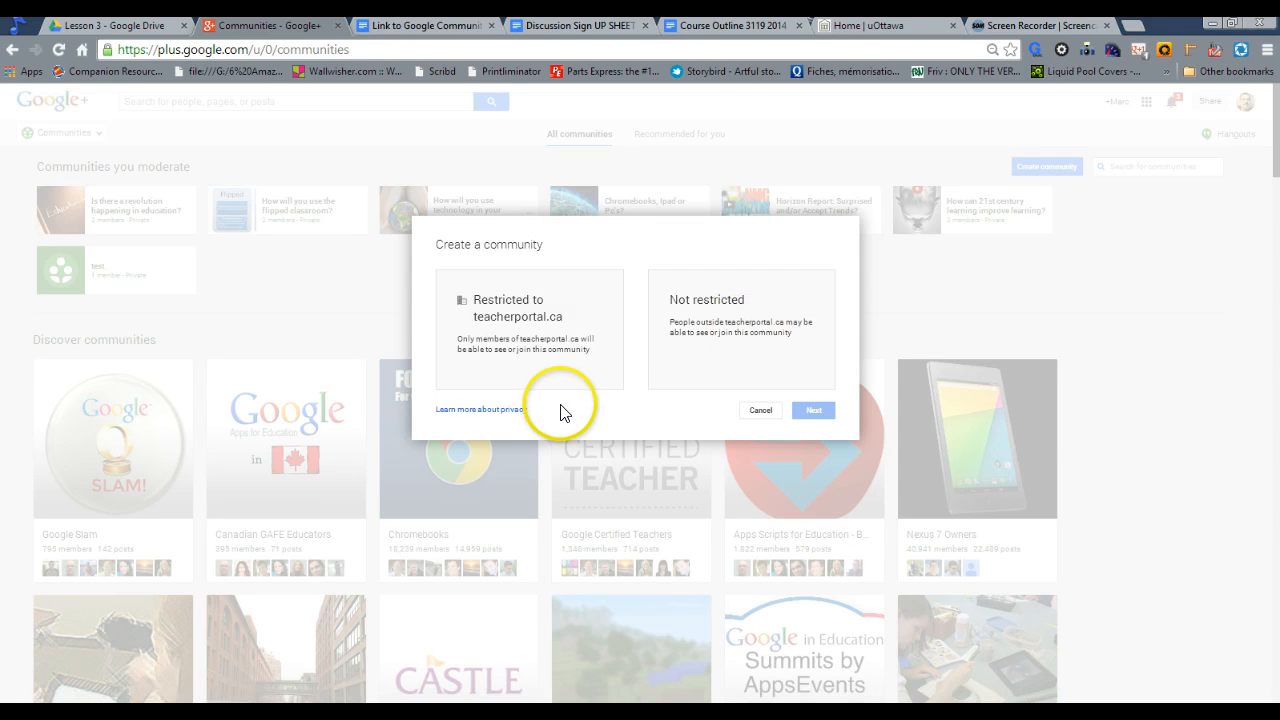
mouse_move(570, 388)
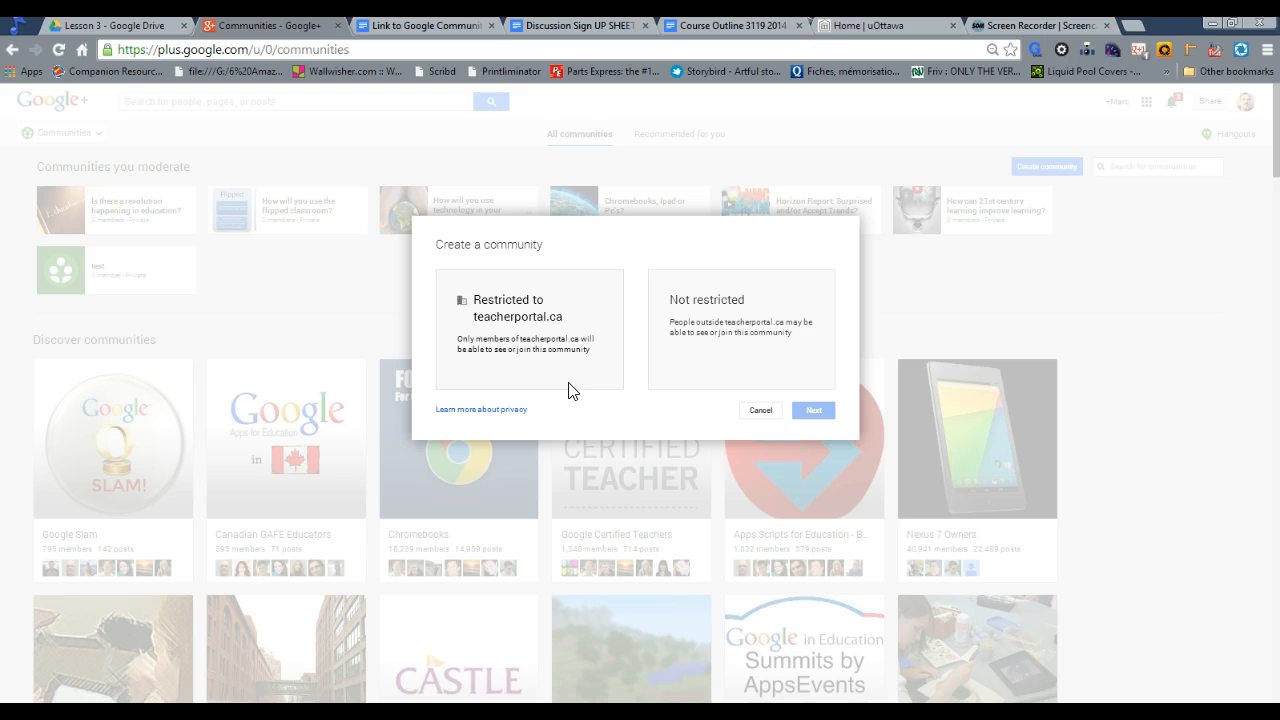
mouse_move(570, 385)
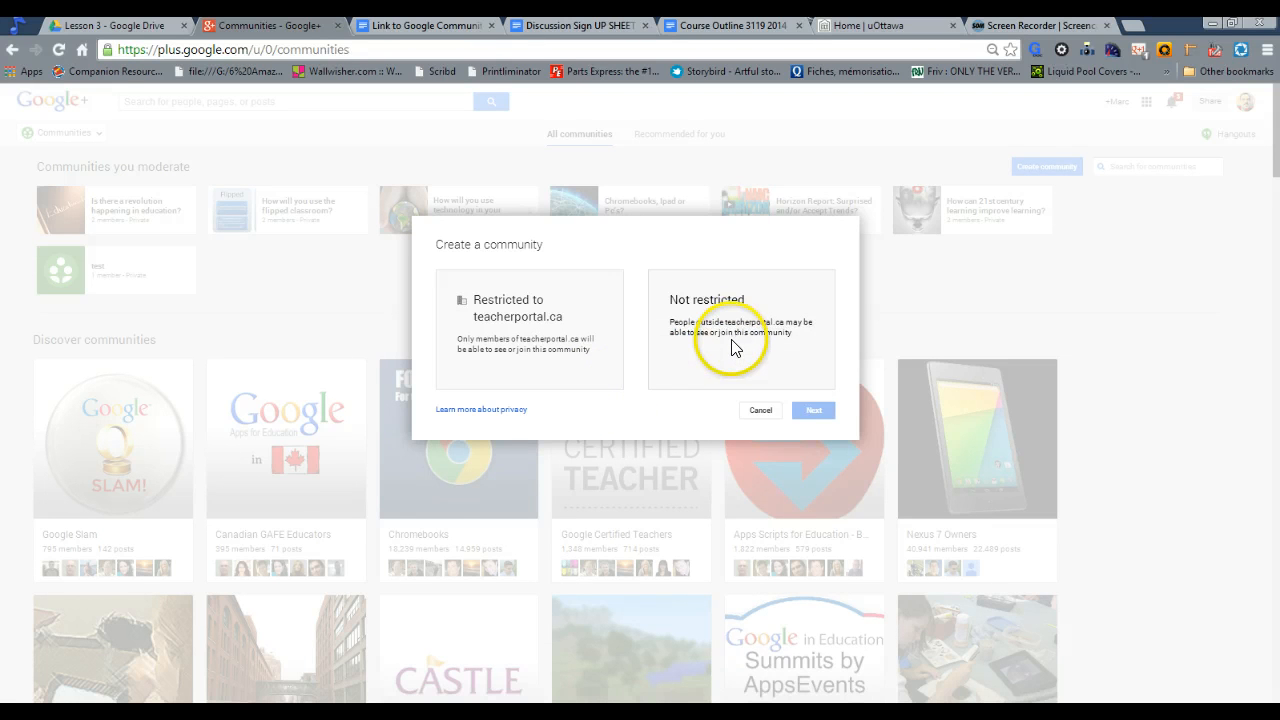
mouse_move(735, 348)
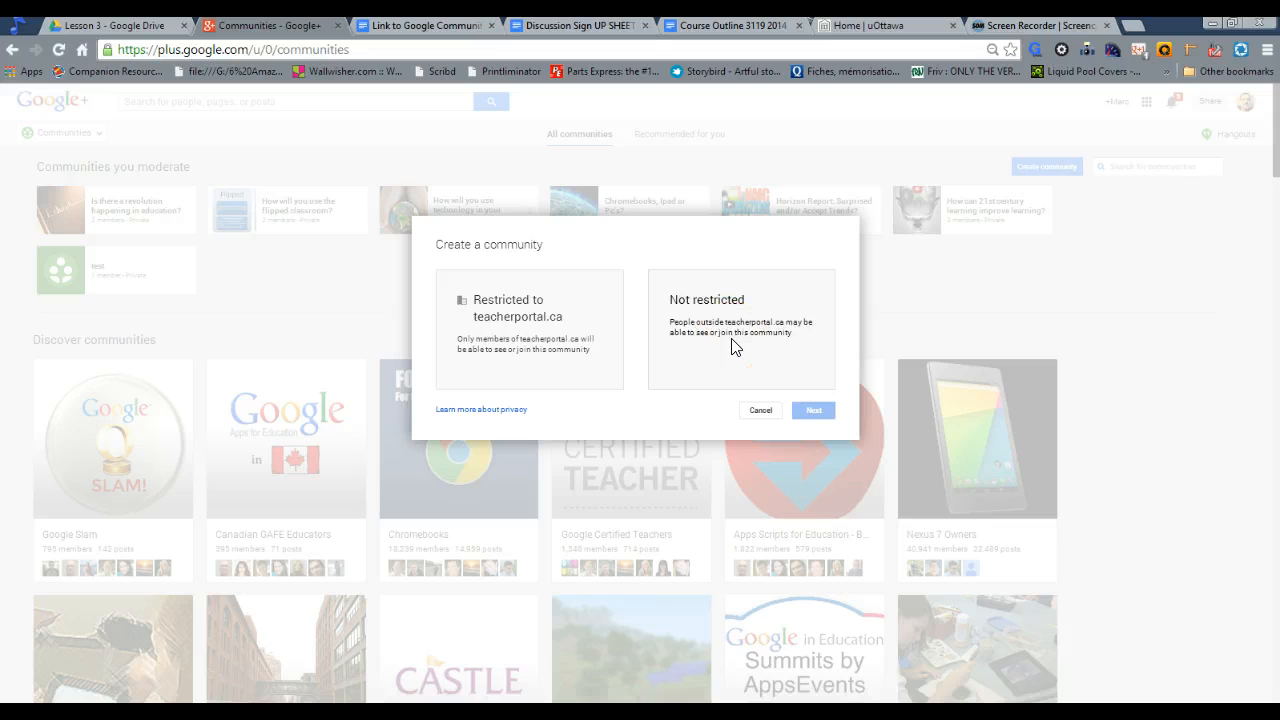
click(735, 340)
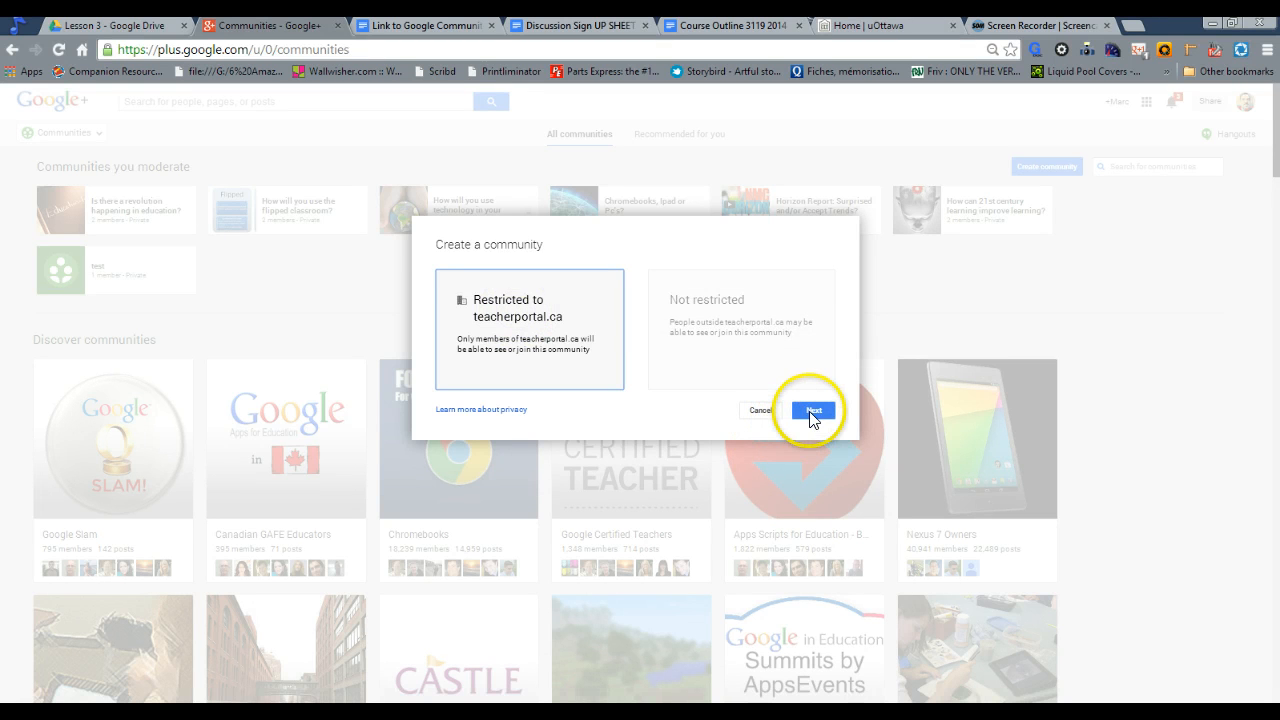
Make the new community private within teacherportal.ca.
click(812, 410)
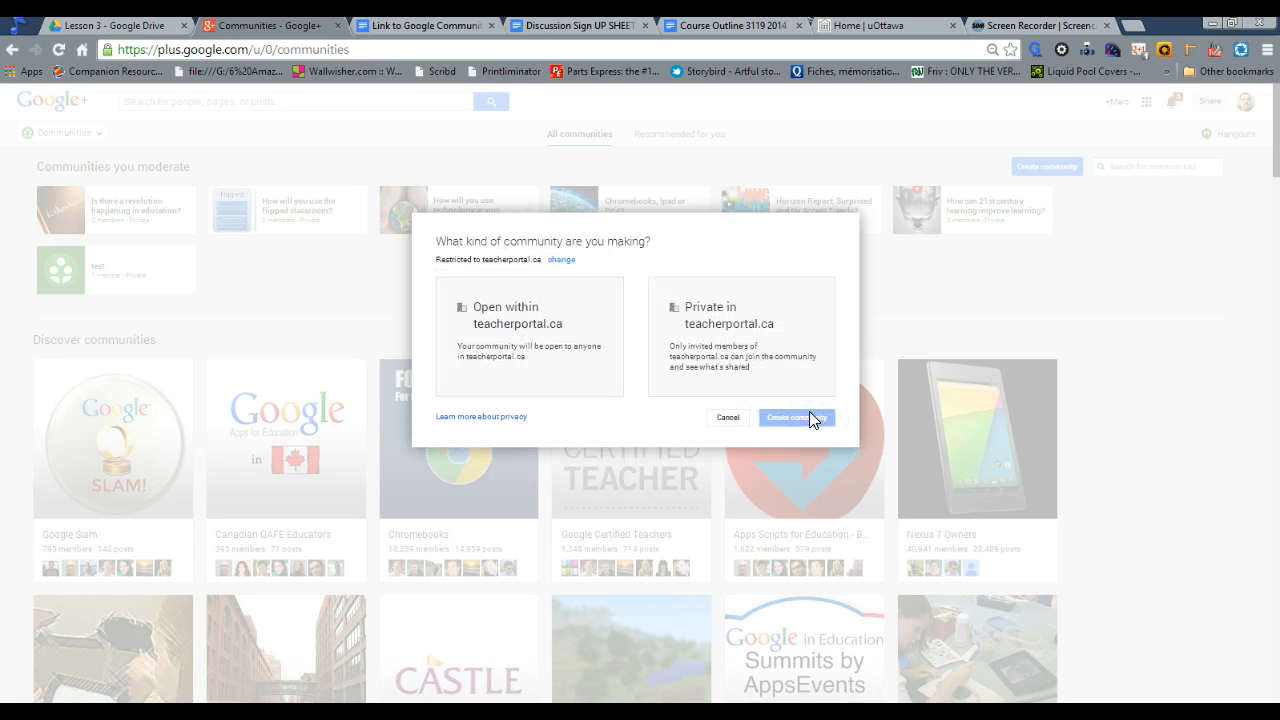
click(530, 330)
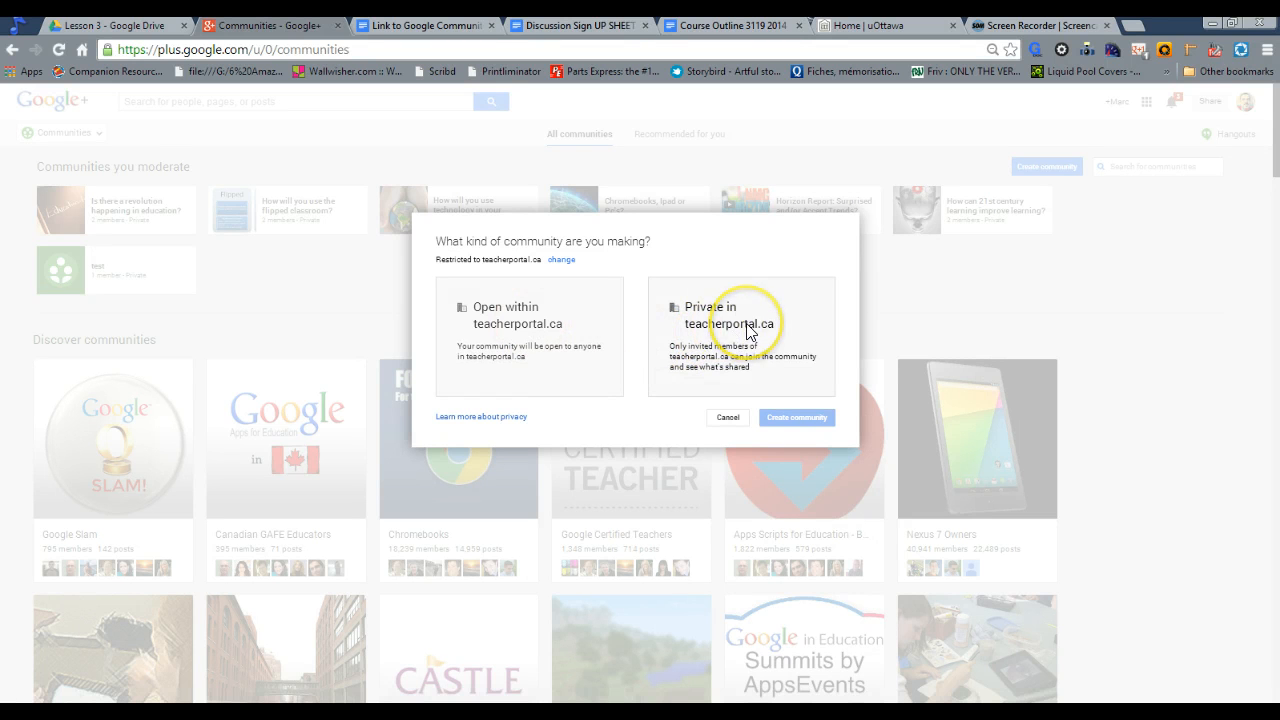
mouse_move(647, 388)
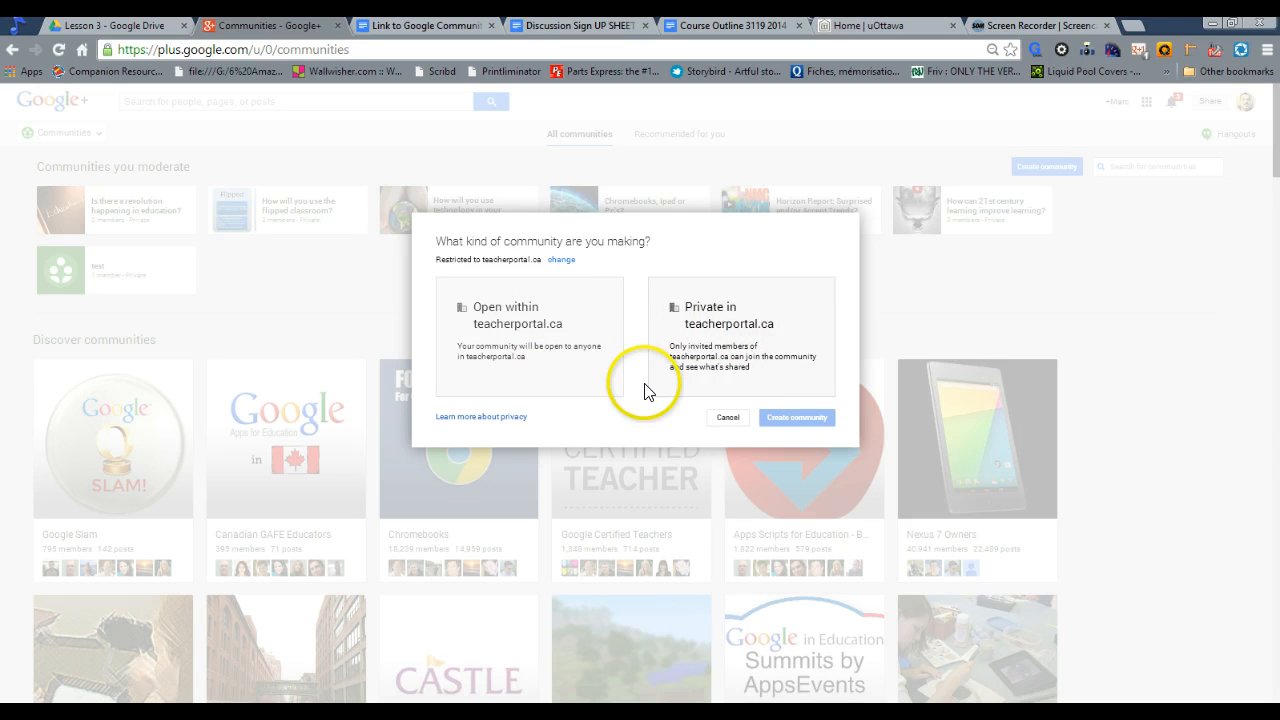
click(740, 315)
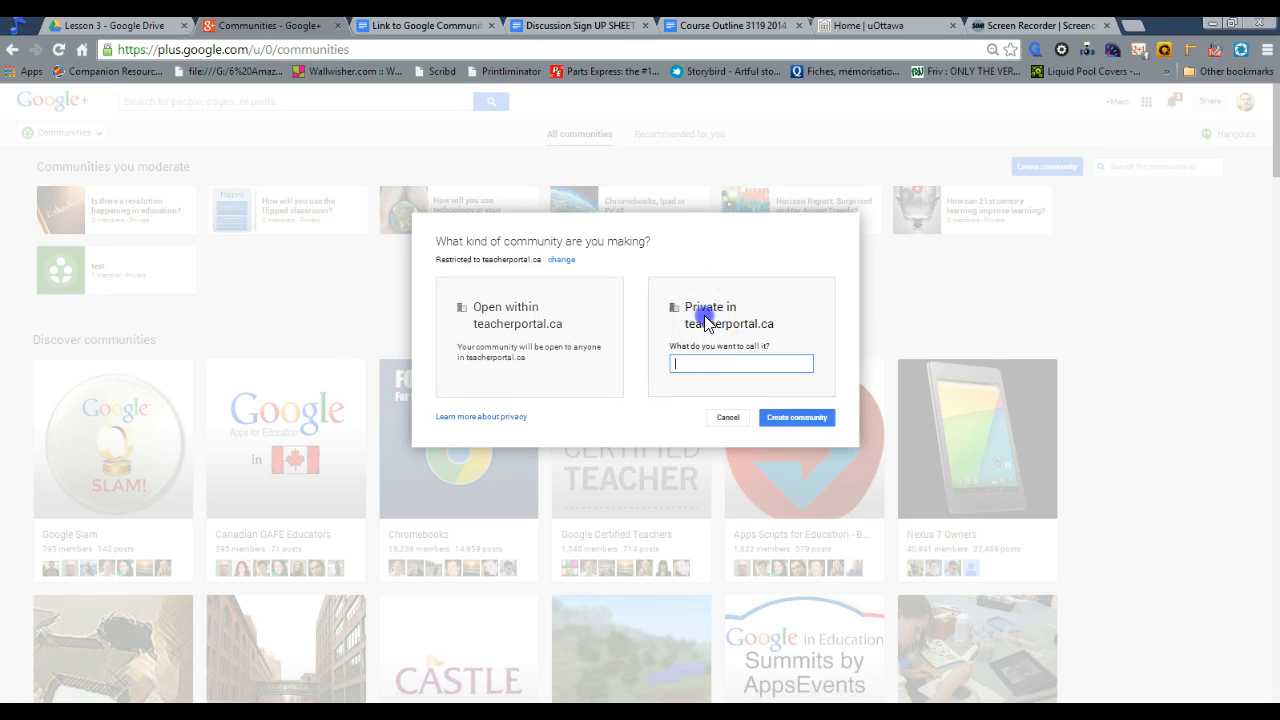
Name the community 'My online class discussion' and create it.
click(710, 307)
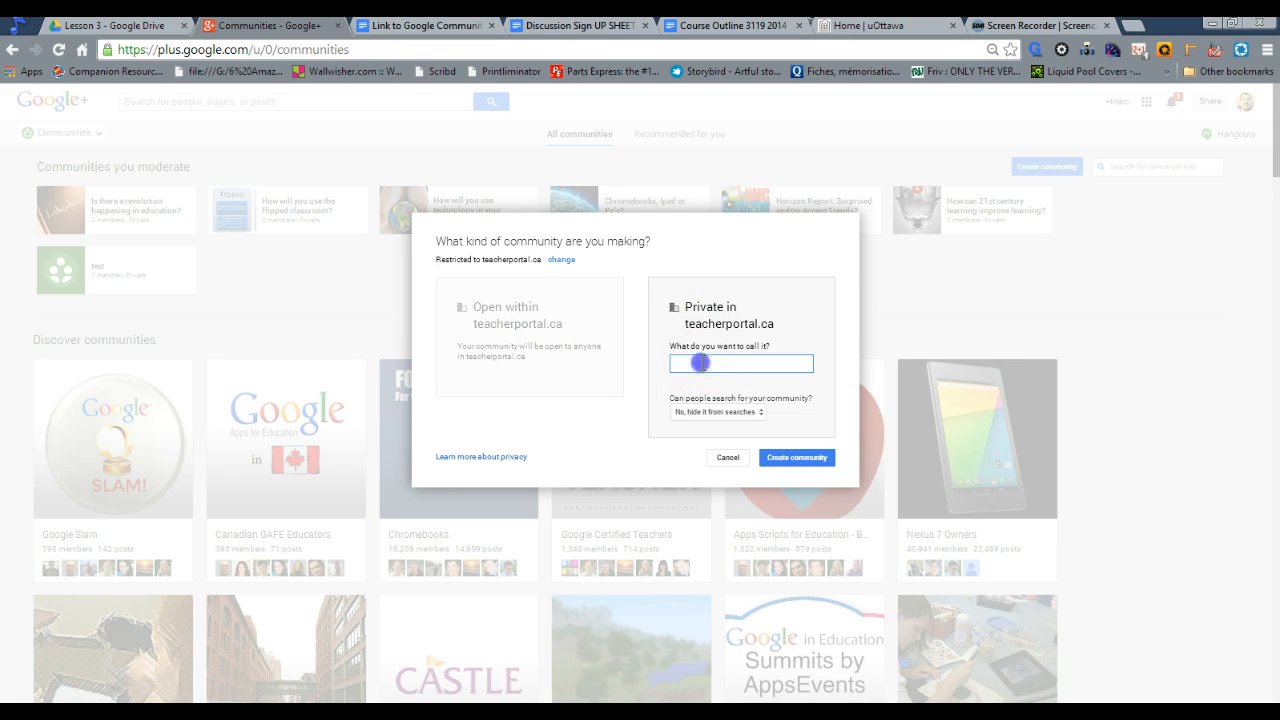
text(My online class discu)
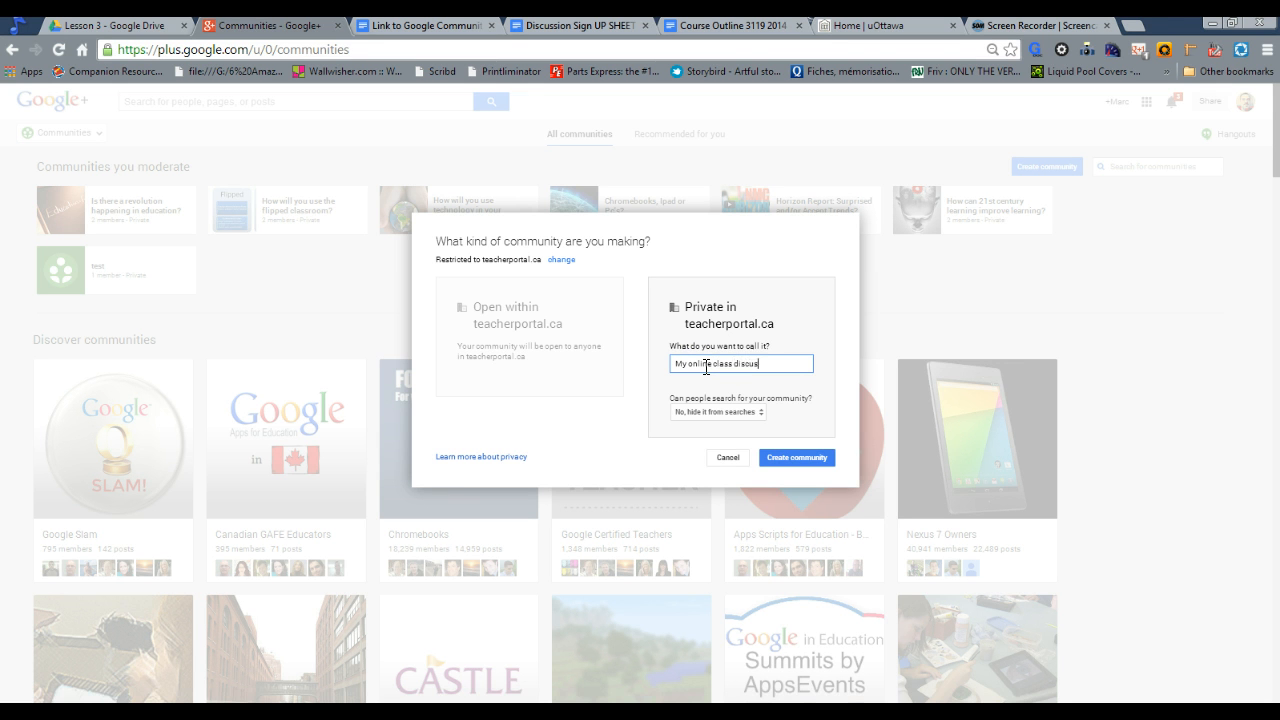
text(sion)
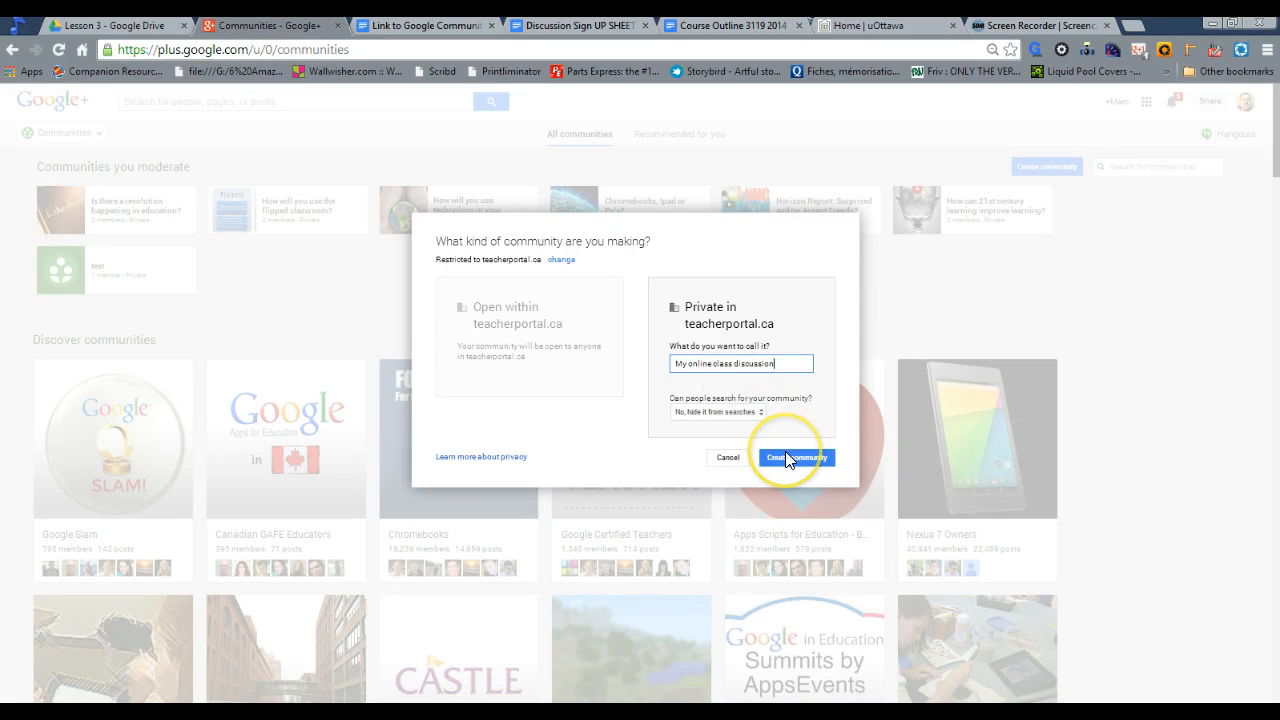
mouse_move(793, 457)
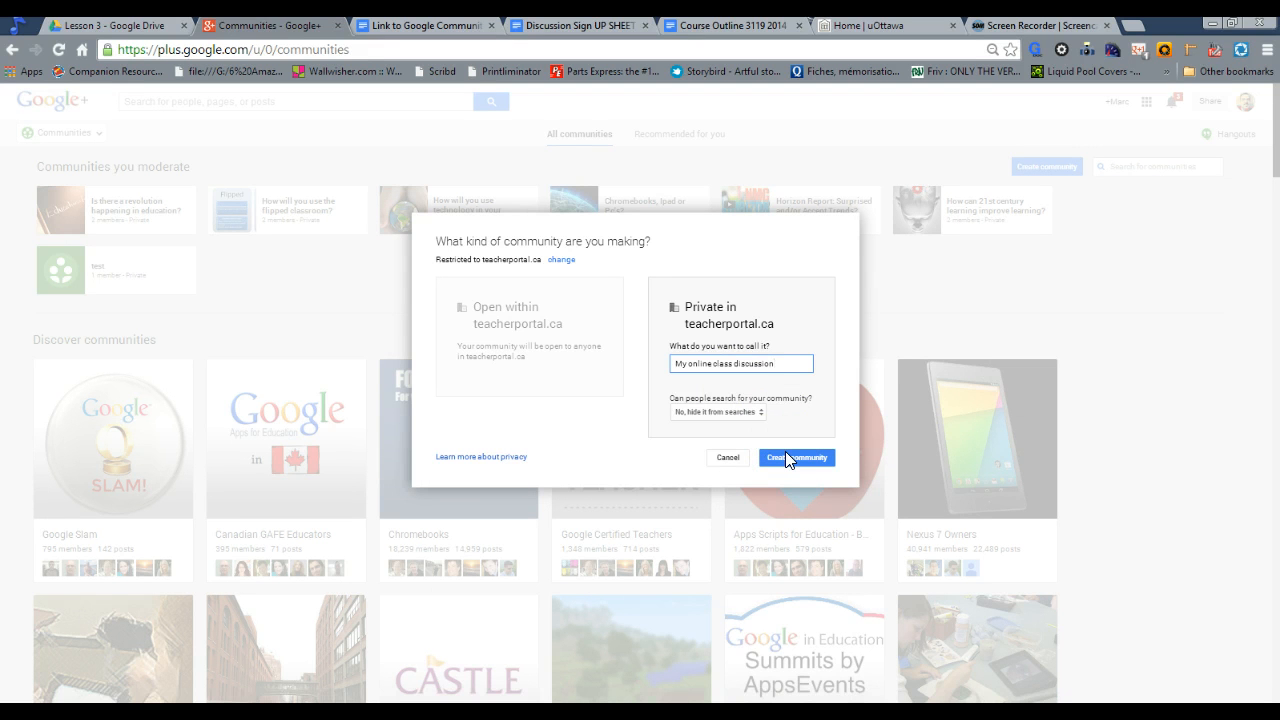
click(796, 457)
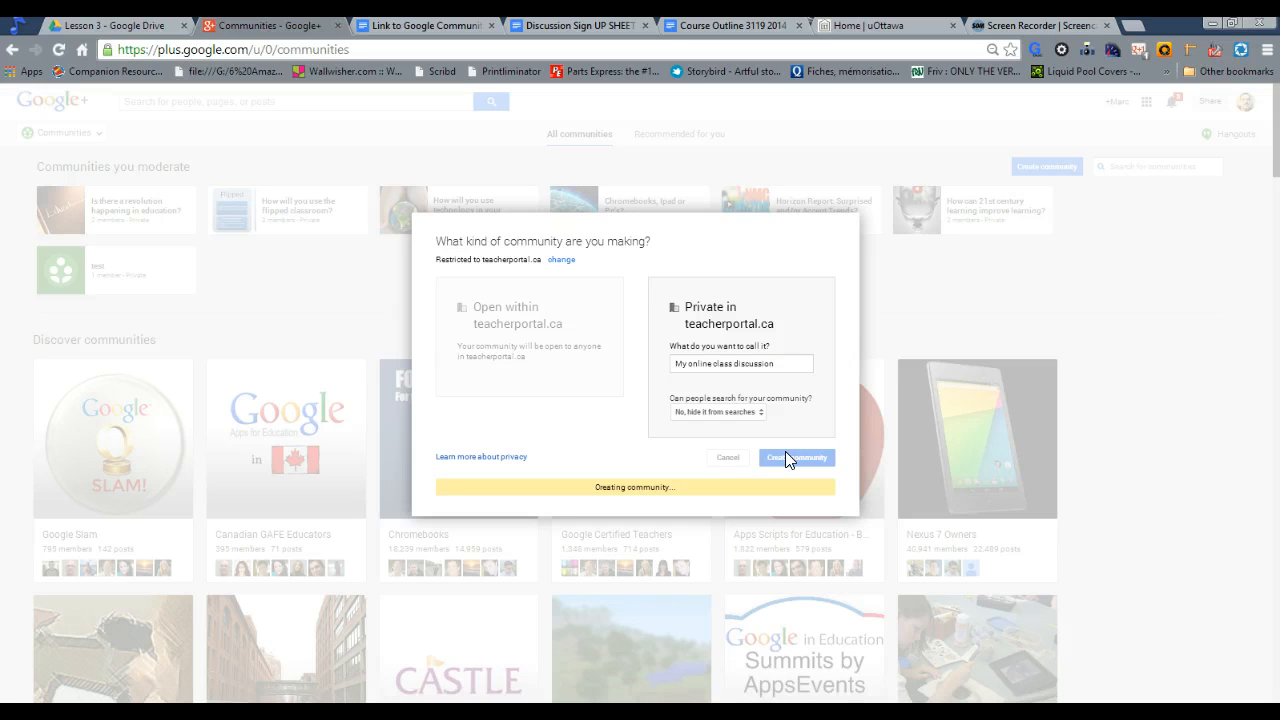
click(795, 457)
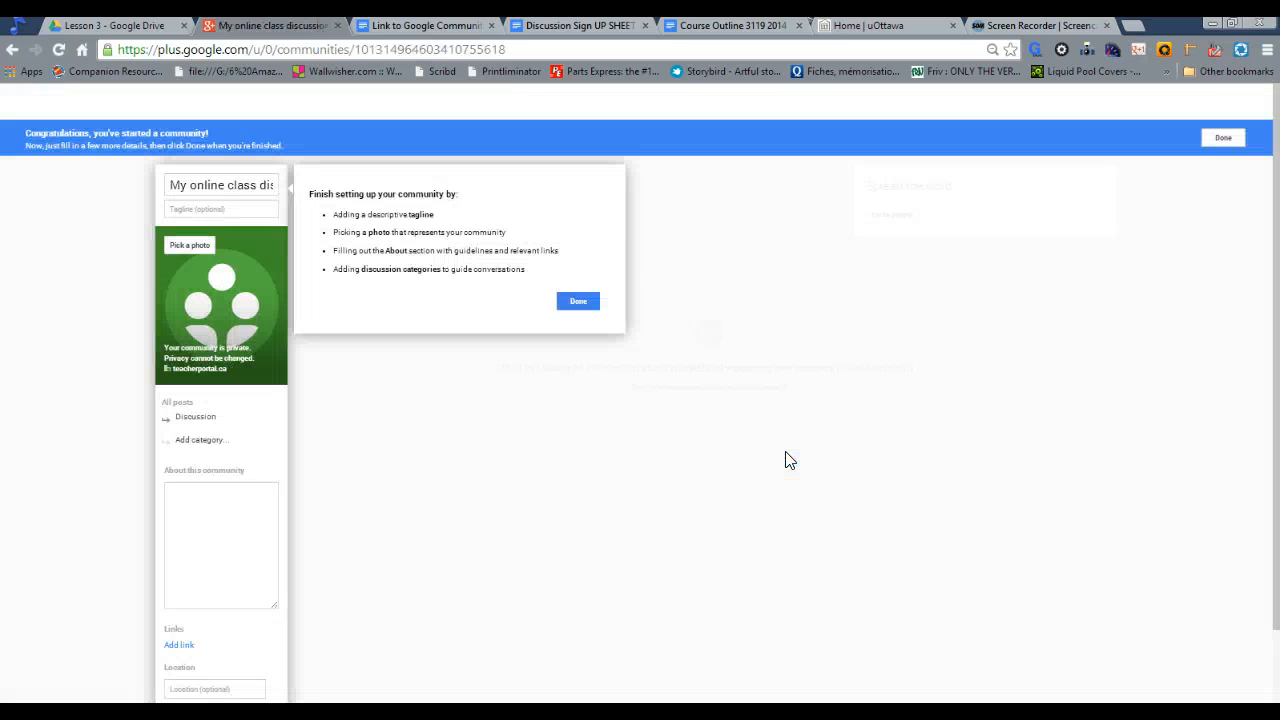
mouse_move(413, 303)
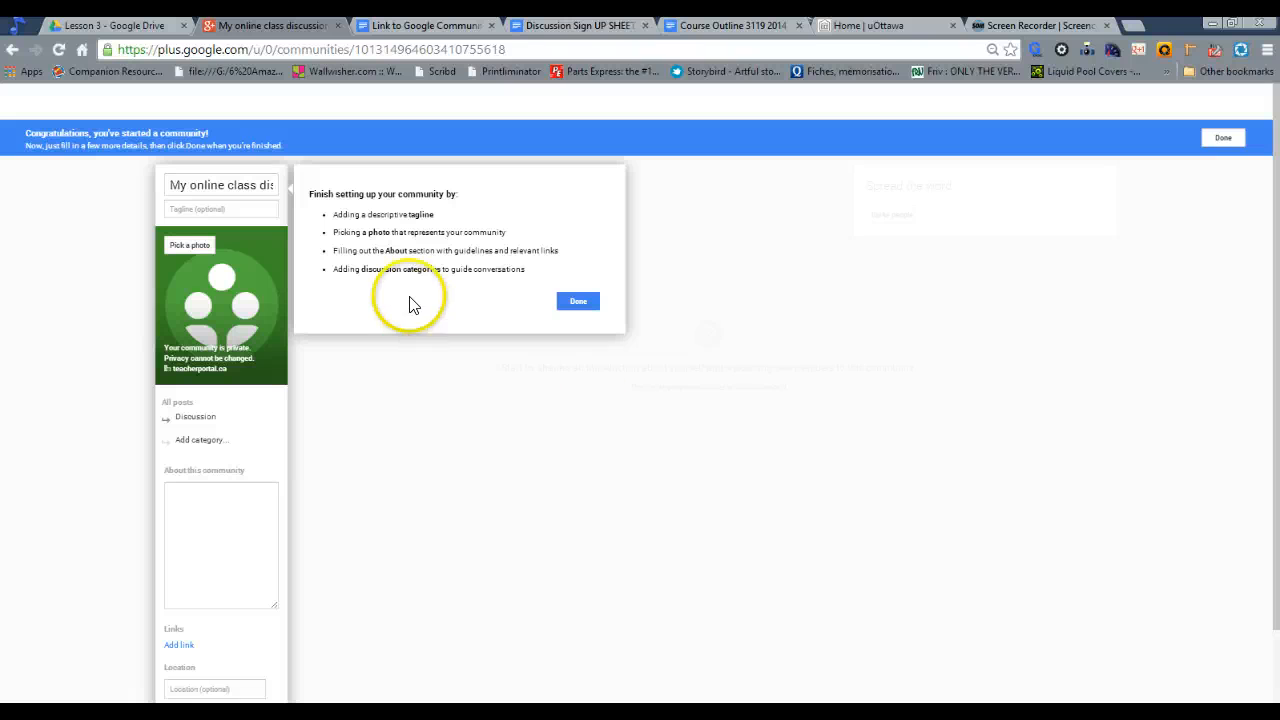
mouse_move(389, 197)
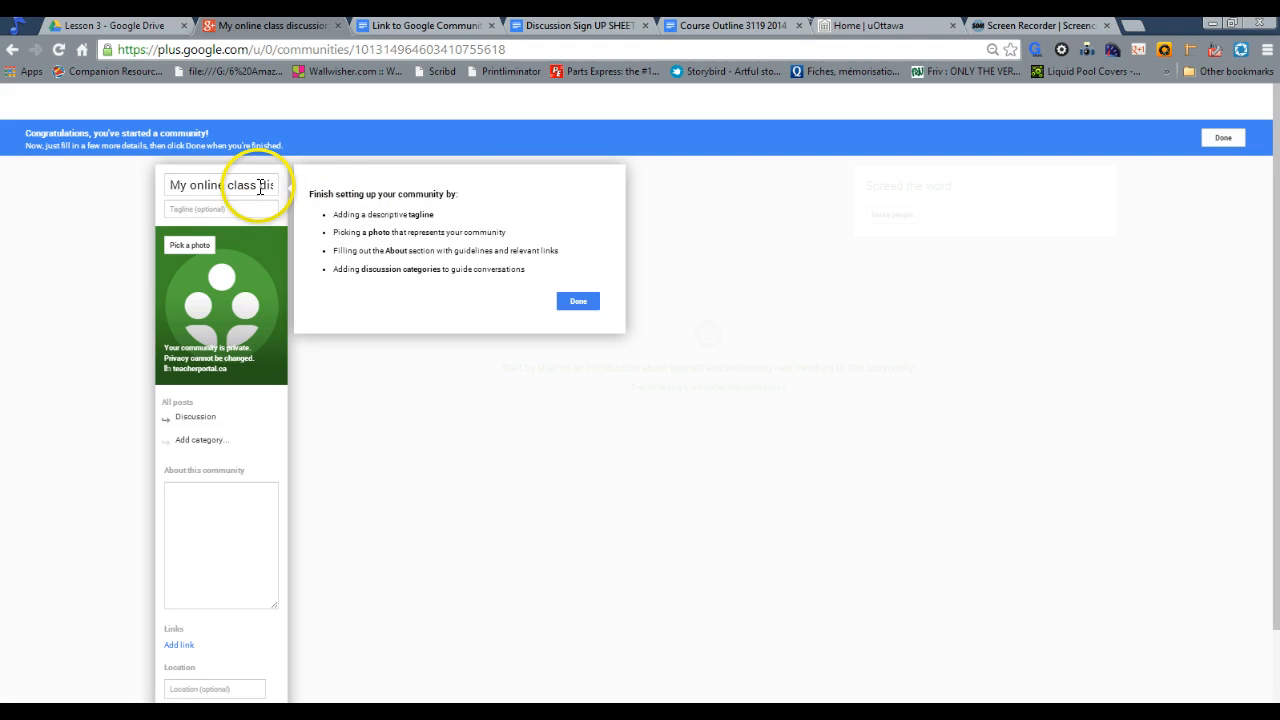
Close the setup tips and start choosing a community photo.
click(220, 208)
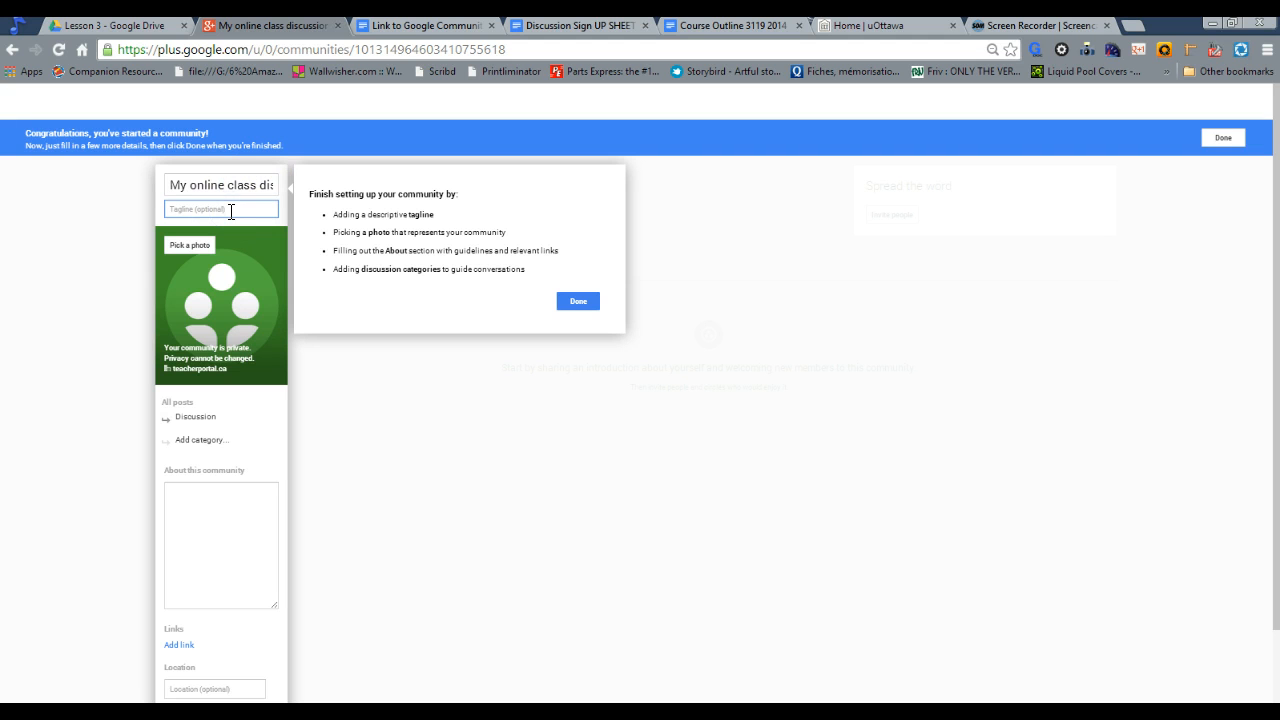
click(578, 301)
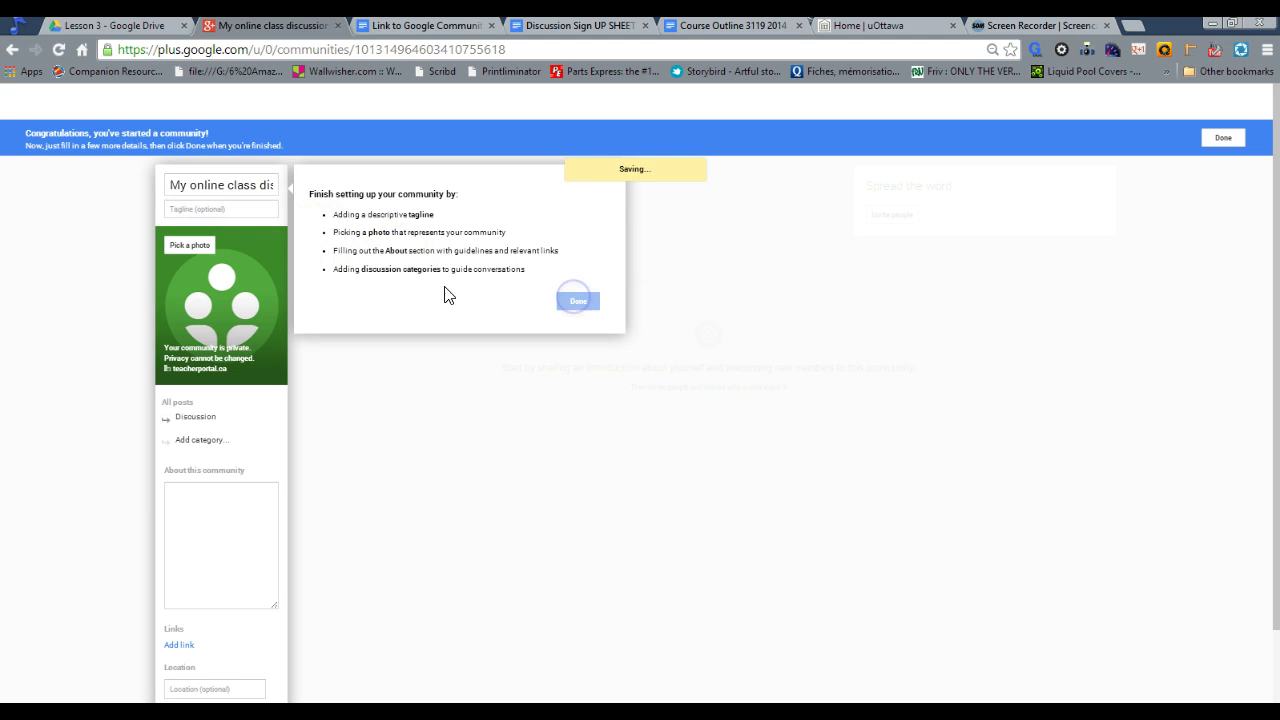
click(578, 300)
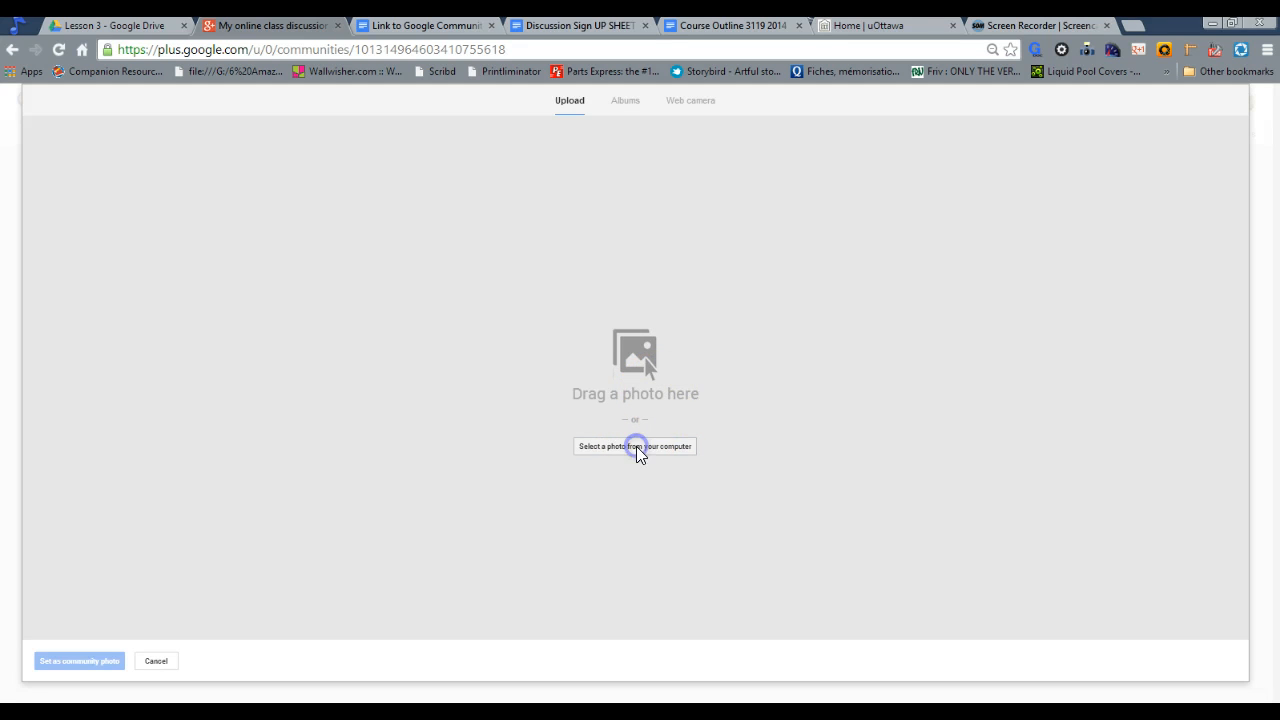
Upload the 'panther head bit map' image from the computer.
click(634, 446)
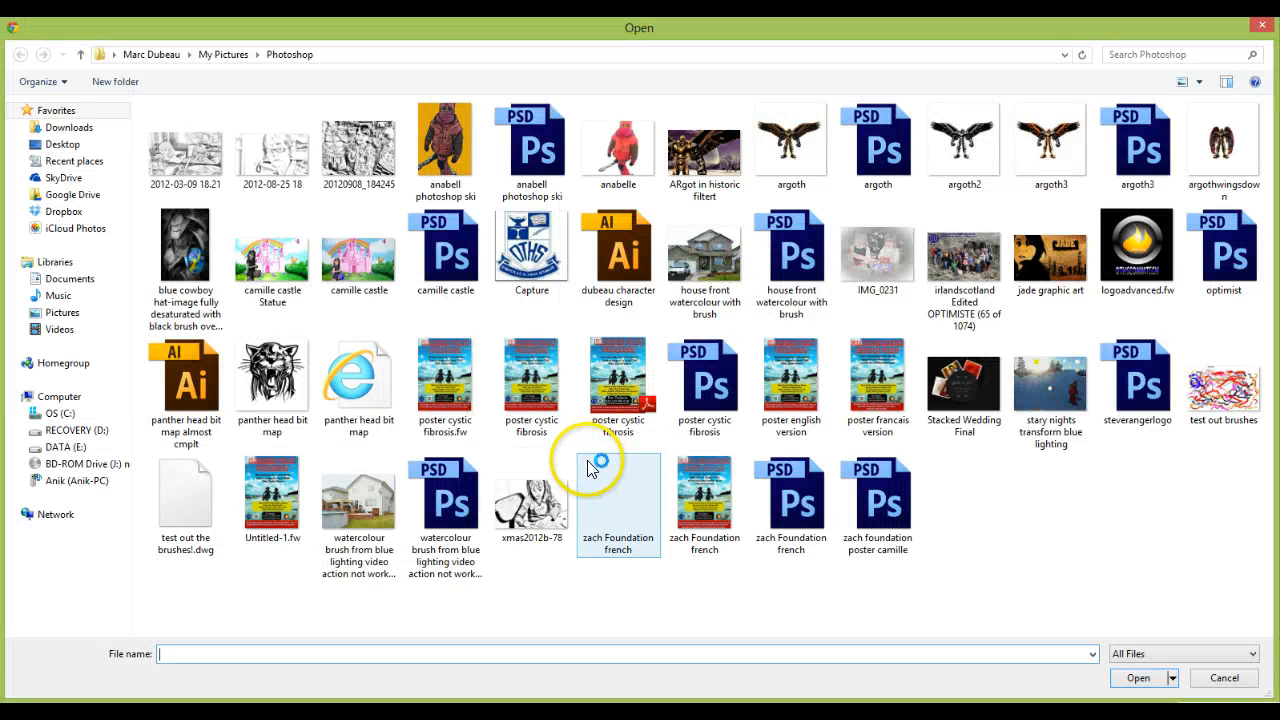
click(271, 378)
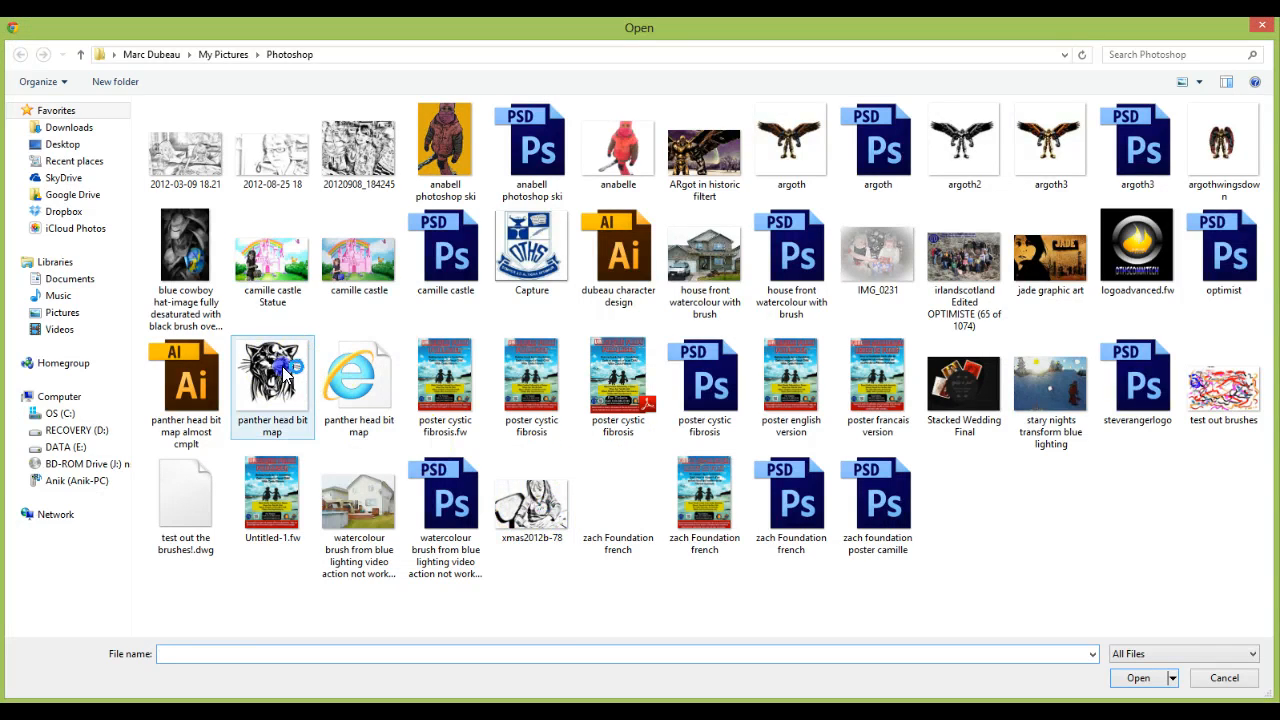
click(1137, 677)
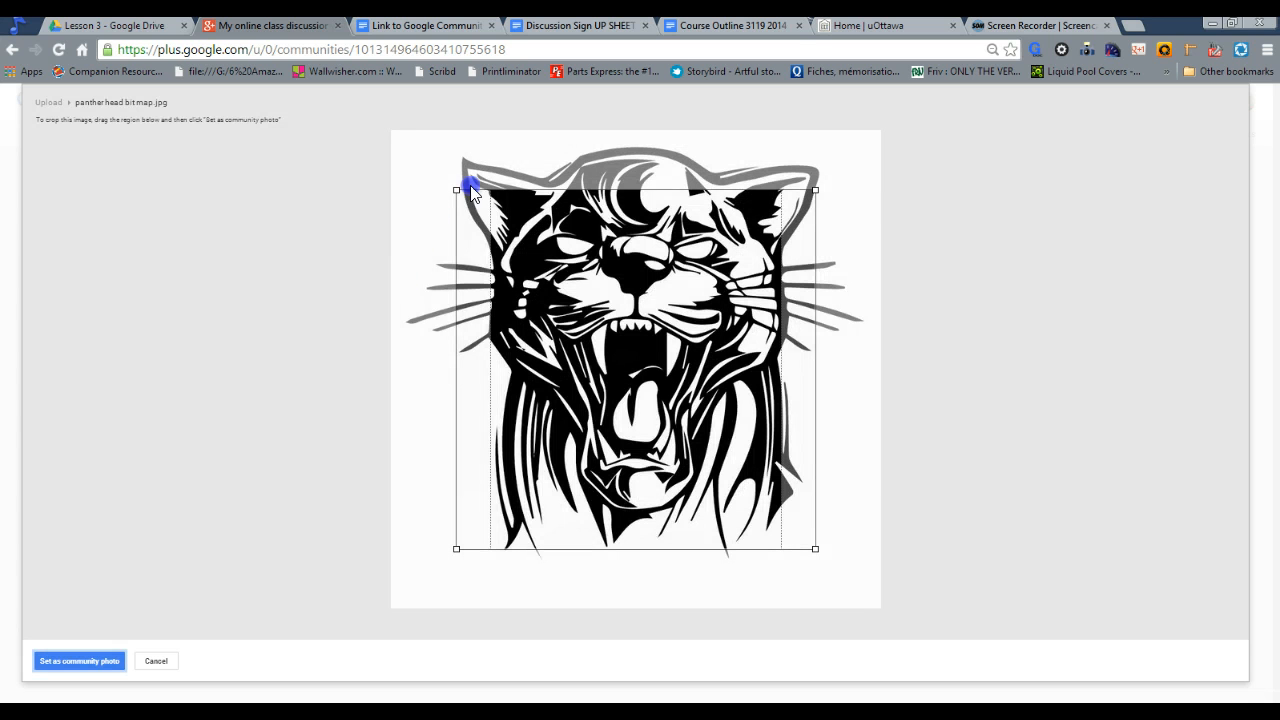
Crop around the panther's whole head and set it as community photo.
drag(470, 190, 442, 135)
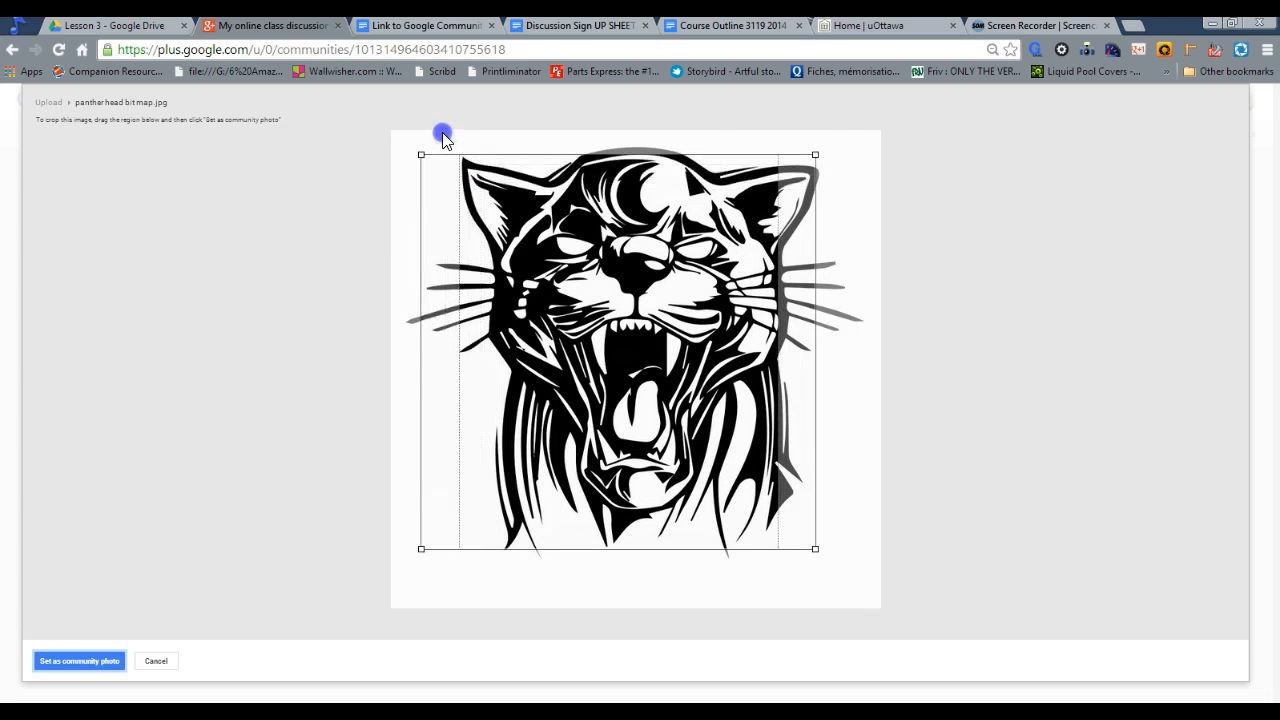
drag(815, 155, 838, 148)
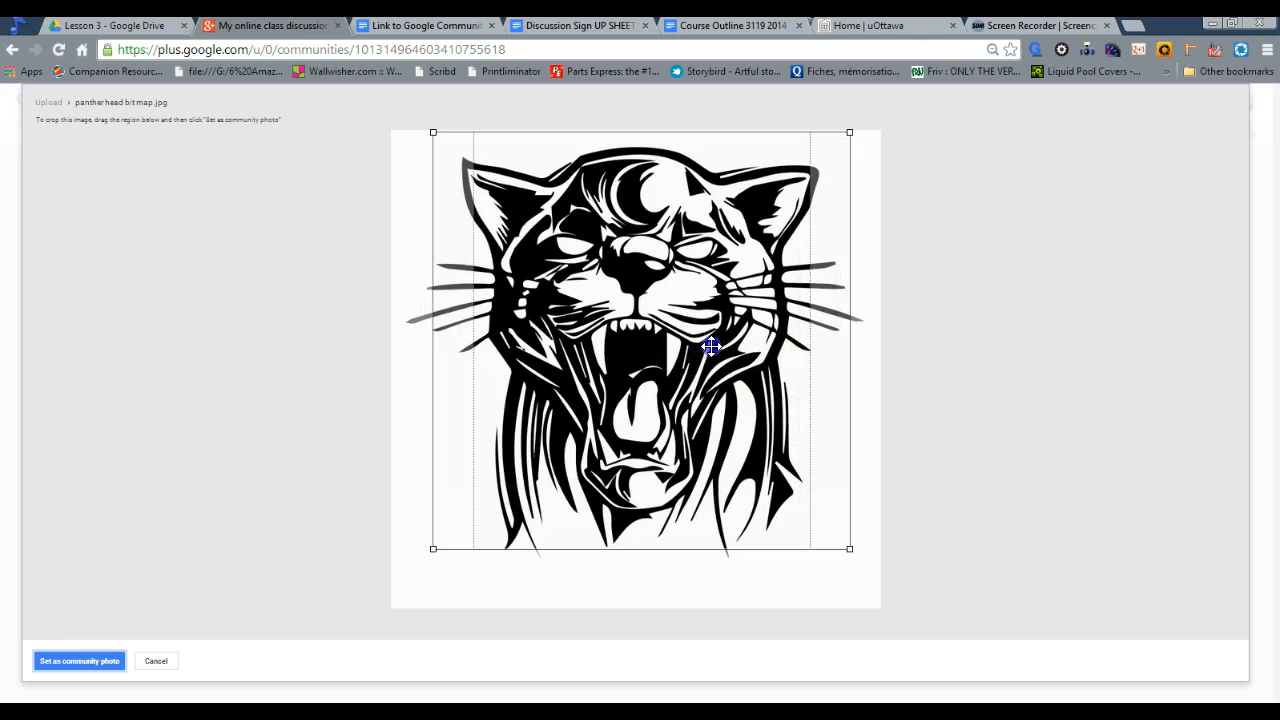
click(78, 661)
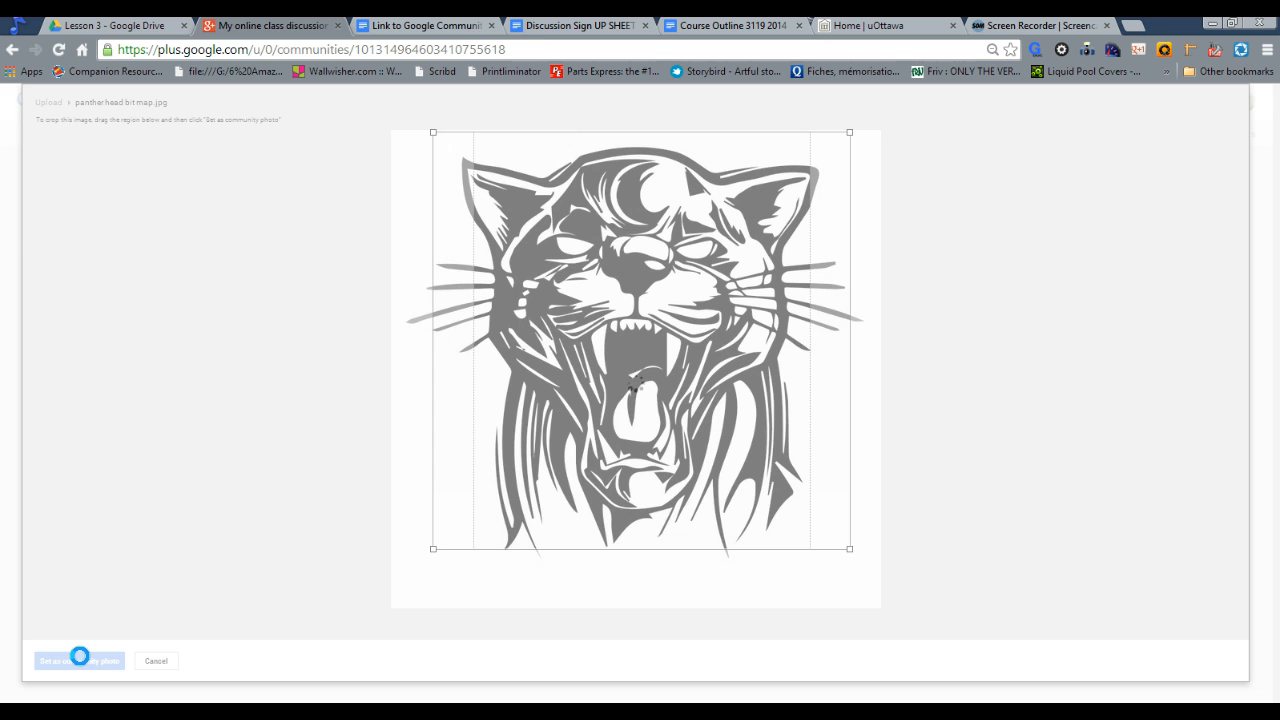
click(78, 661)
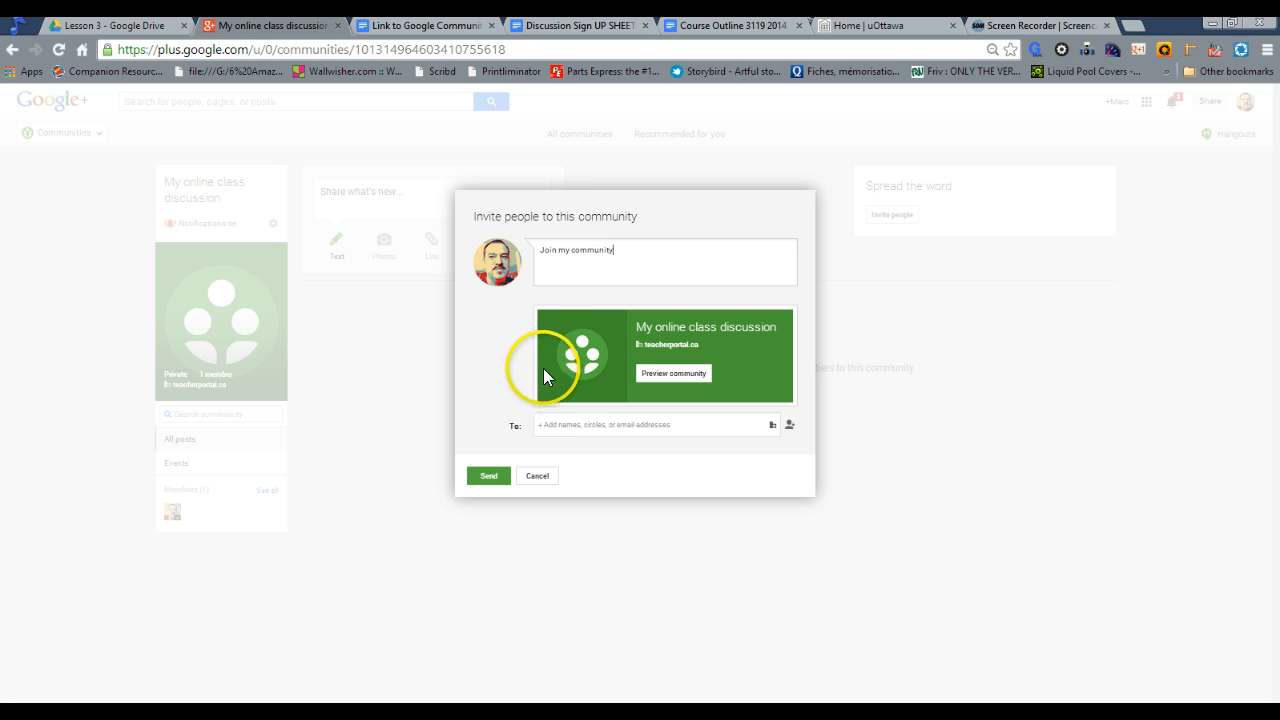
Add a suggested recipient from 'ma', then cancel the invitation unsent.
text(ma)
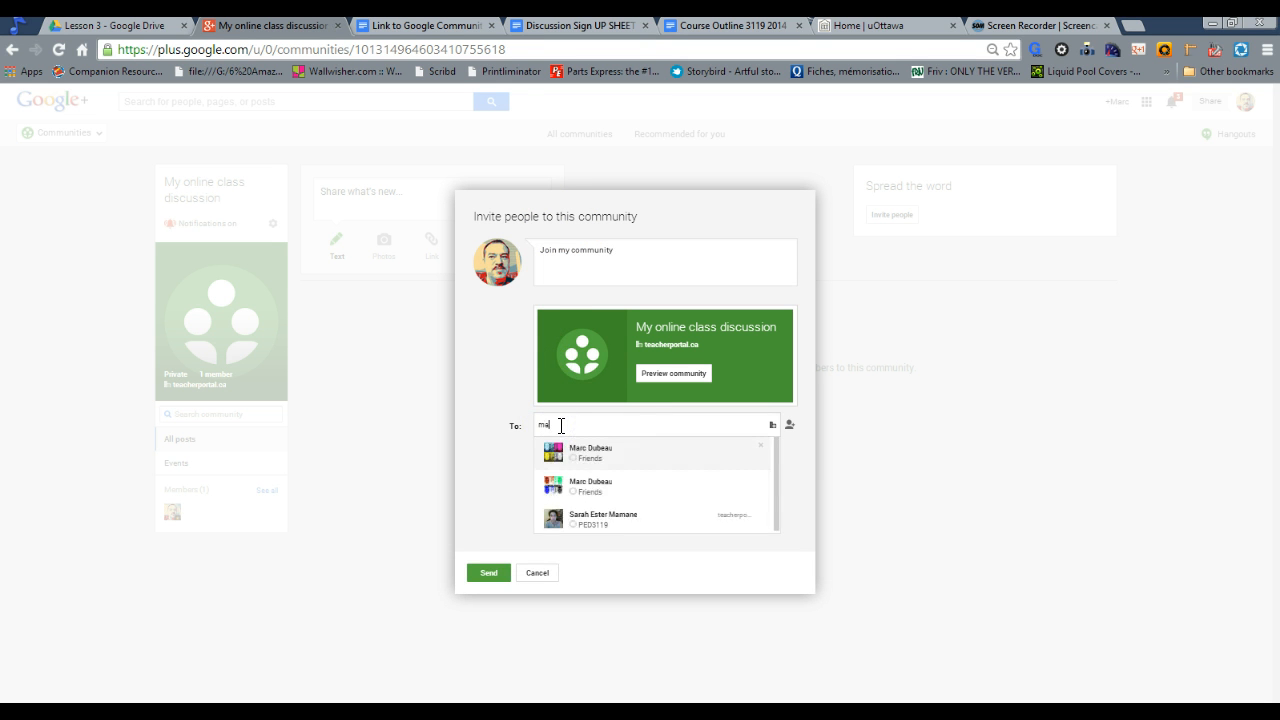
click(591, 452)
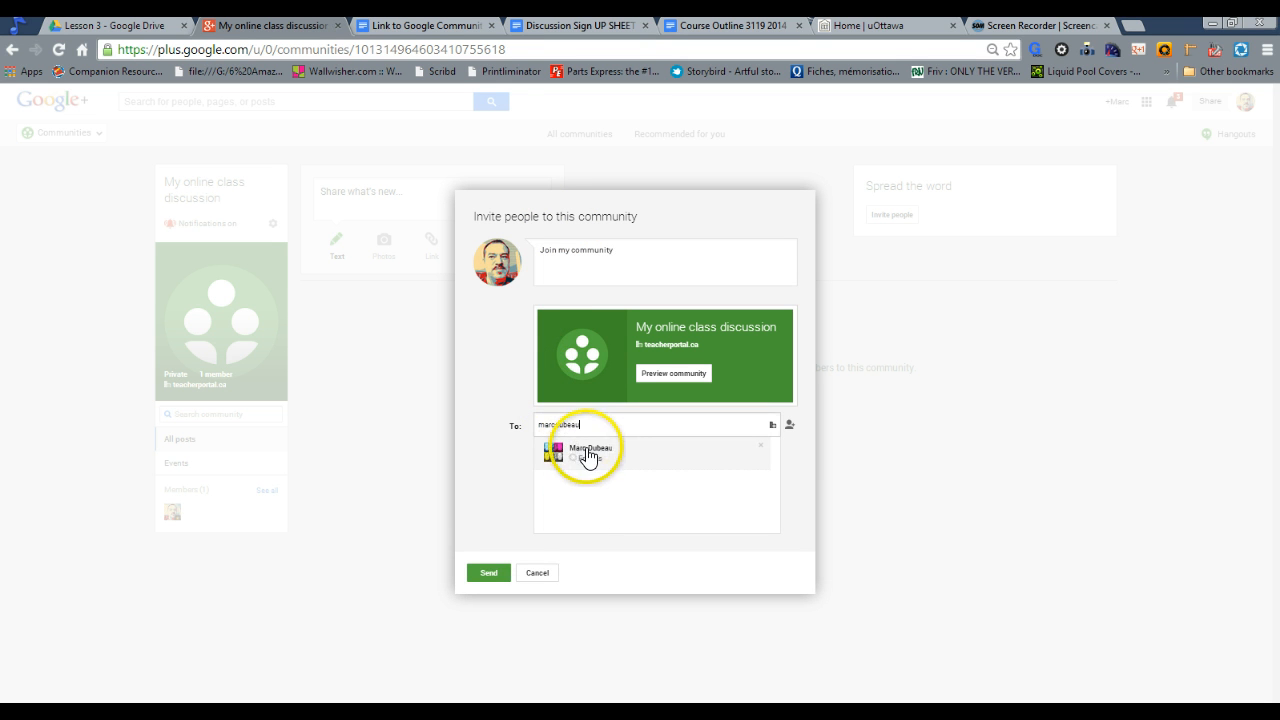
click(590, 448)
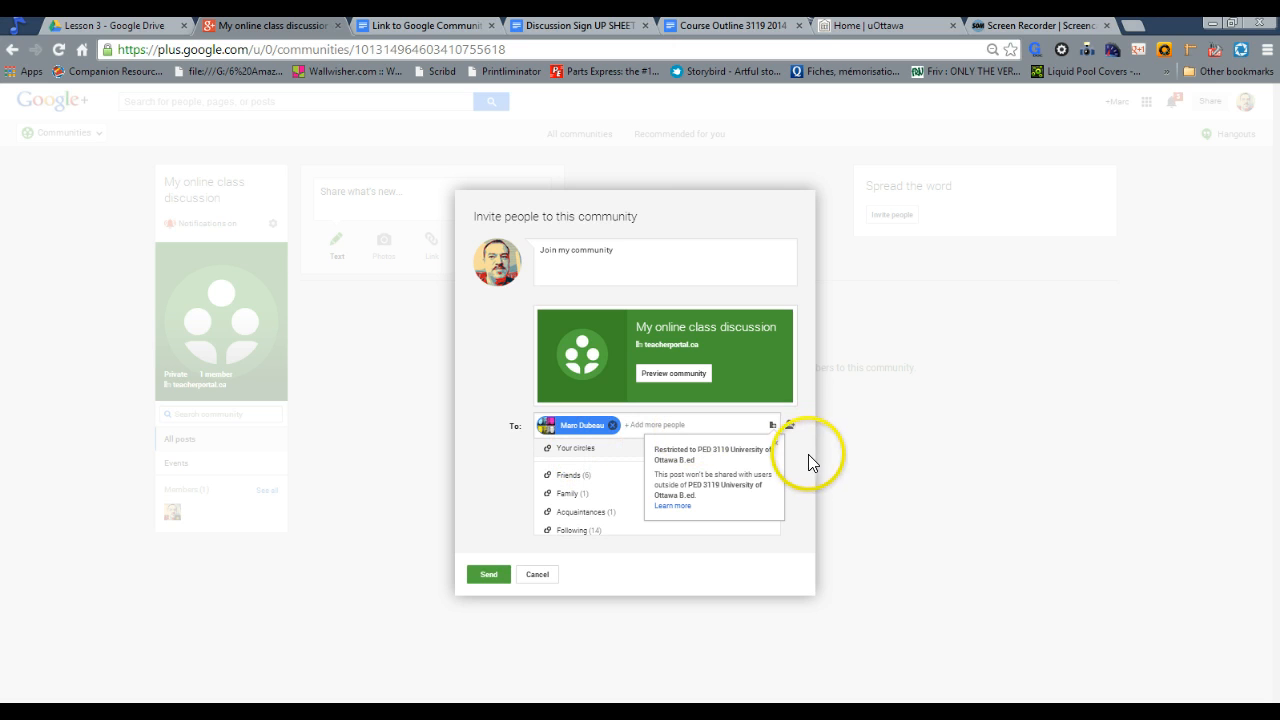
mouse_move(738, 466)
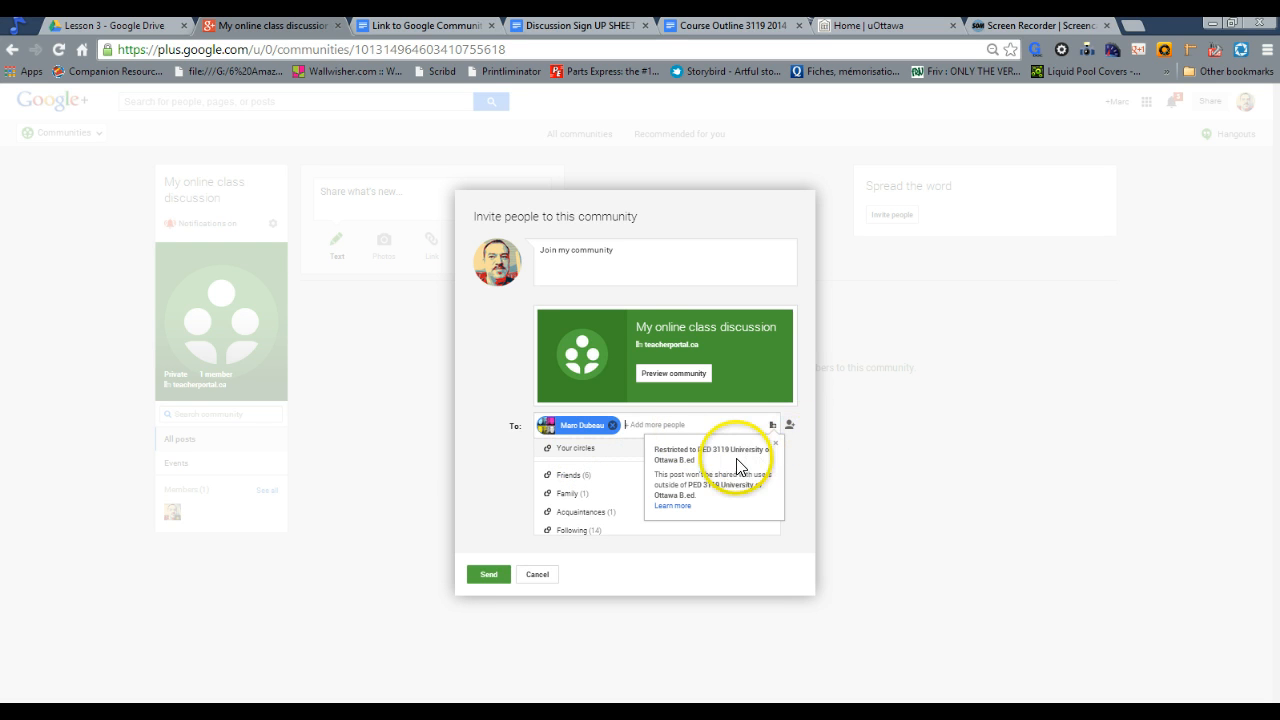
mouse_move(580, 425)
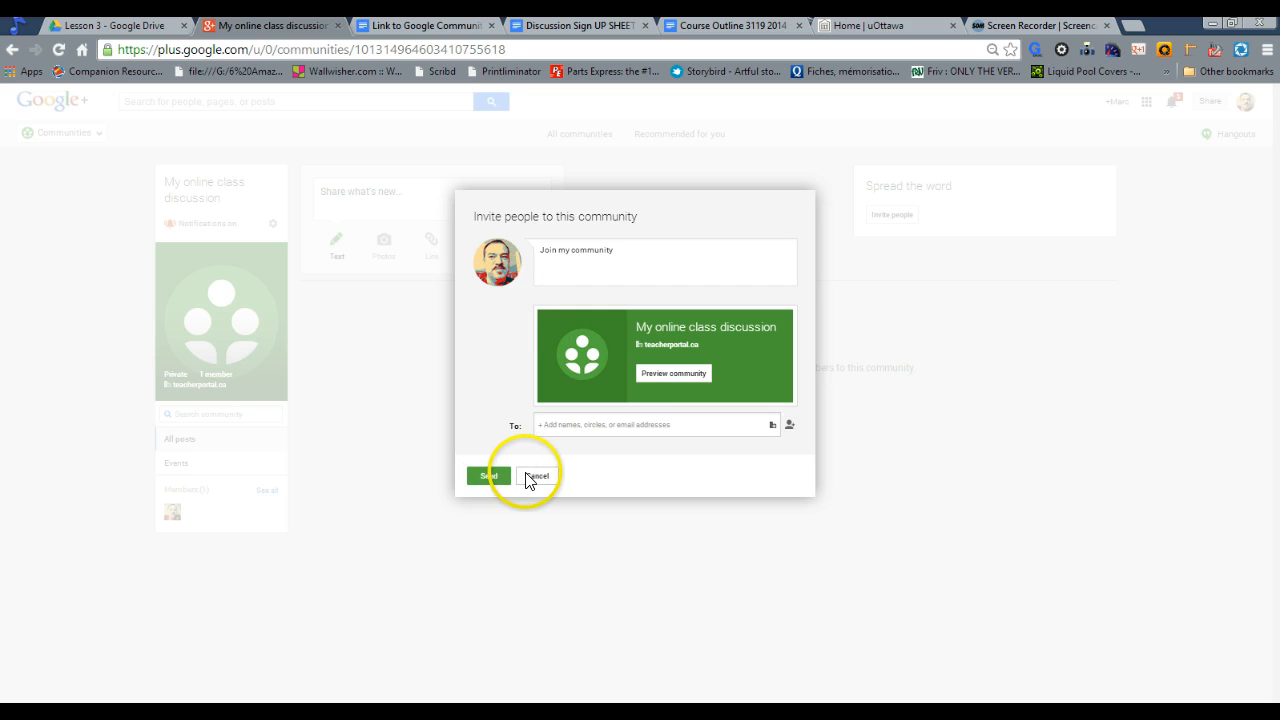
click(537, 475)
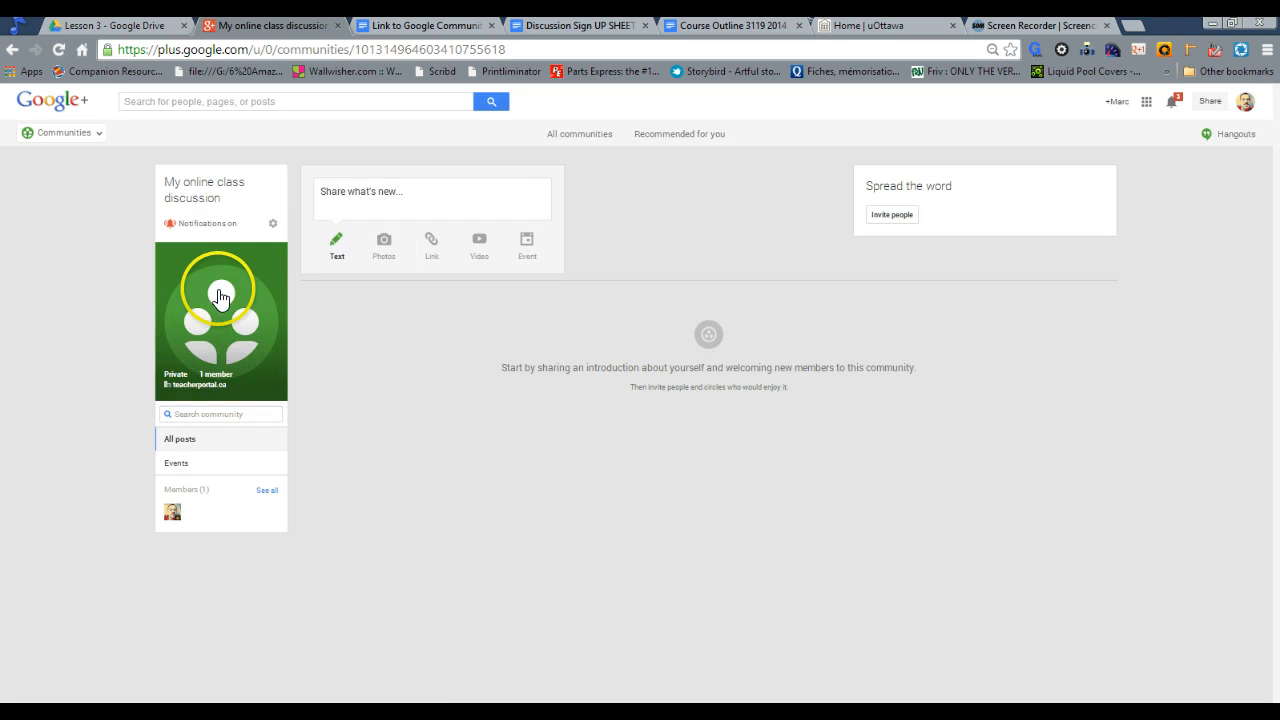
mouse_move(230, 340)
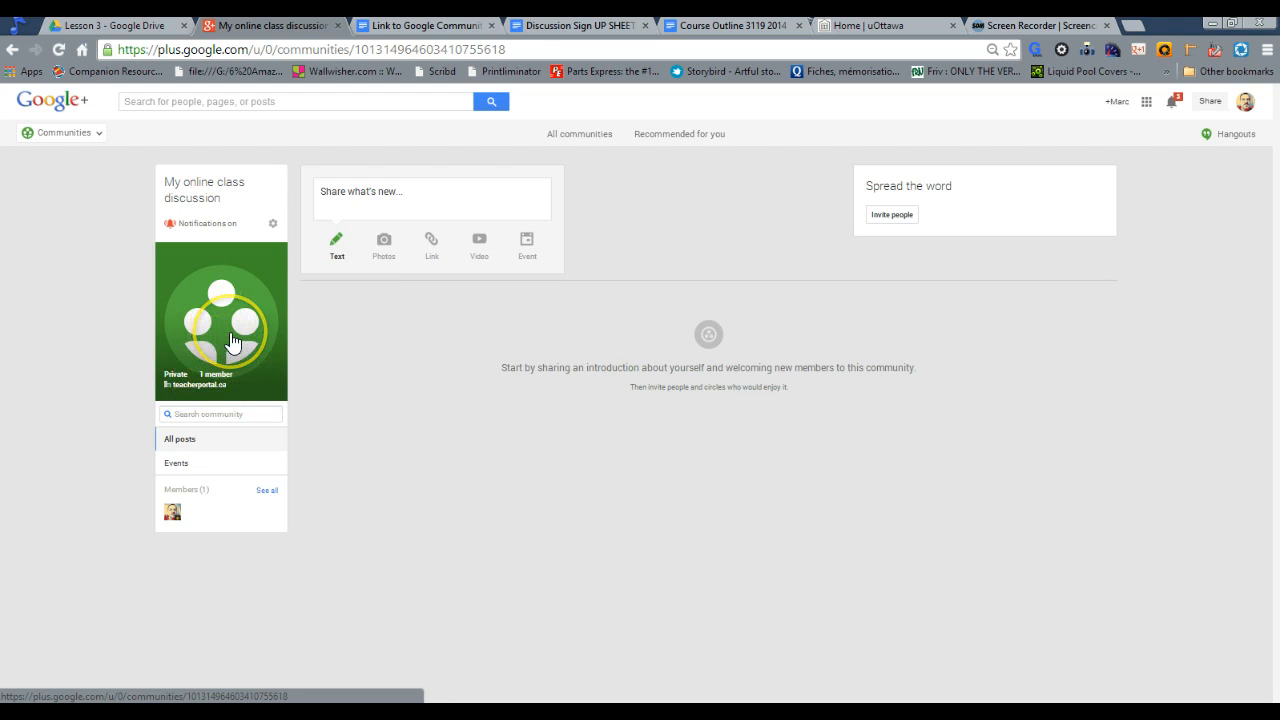
mouse_move(228, 305)
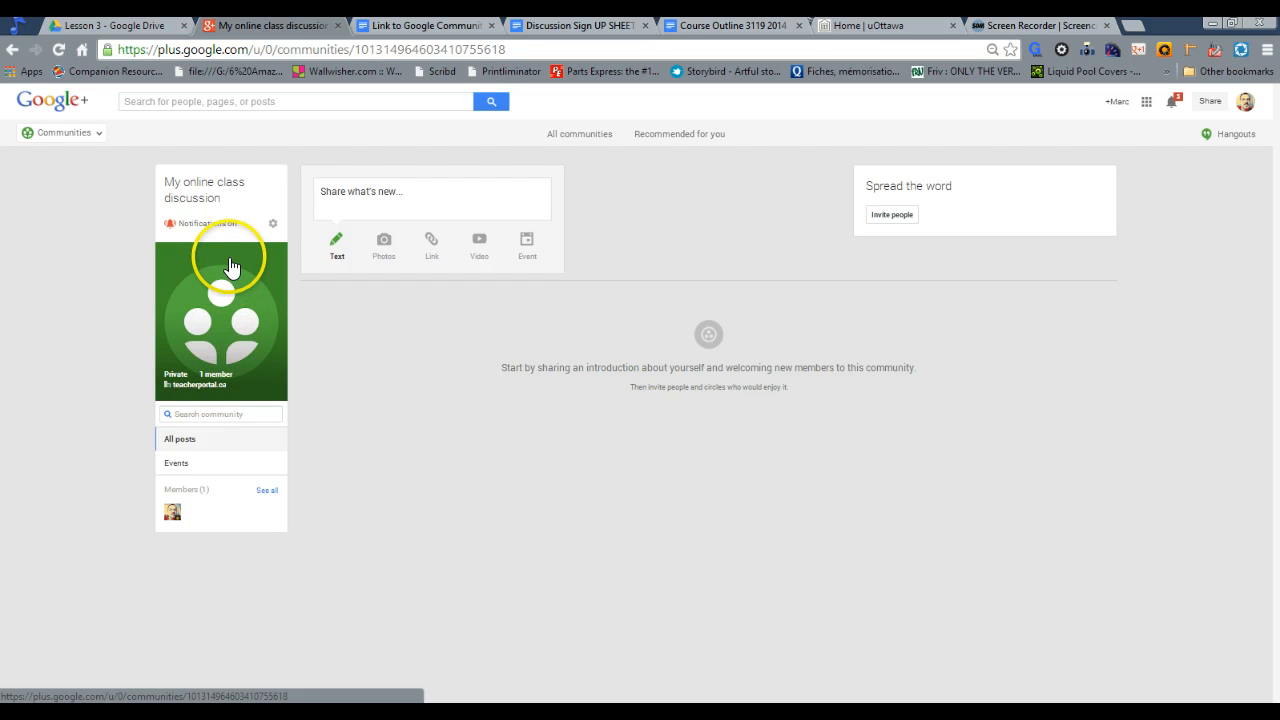
mouse_move(242, 298)
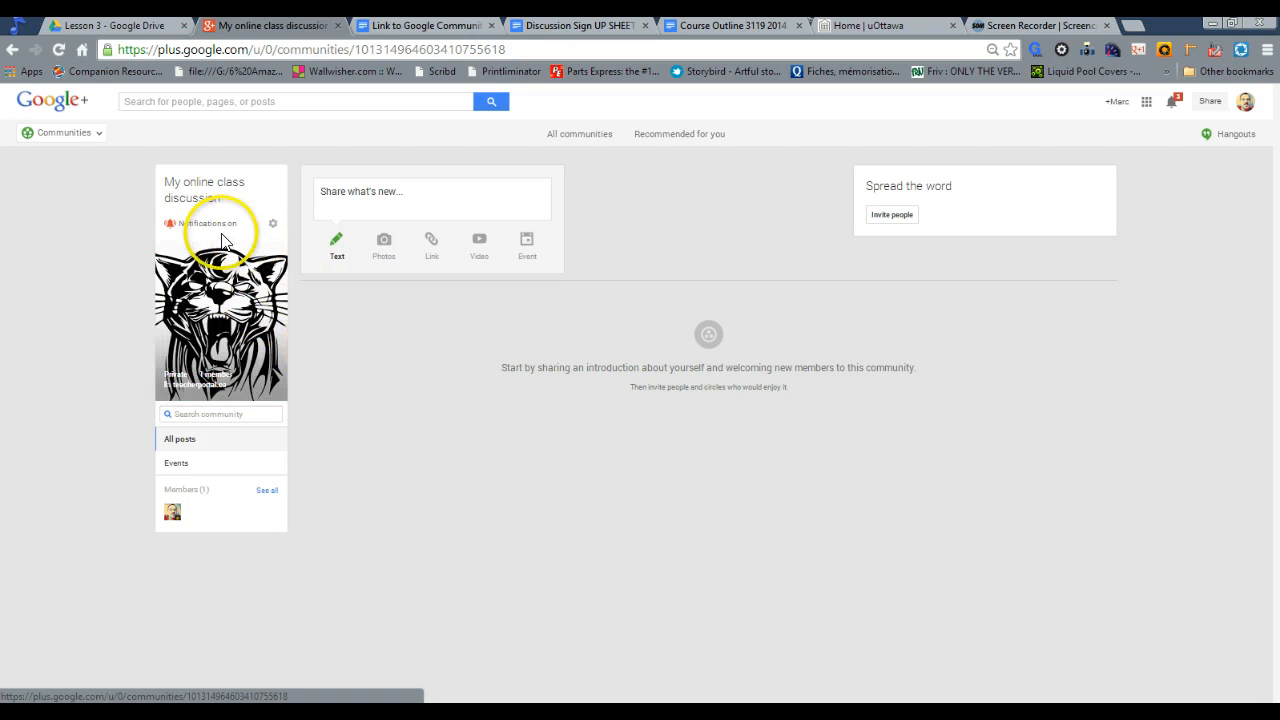
mouse_move(207, 222)
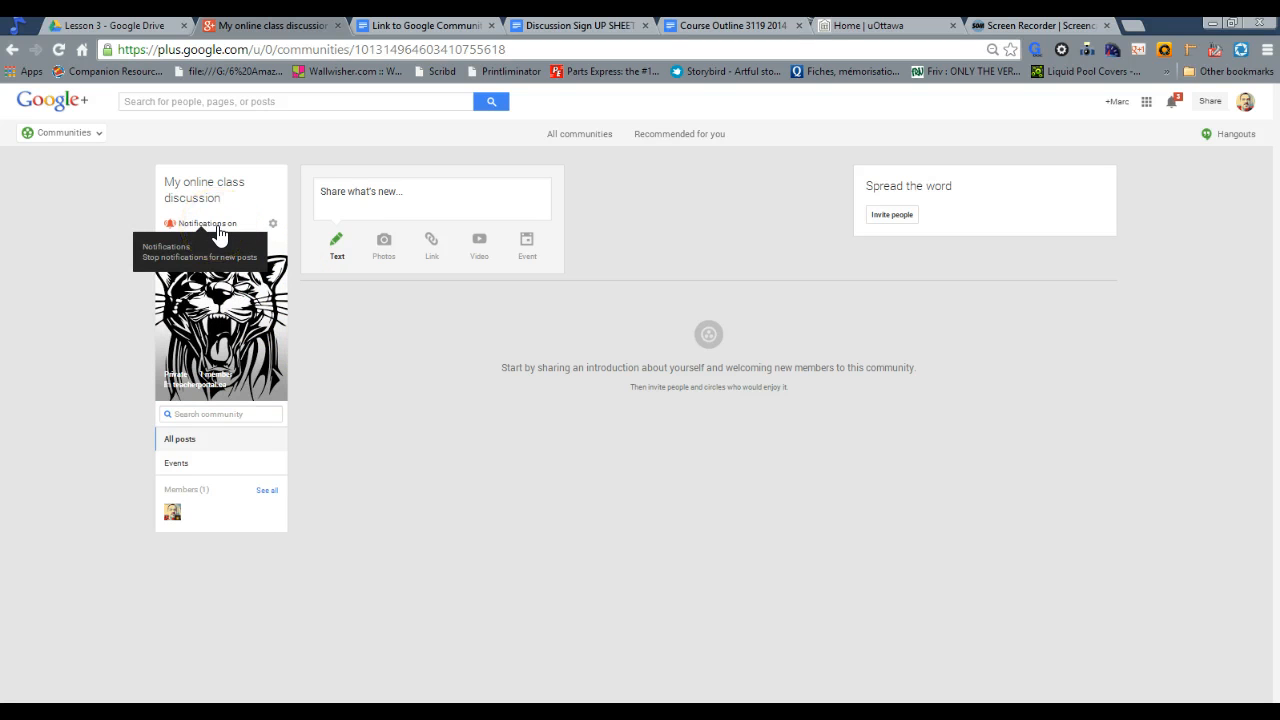
Switch My online class discussion to 'Notifications off'.
click(203, 223)
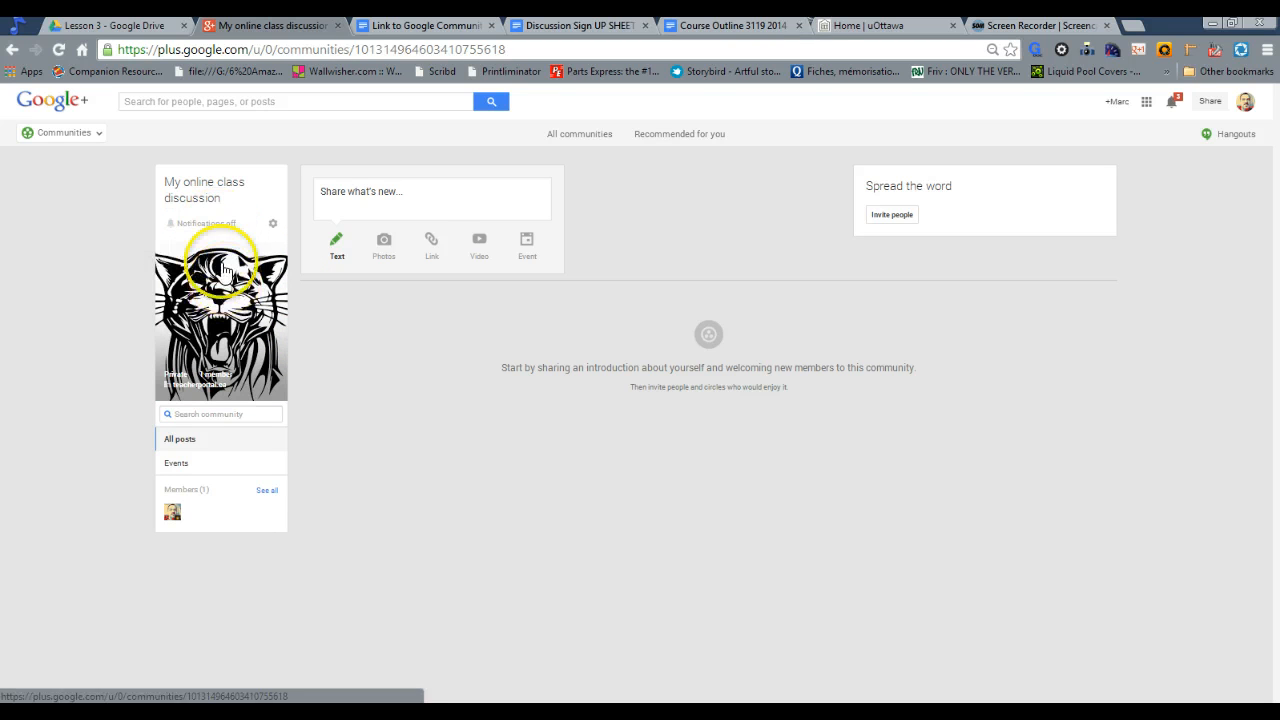
mouse_move(207, 223)
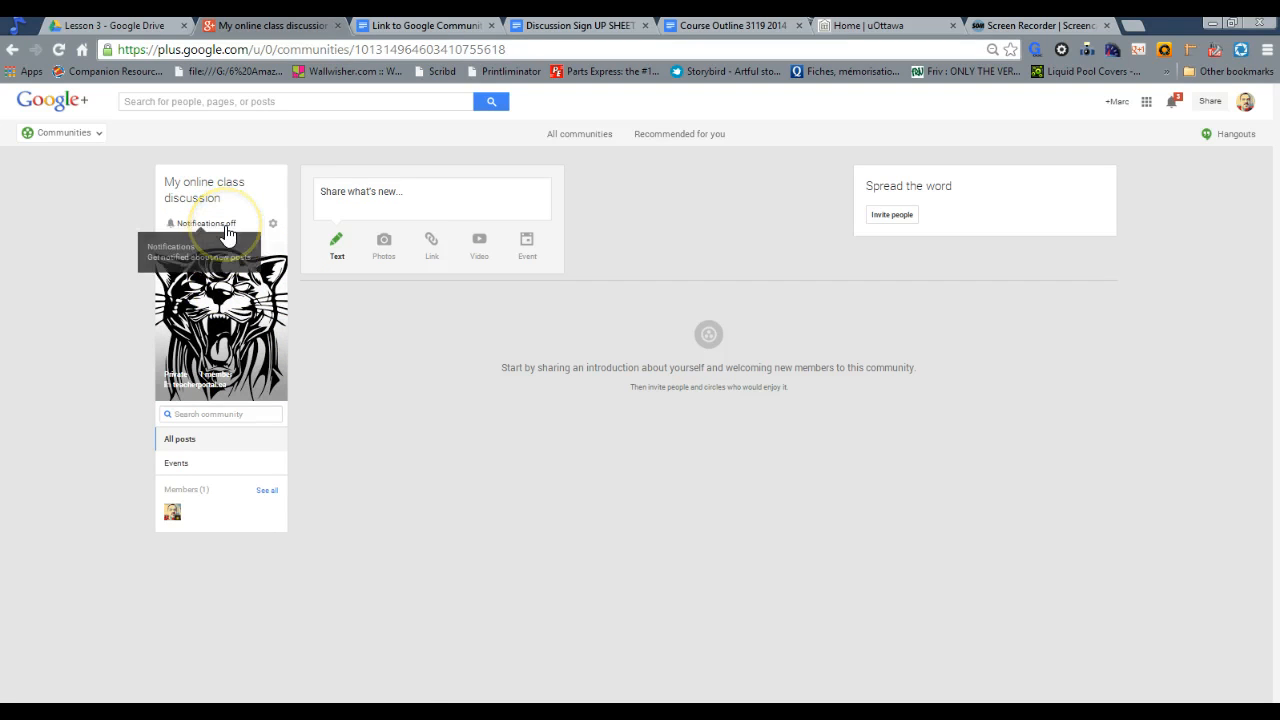
mouse_move(225, 228)
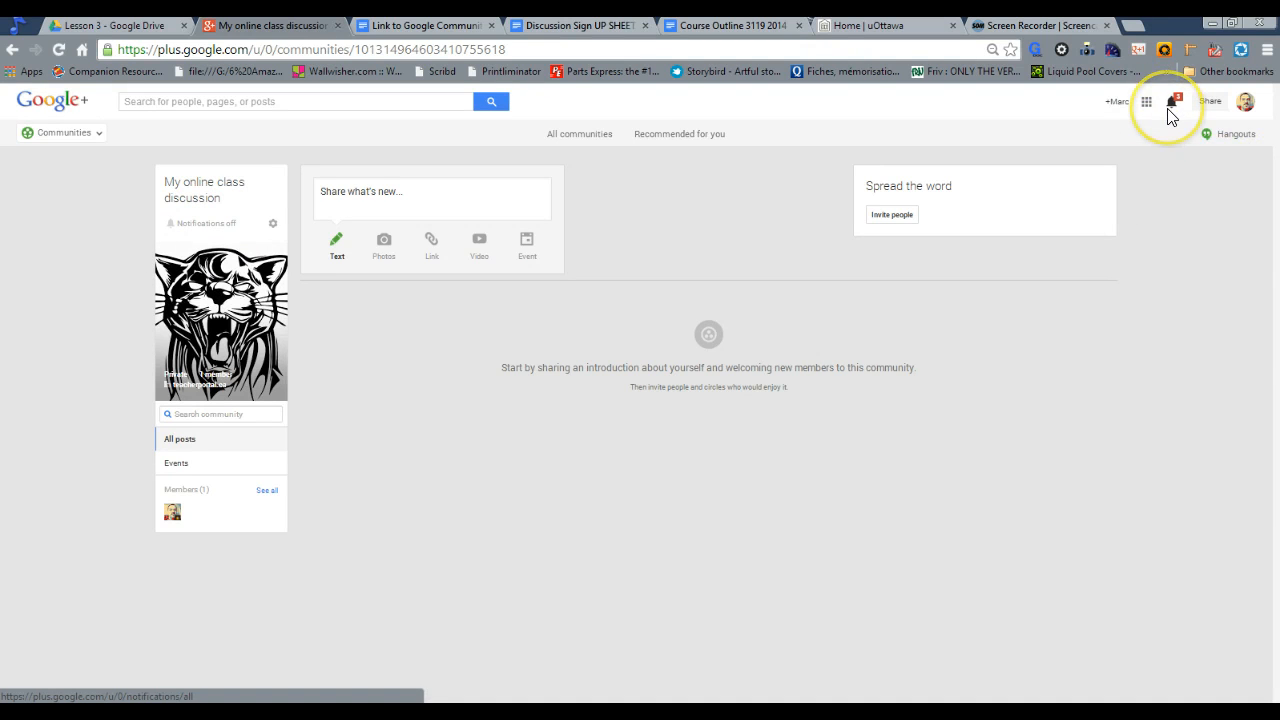
mouse_move(1174, 101)
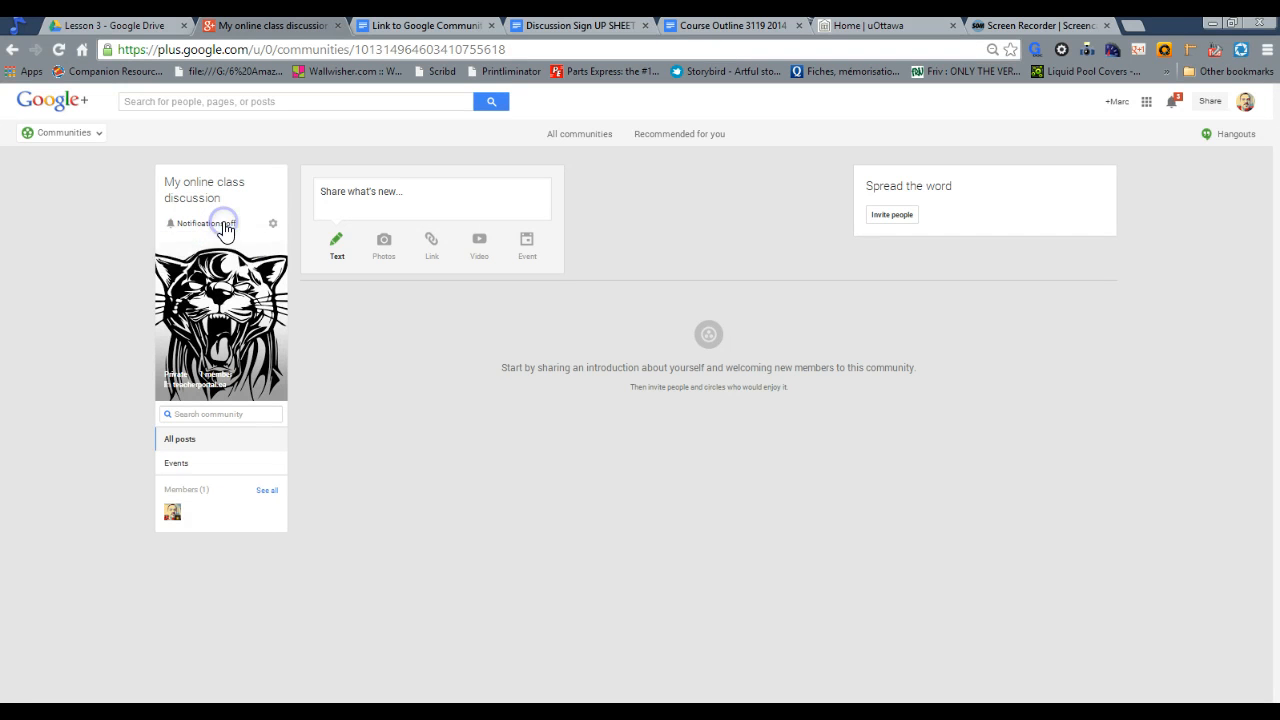
click(203, 223)
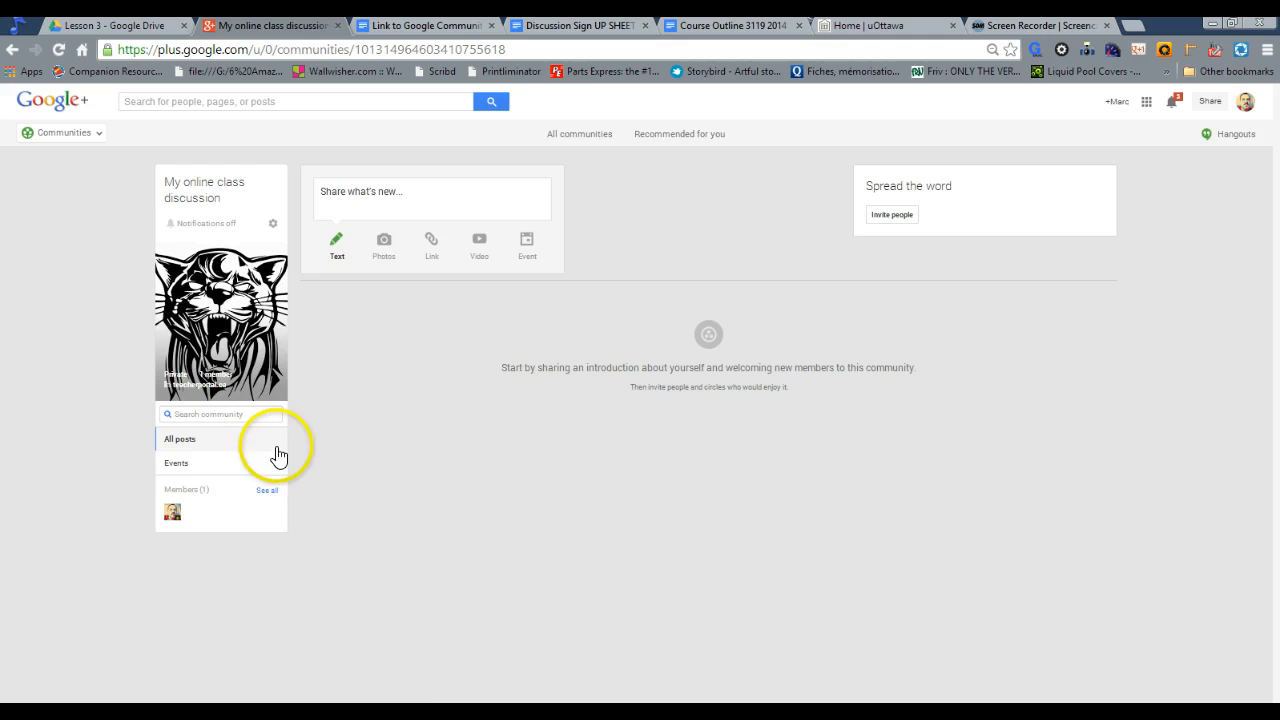
mouse_move(176, 463)
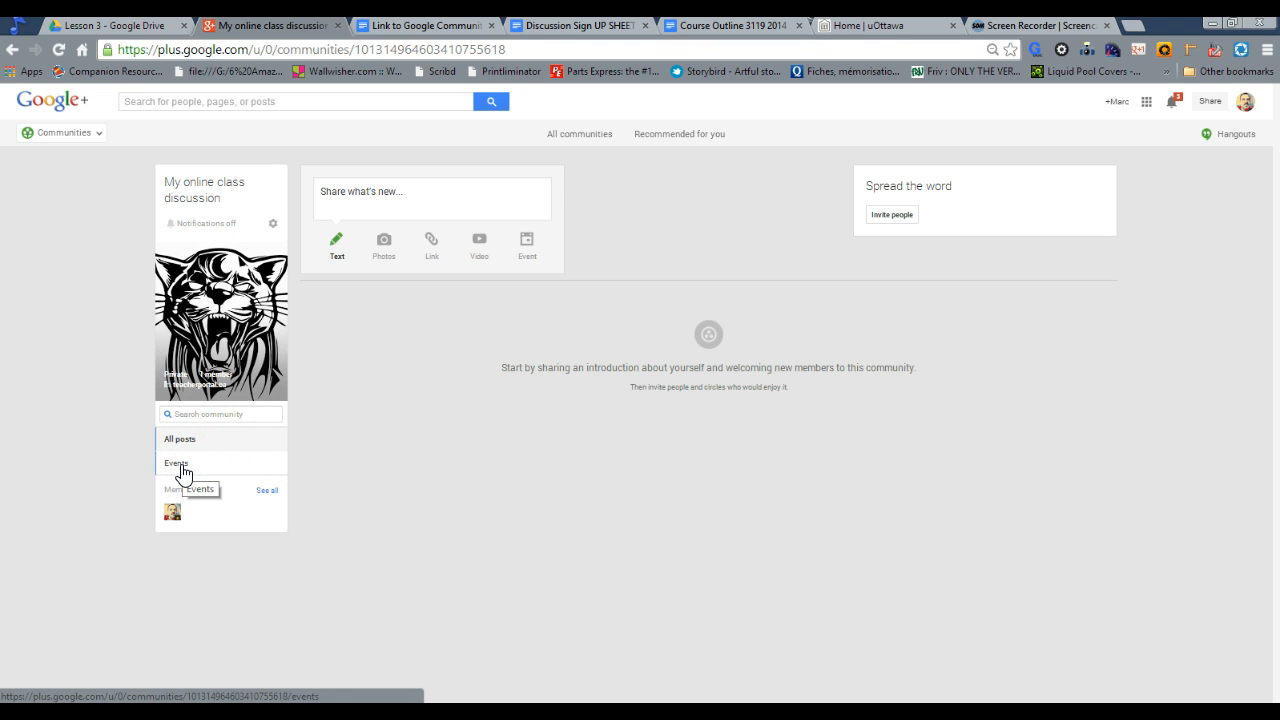
mouse_move(297, 238)
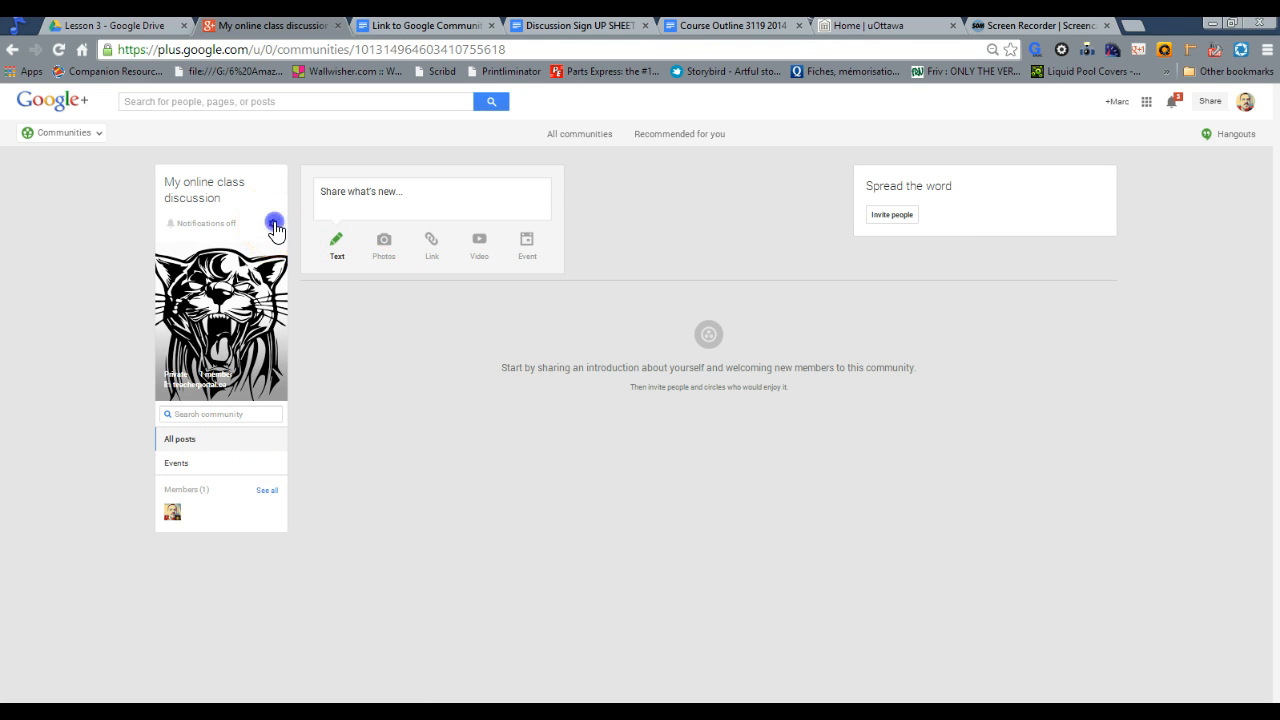
Save the About text 'ONline ongoing discussion for our class.' in community settings.
click(275, 223)
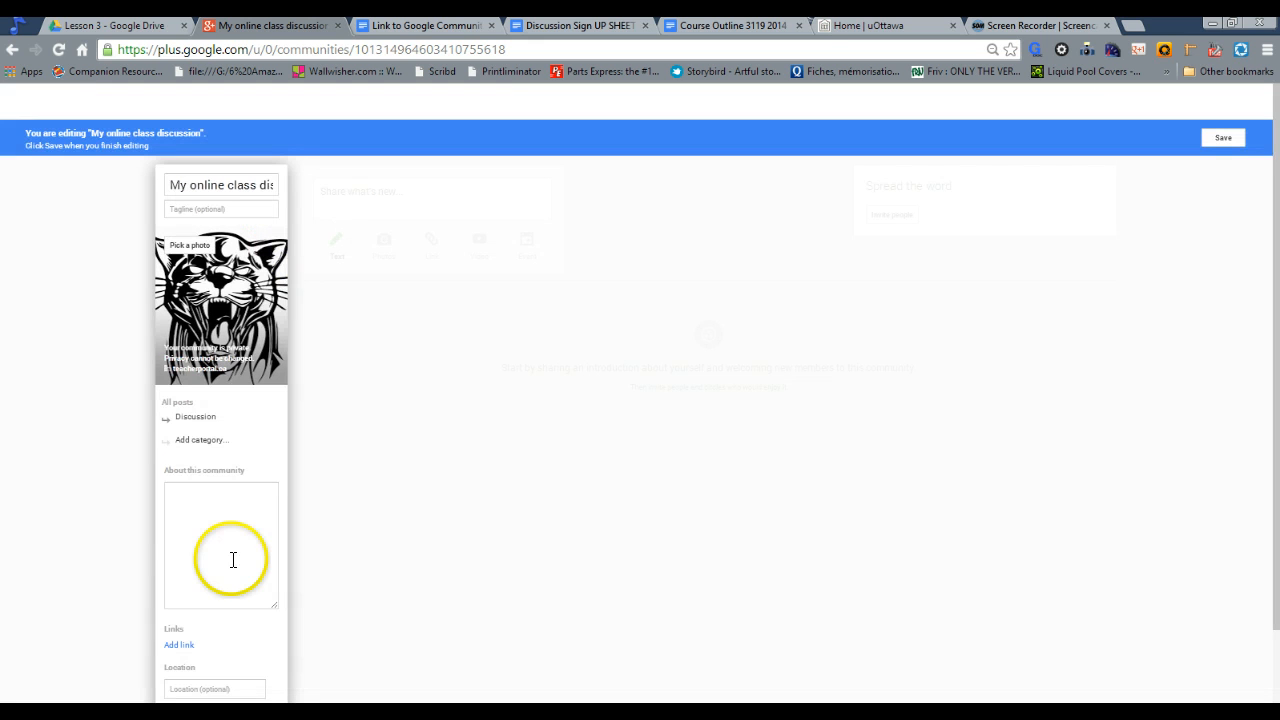
click(220, 545)
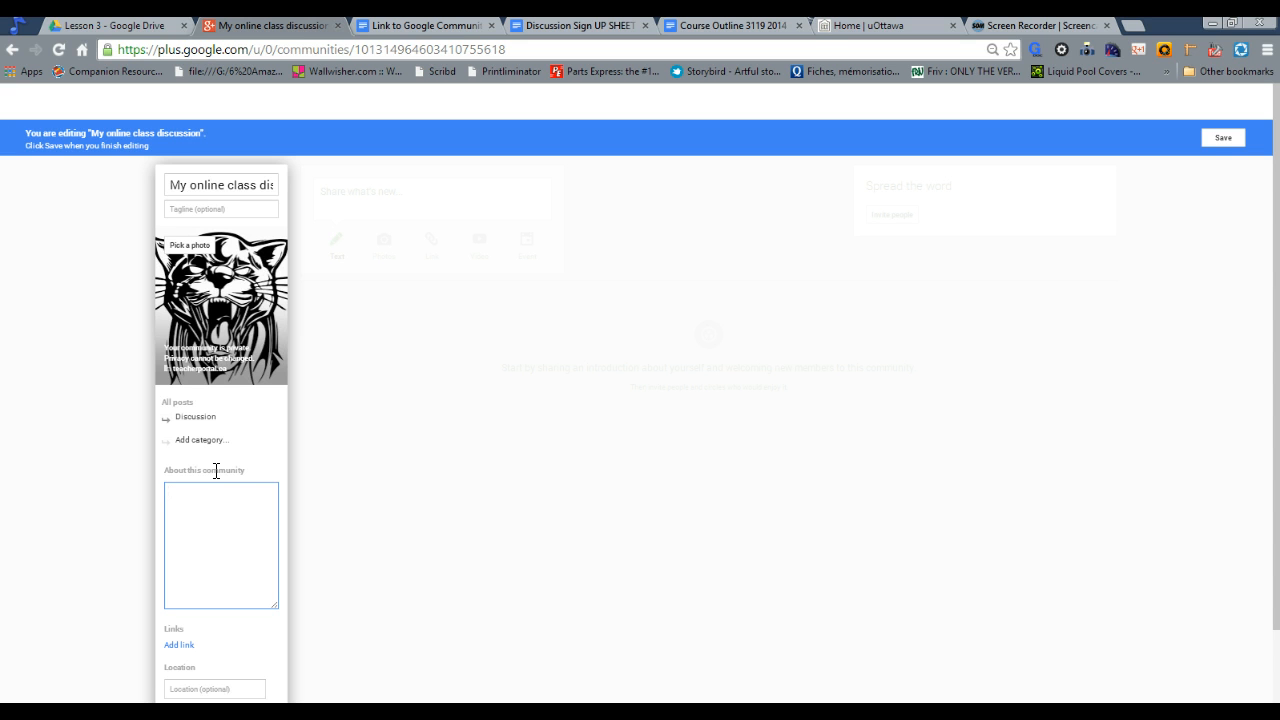
mouse_move(207, 486)
text(ONline ongoing discussion for our class.)
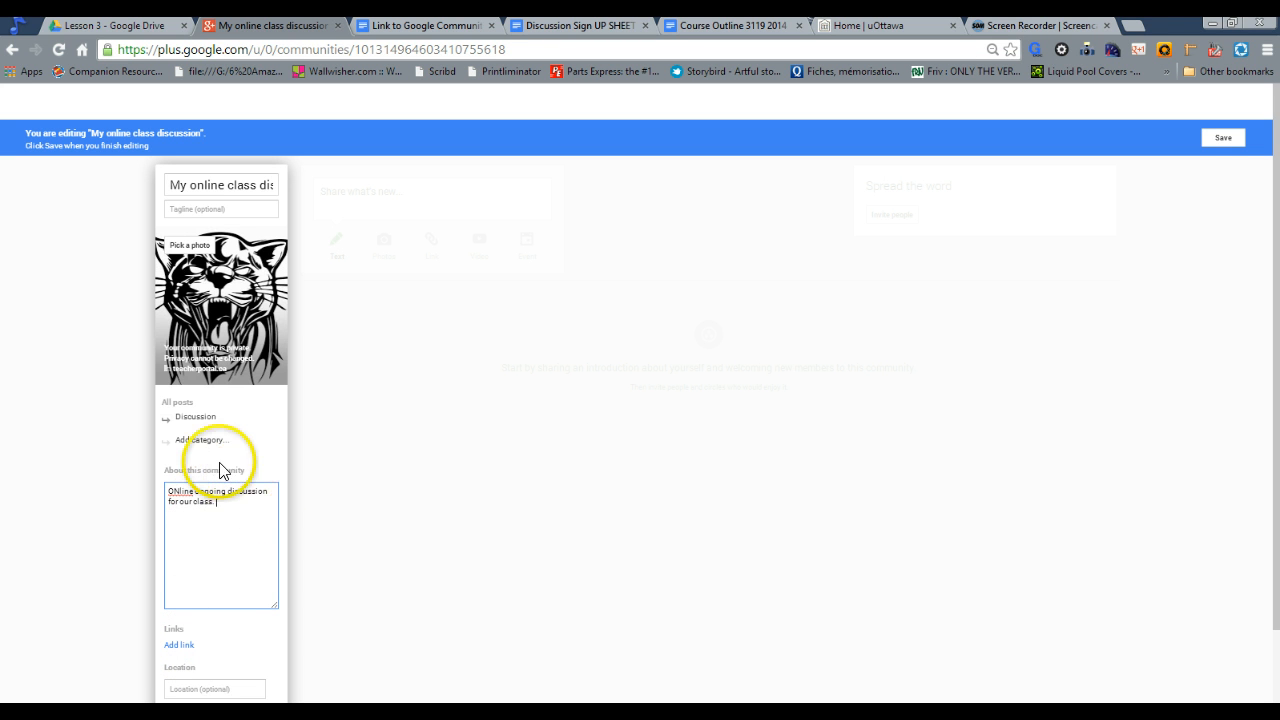
mouse_move(205, 447)
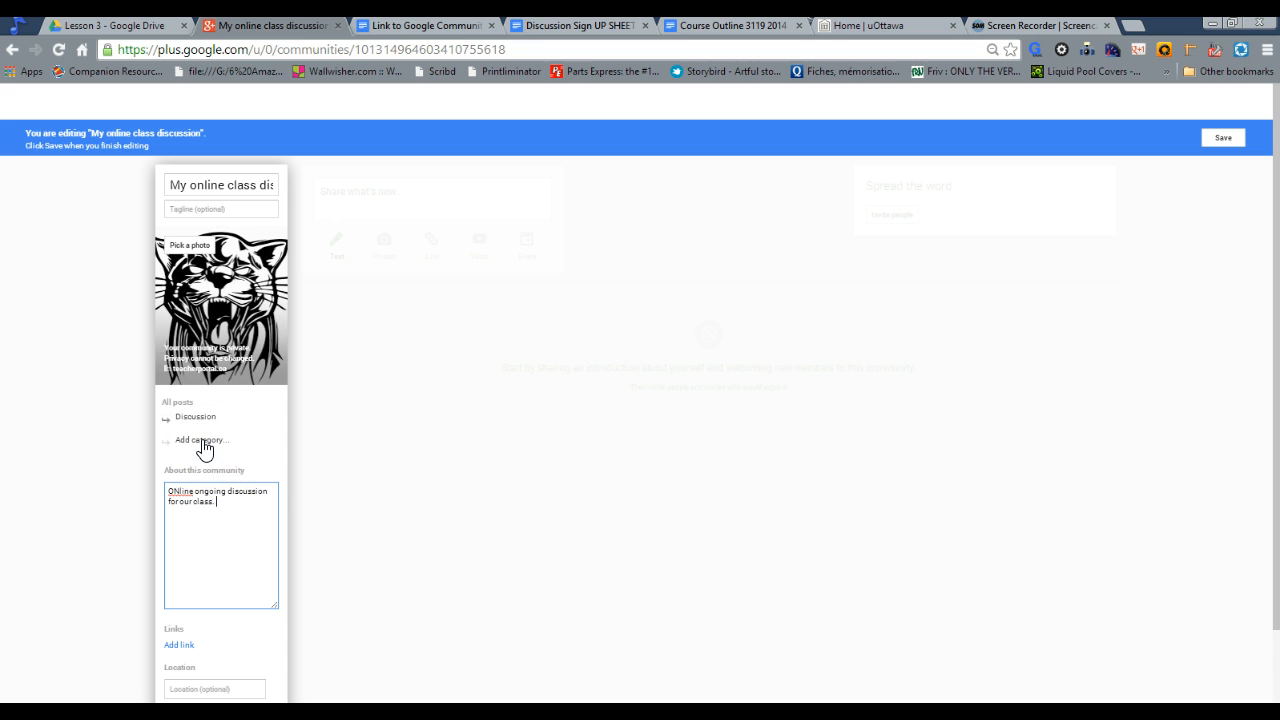
mouse_move(1108, 222)
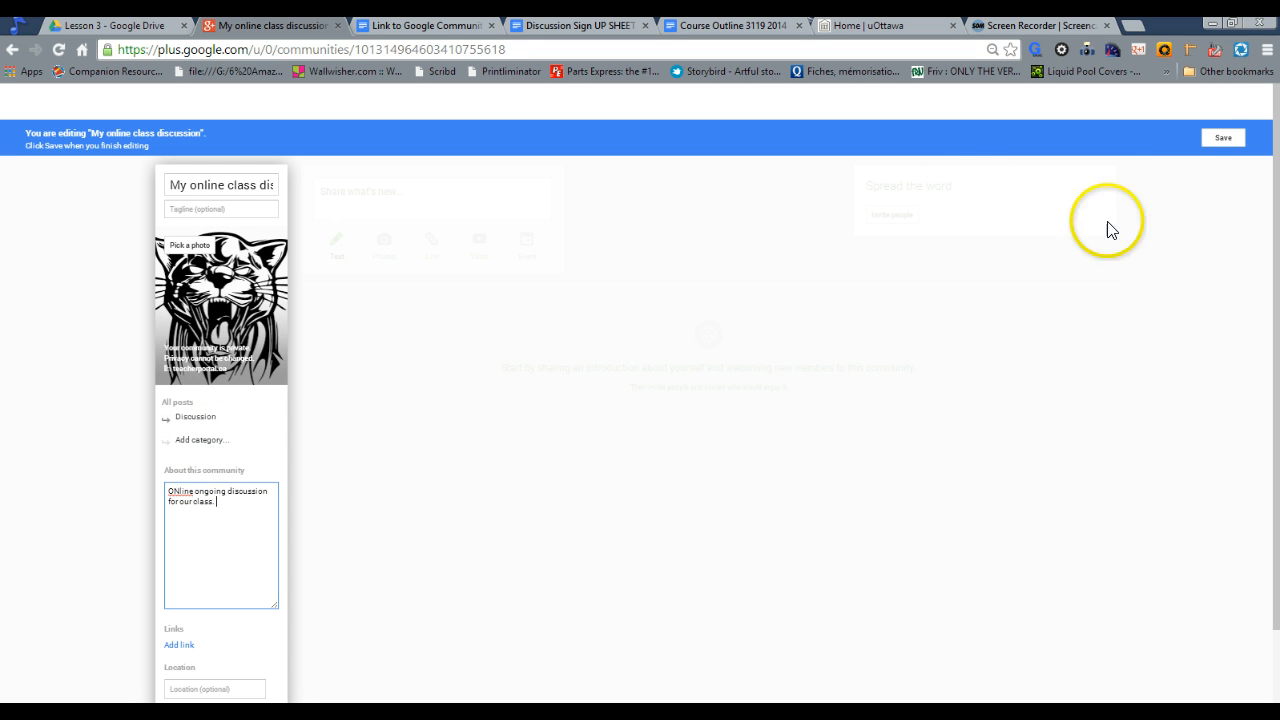
click(1222, 137)
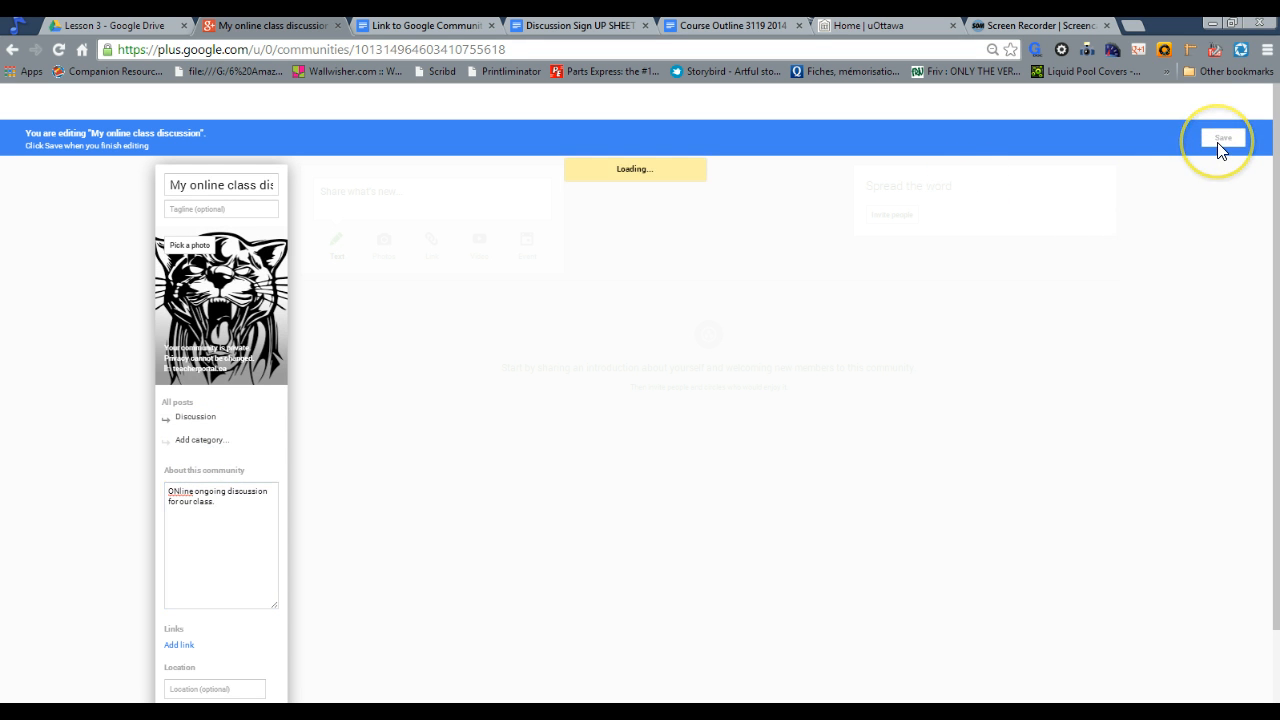
click(1222, 137)
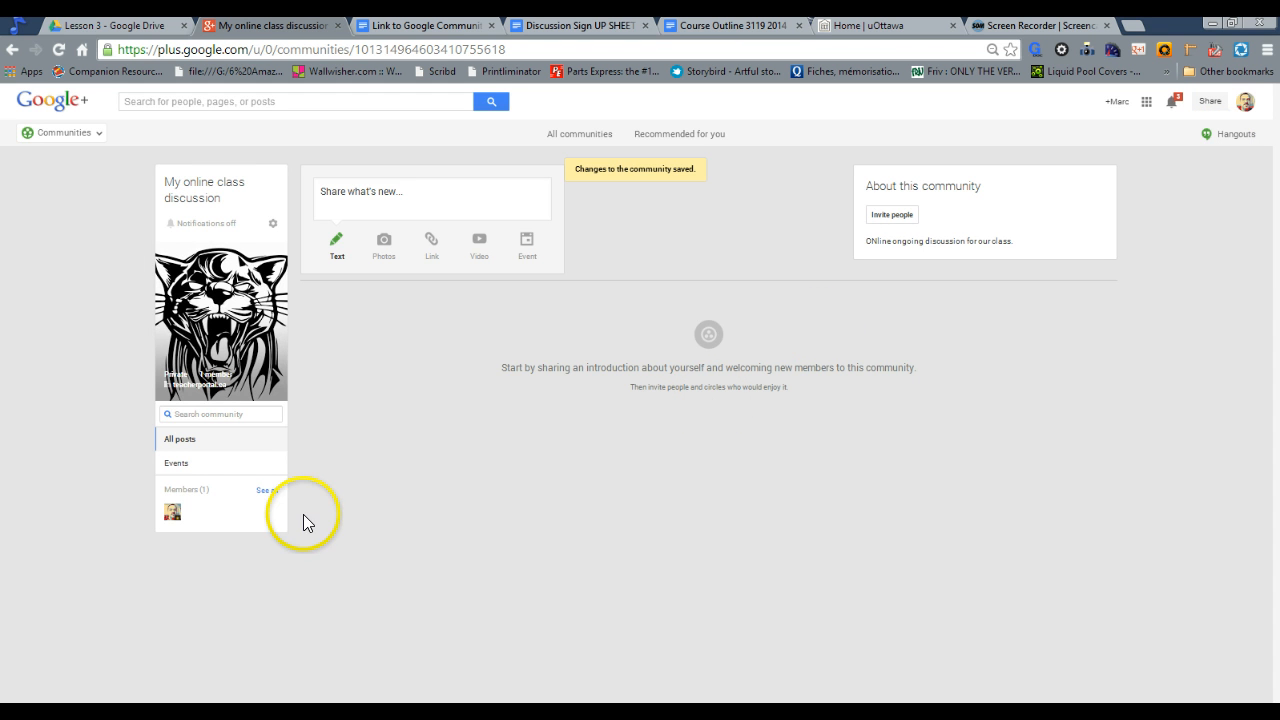
mouse_move(216, 414)
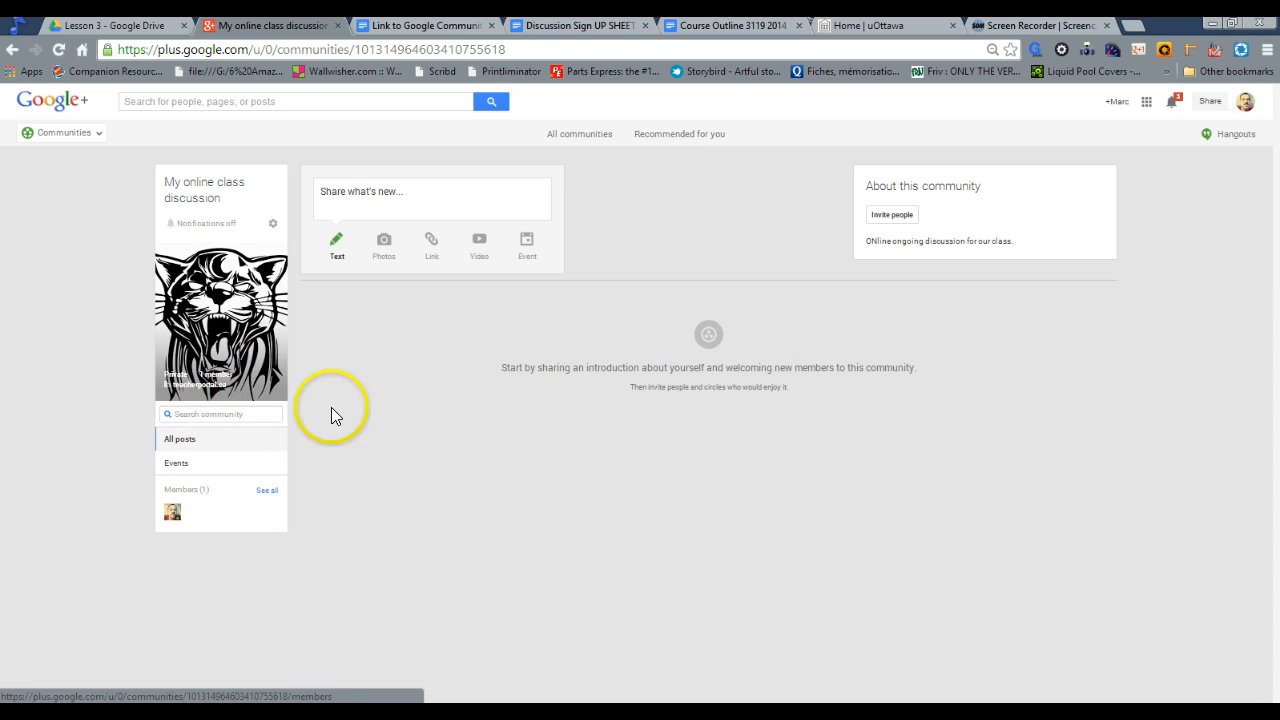
mouse_move(228, 555)
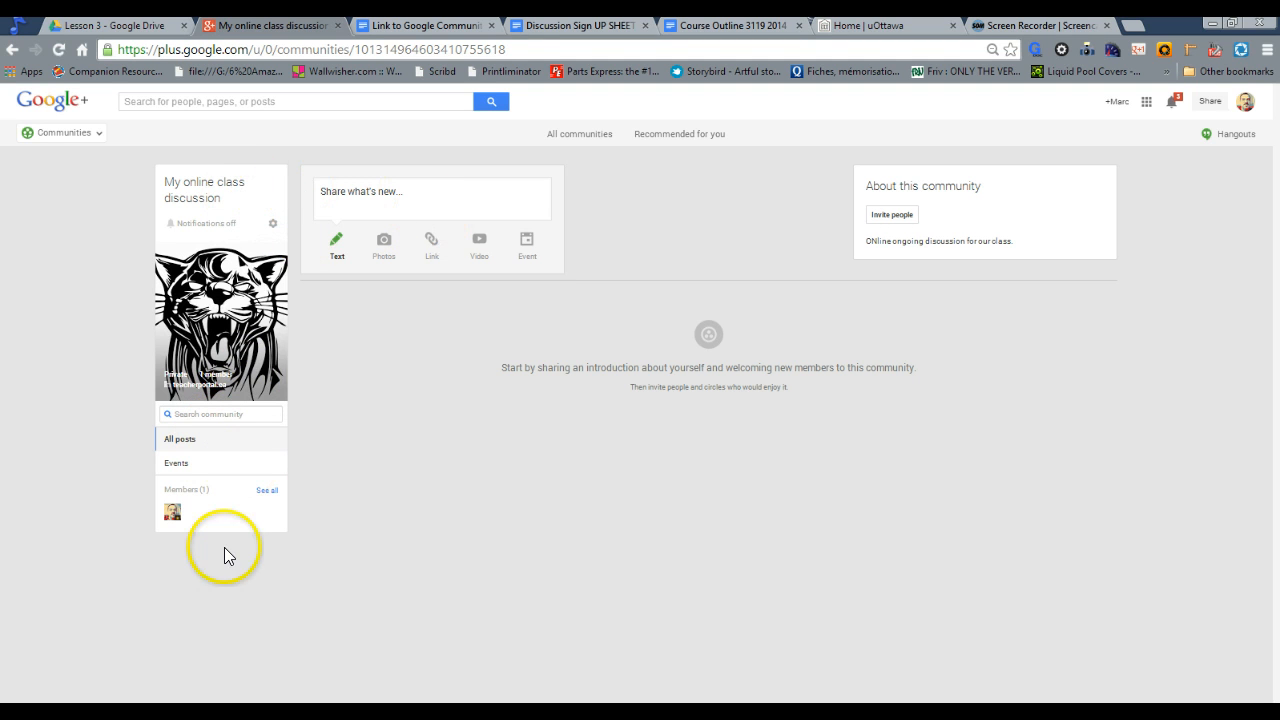
mouse_move(275, 575)
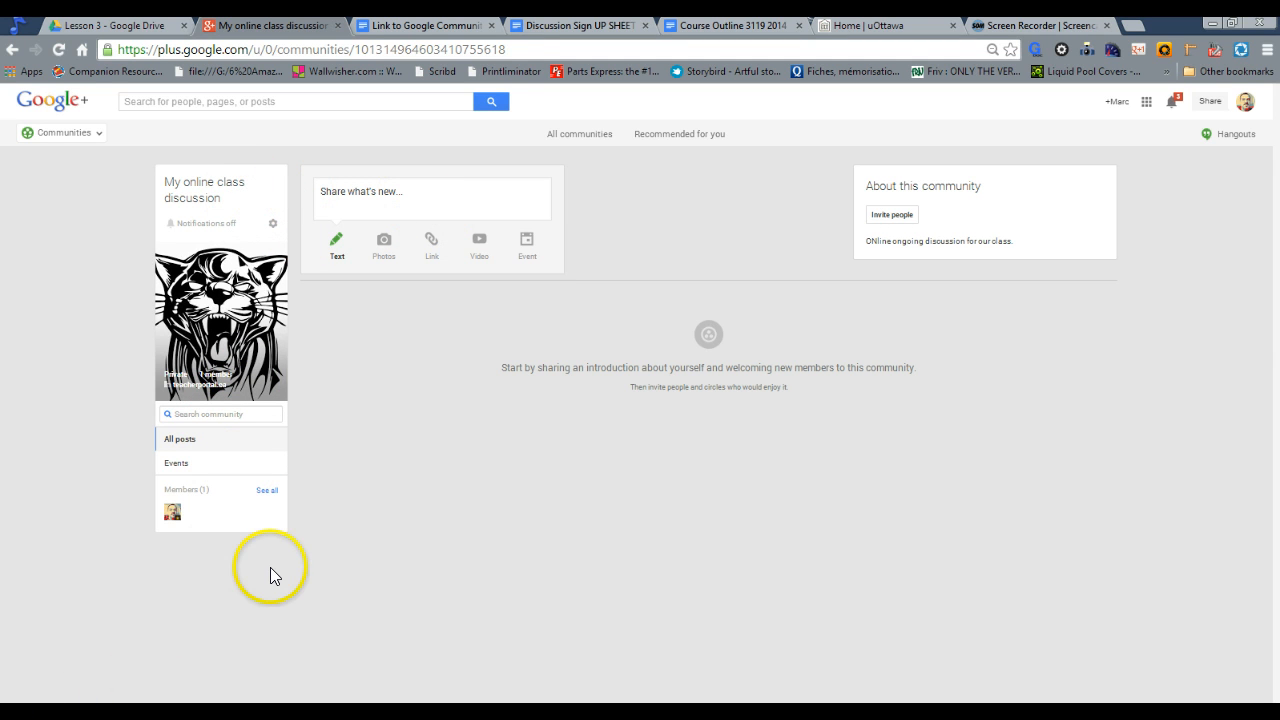
mouse_move(413, 467)
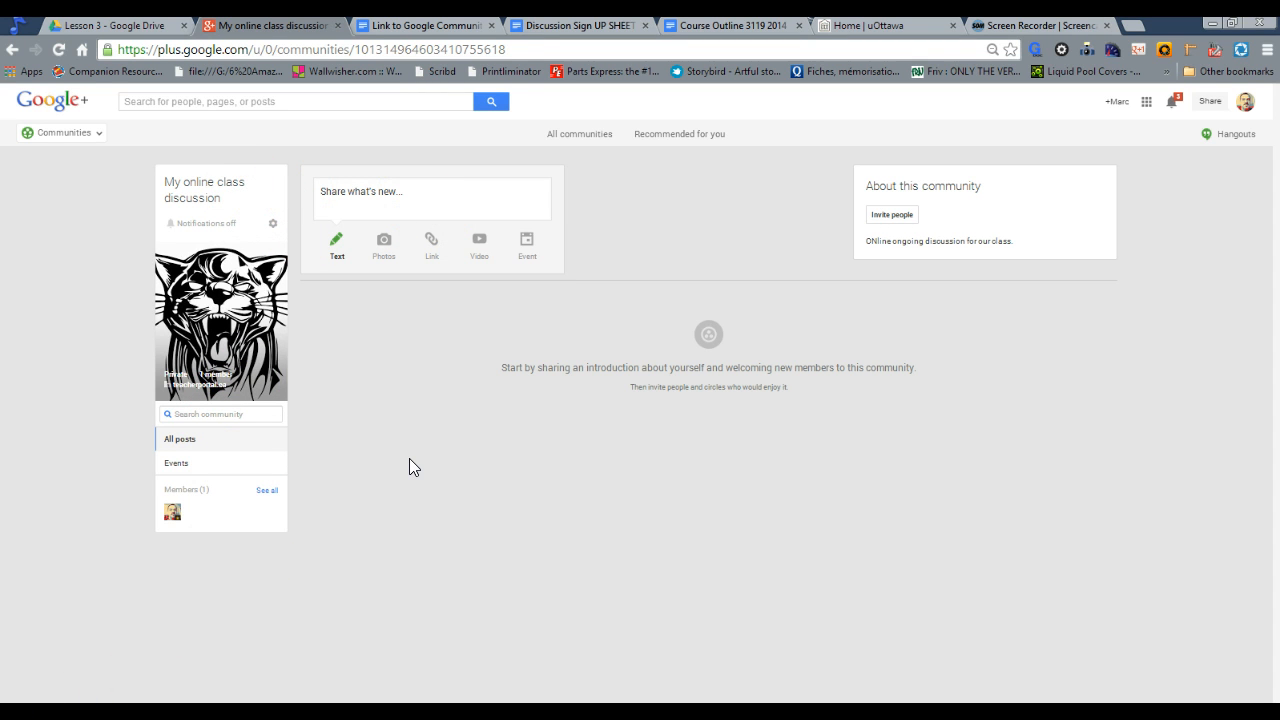
Expand the 'Share what's new...' composer for My online class discussion.
click(368, 192)
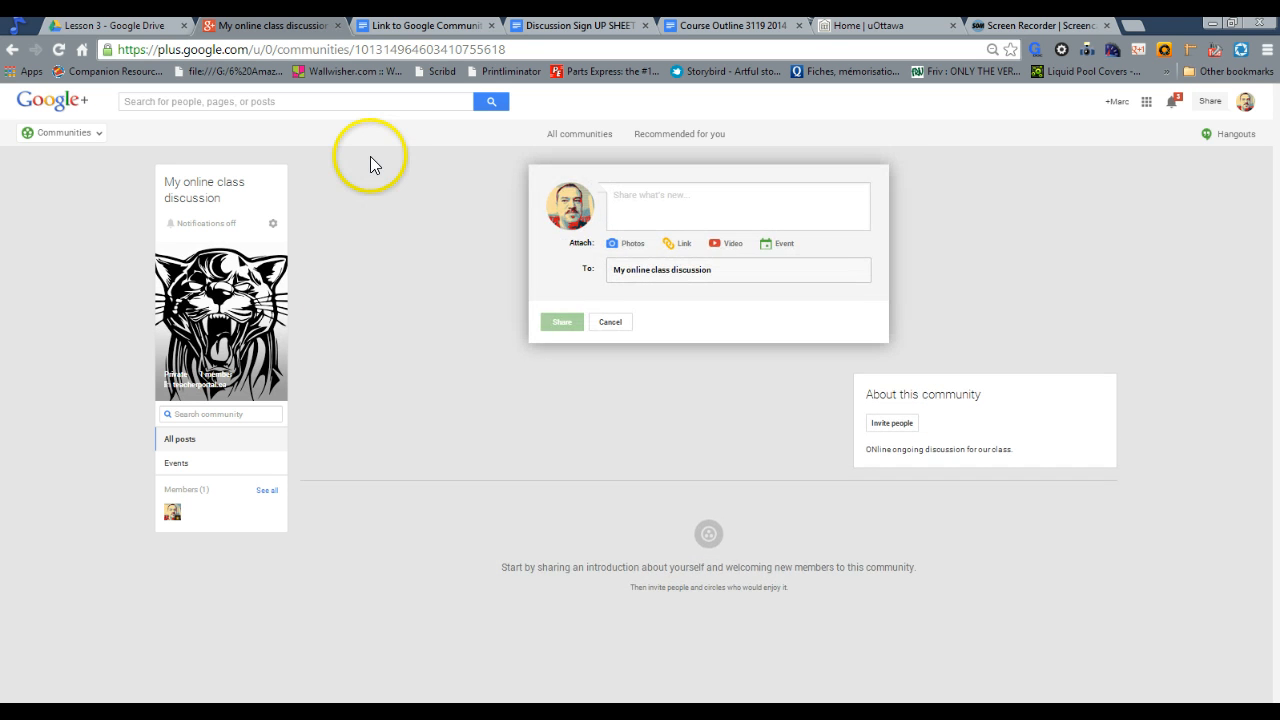
Write 'My idea is:' and share it as the community's first post.
text(y idea)
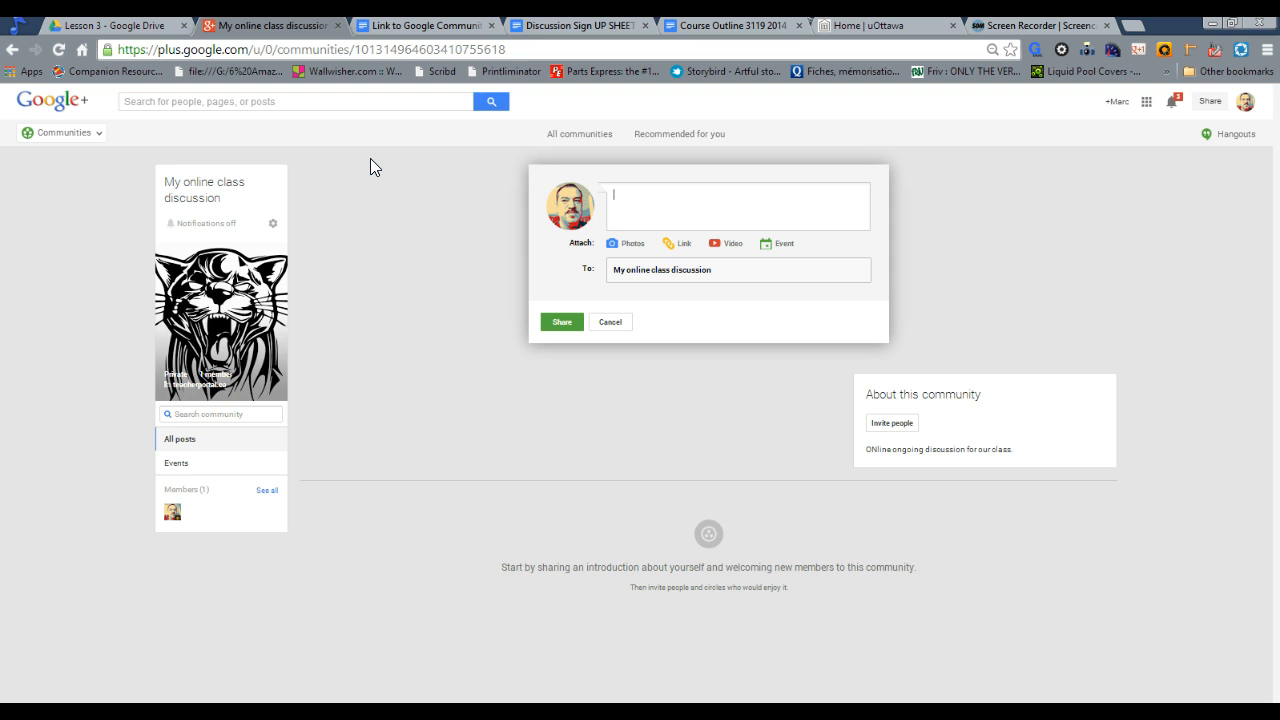
text(My idea is::::)
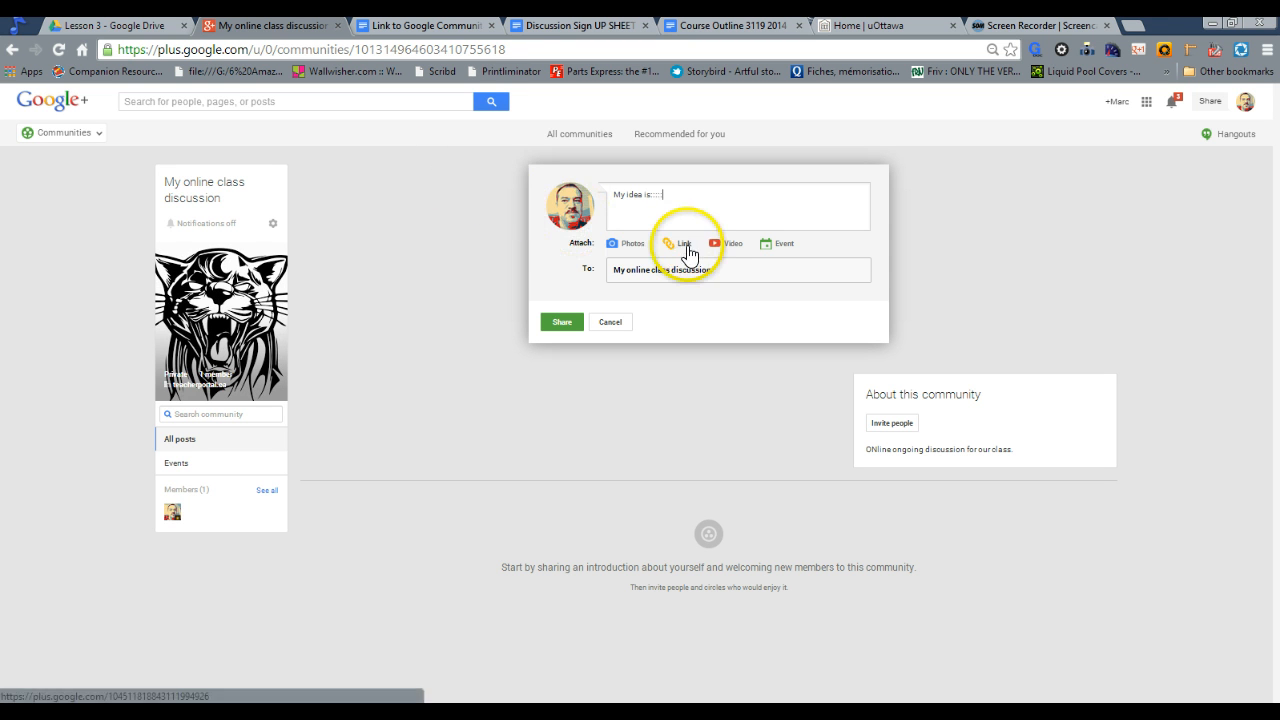
mouse_move(715, 243)
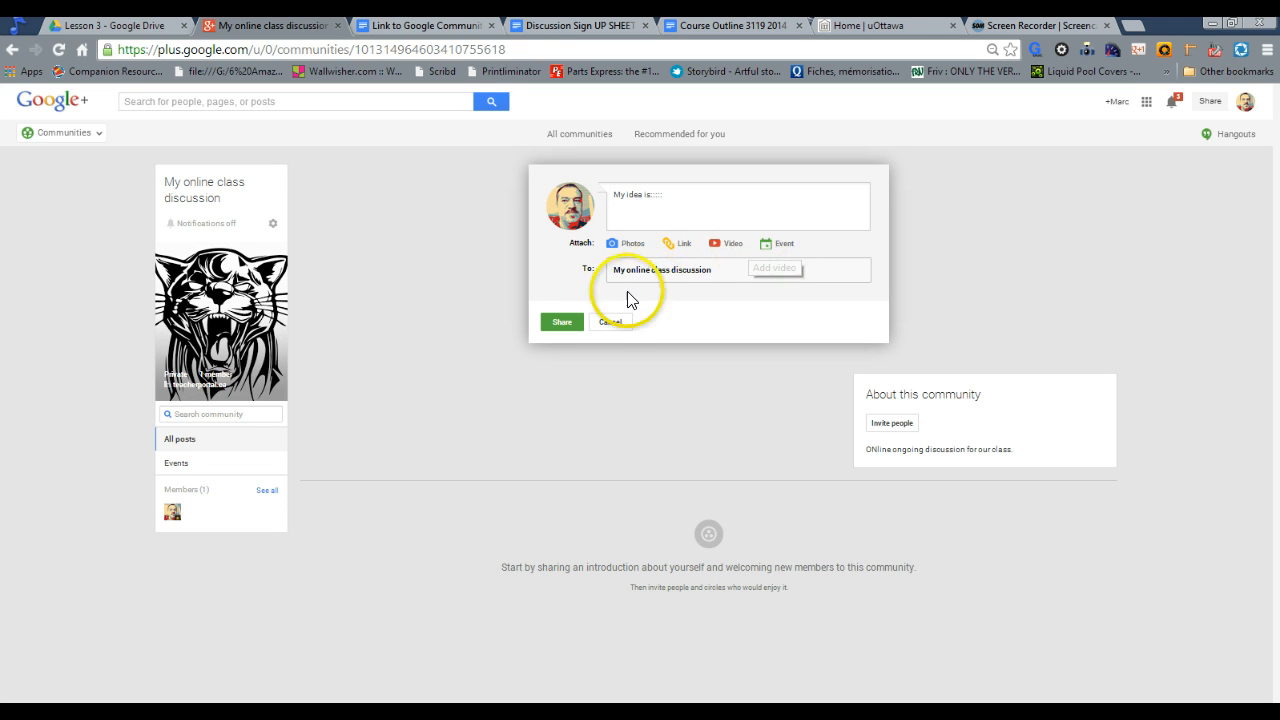
click(610, 322)
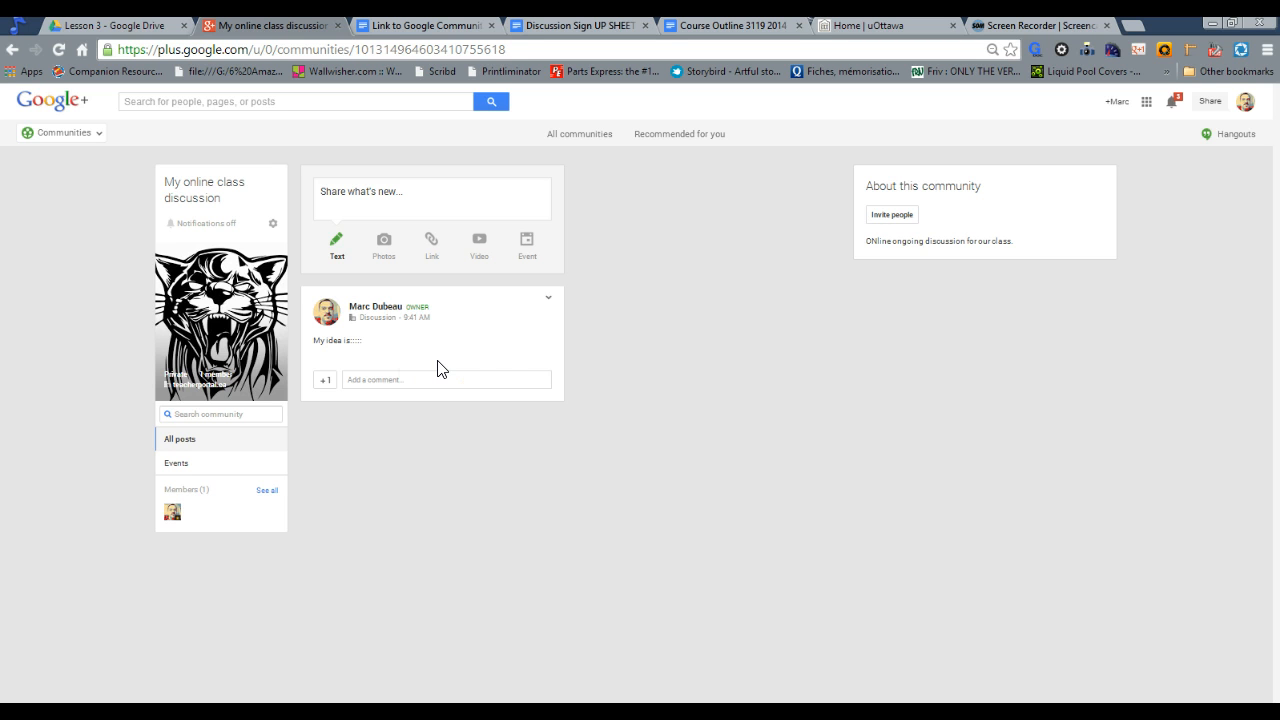
mouse_move(520, 371)
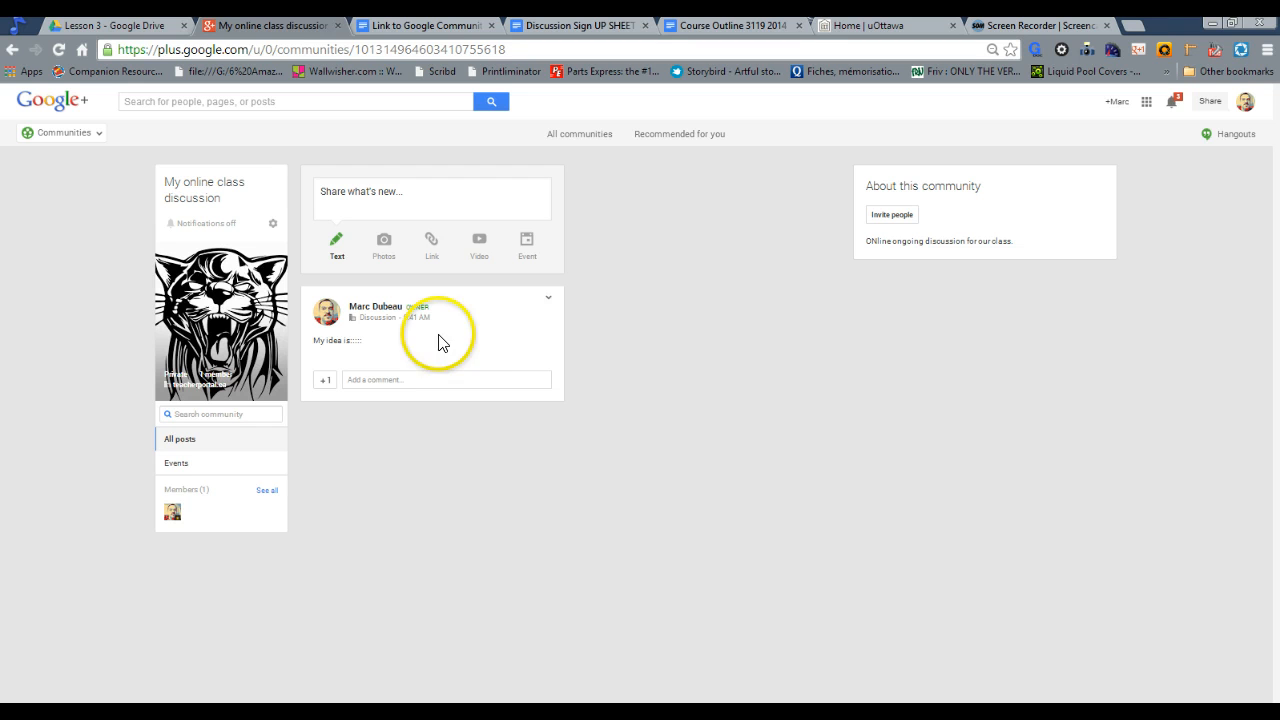
mouse_move(475, 385)
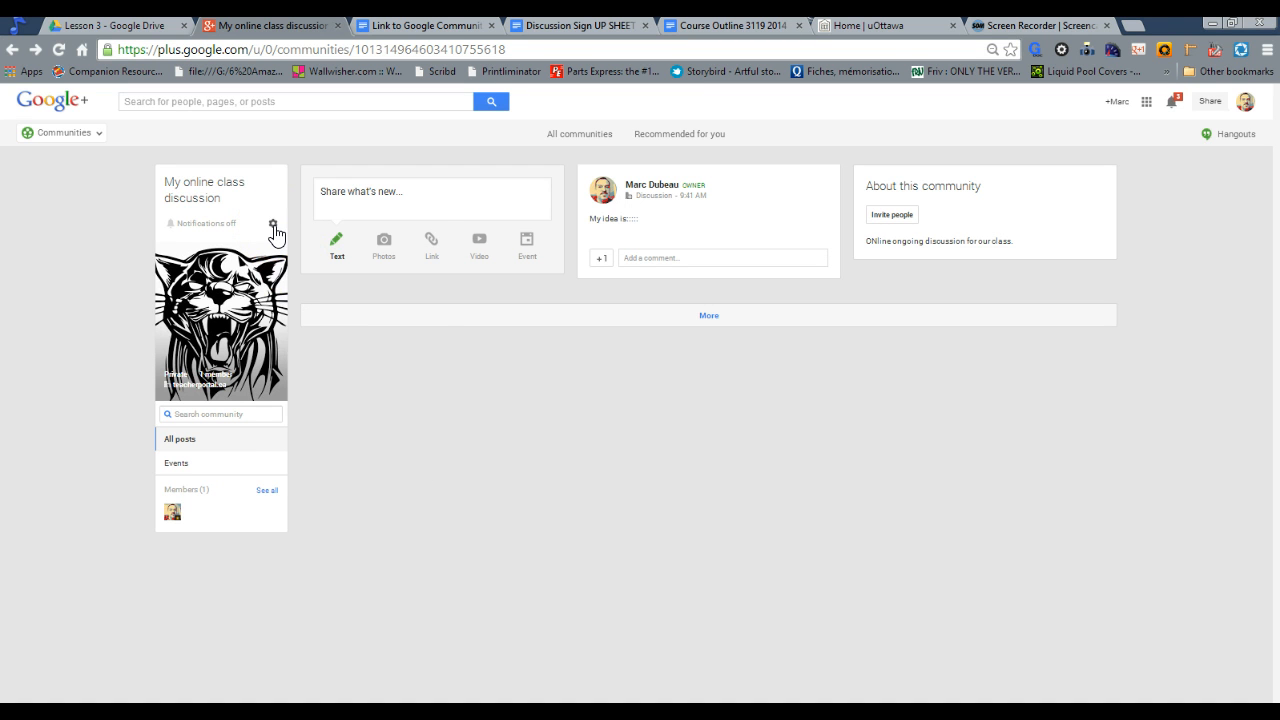
click(274, 227)
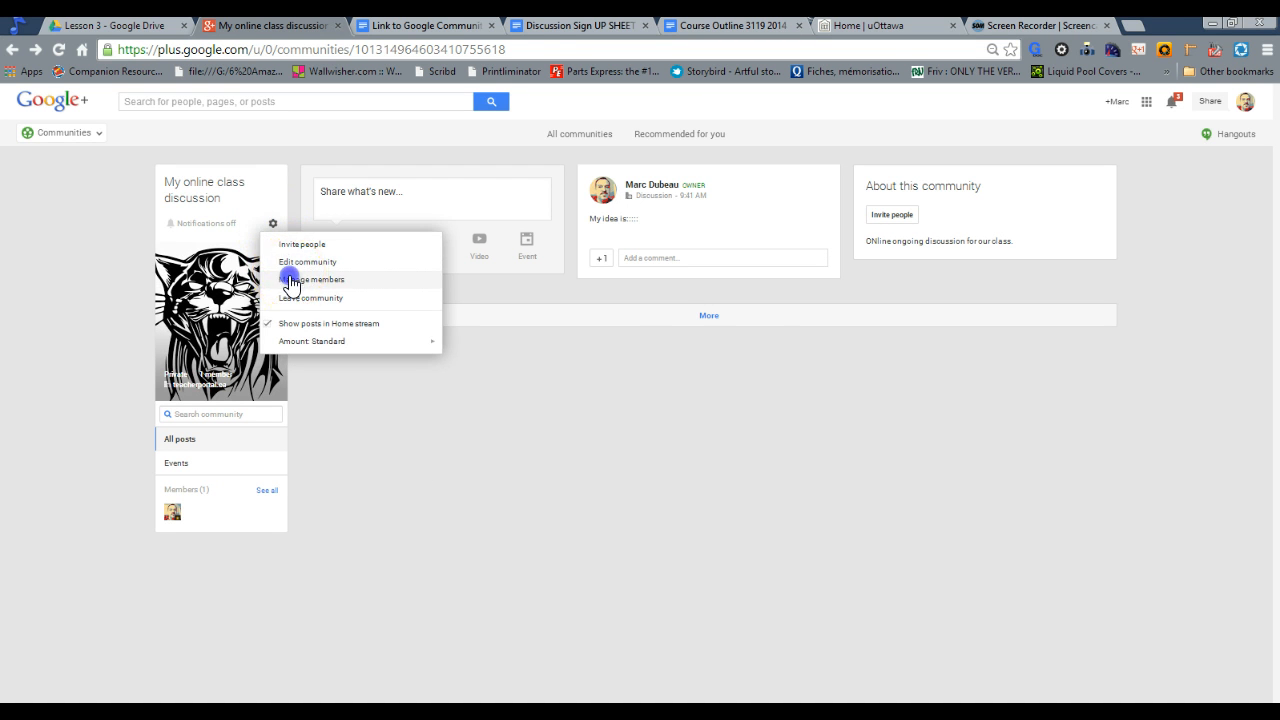
click(315, 279)
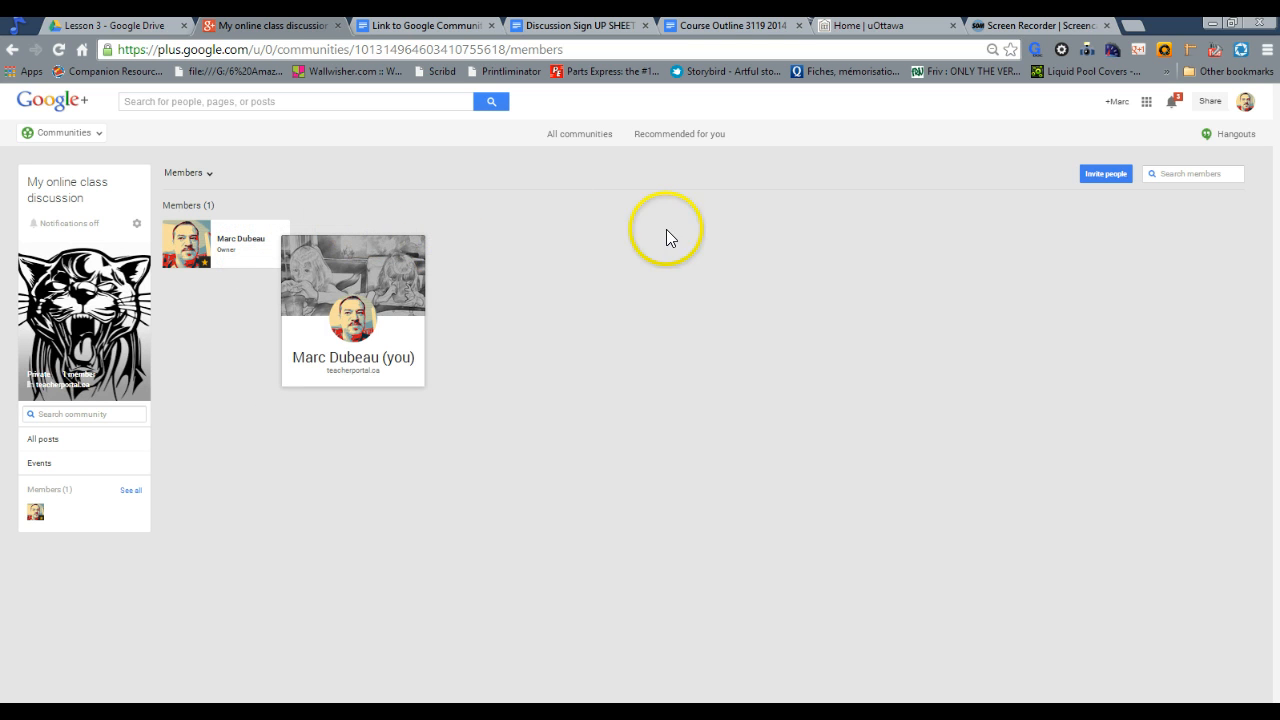
mouse_move(453, 253)
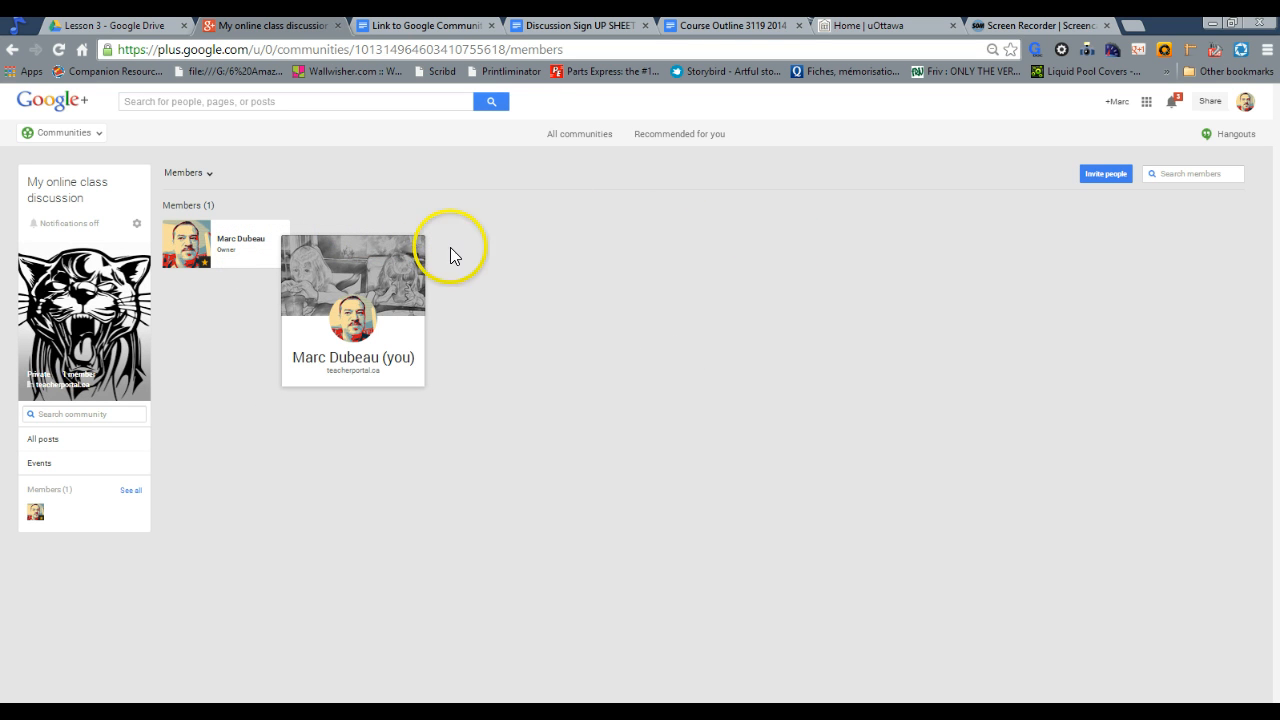
mouse_move(238, 283)
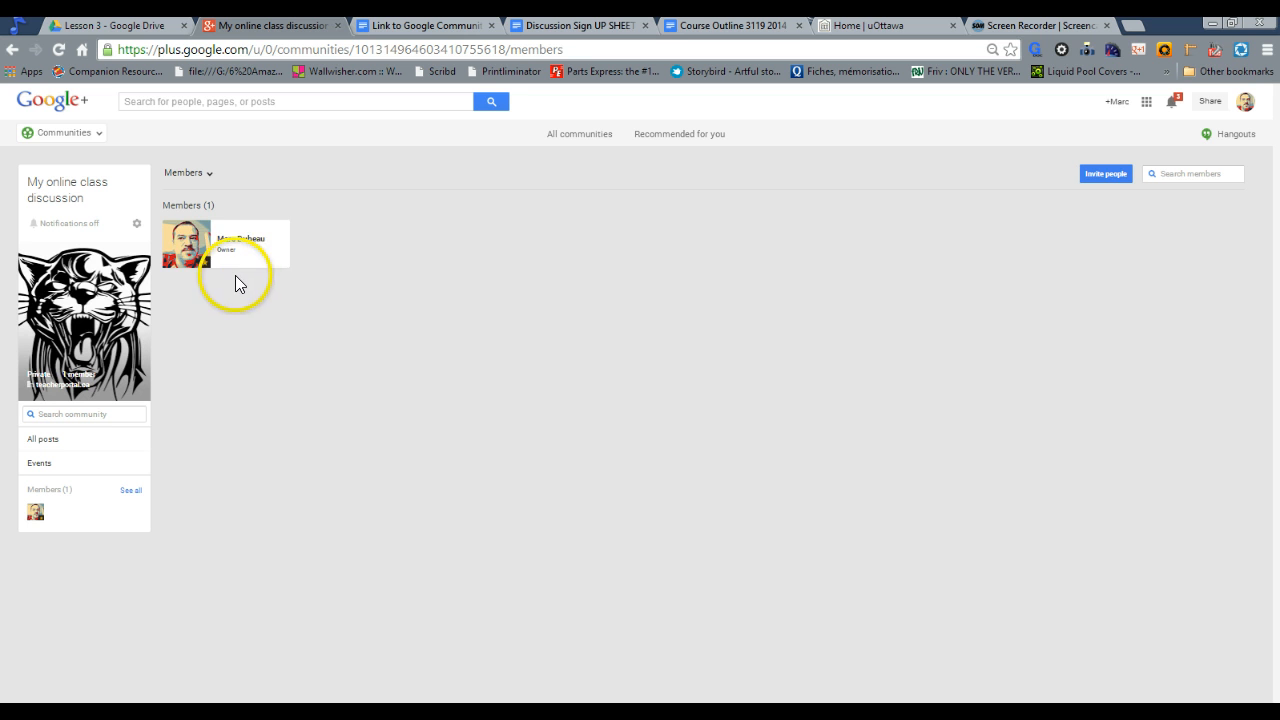
click(281, 227)
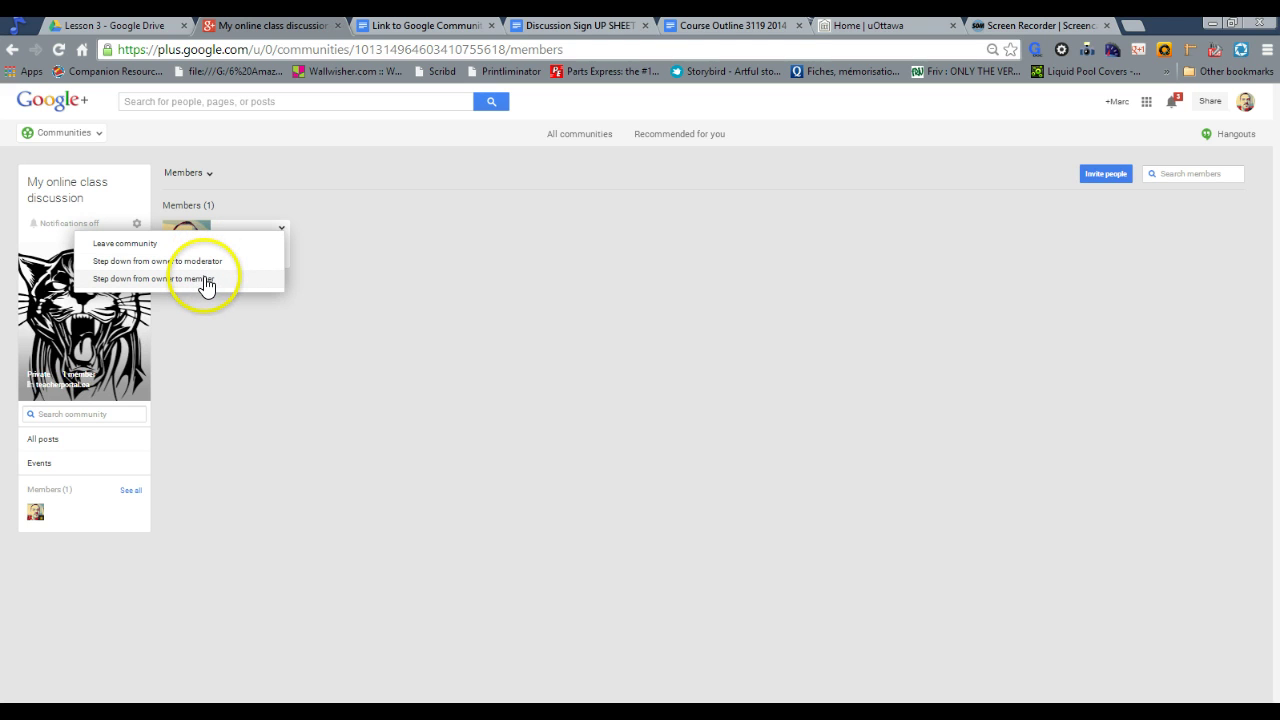
mouse_move(205, 280)
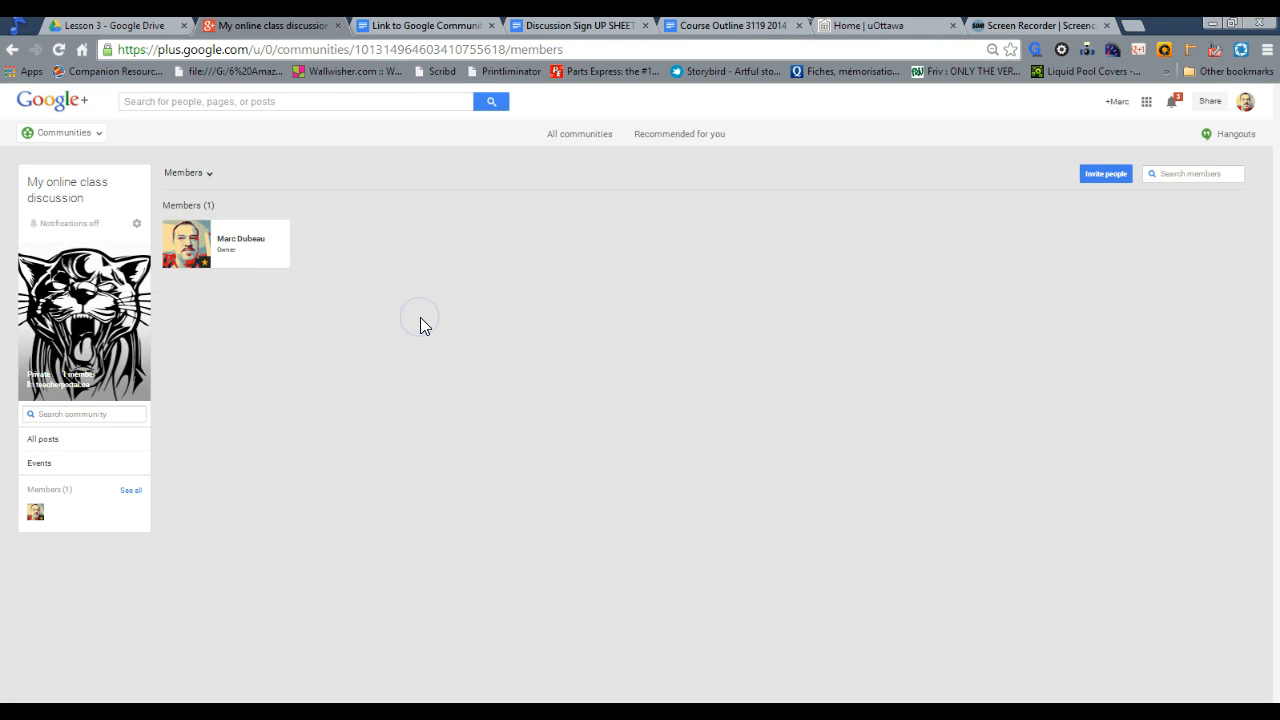
mouse_move(420, 325)
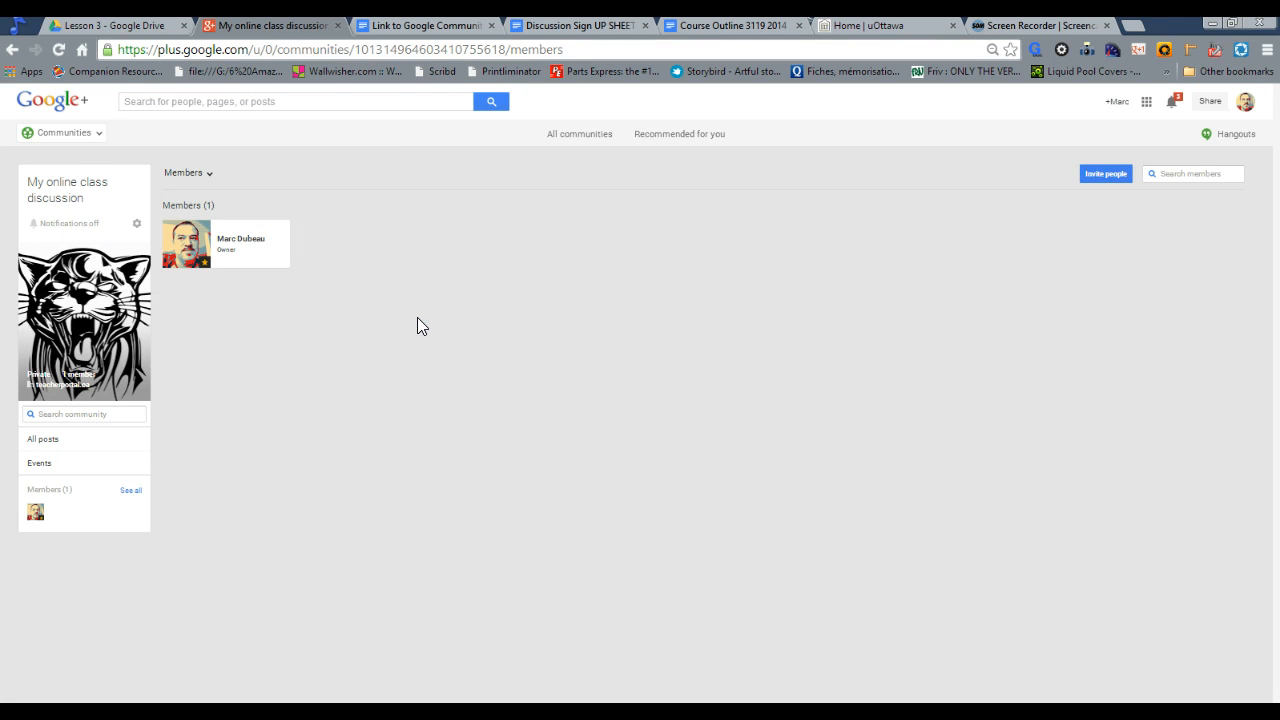
click(13, 50)
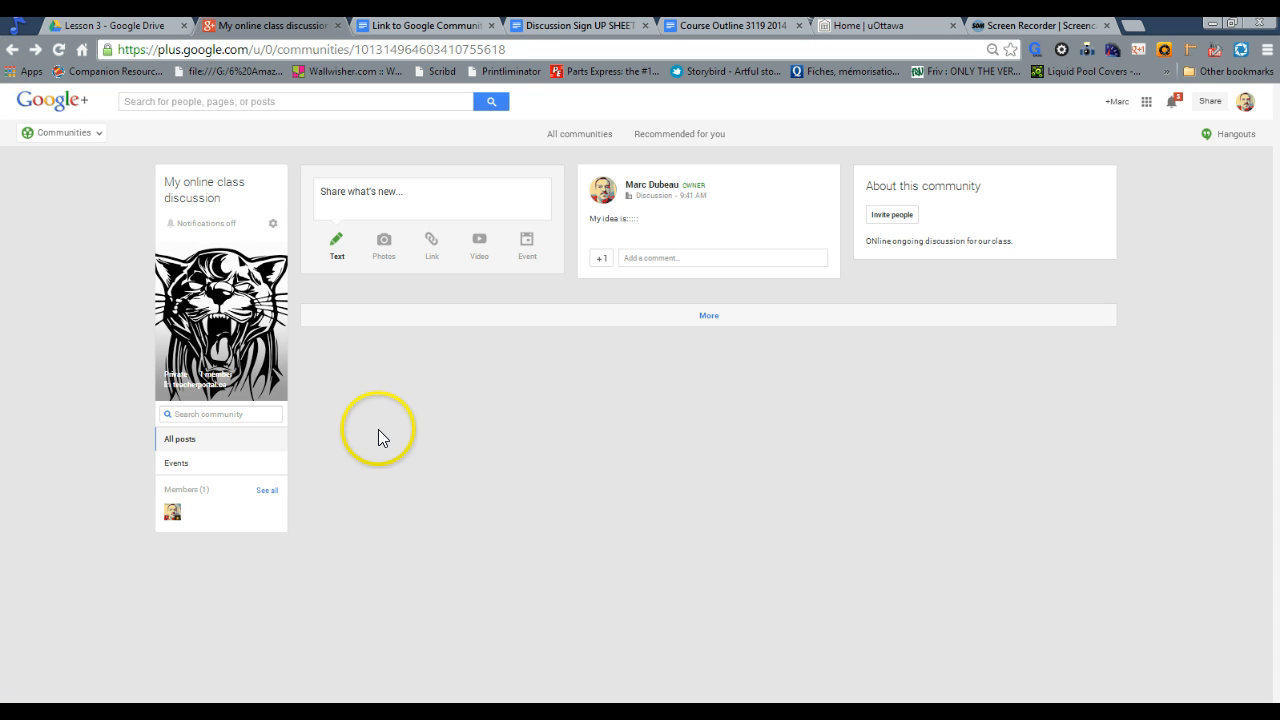
mouse_move(370, 443)
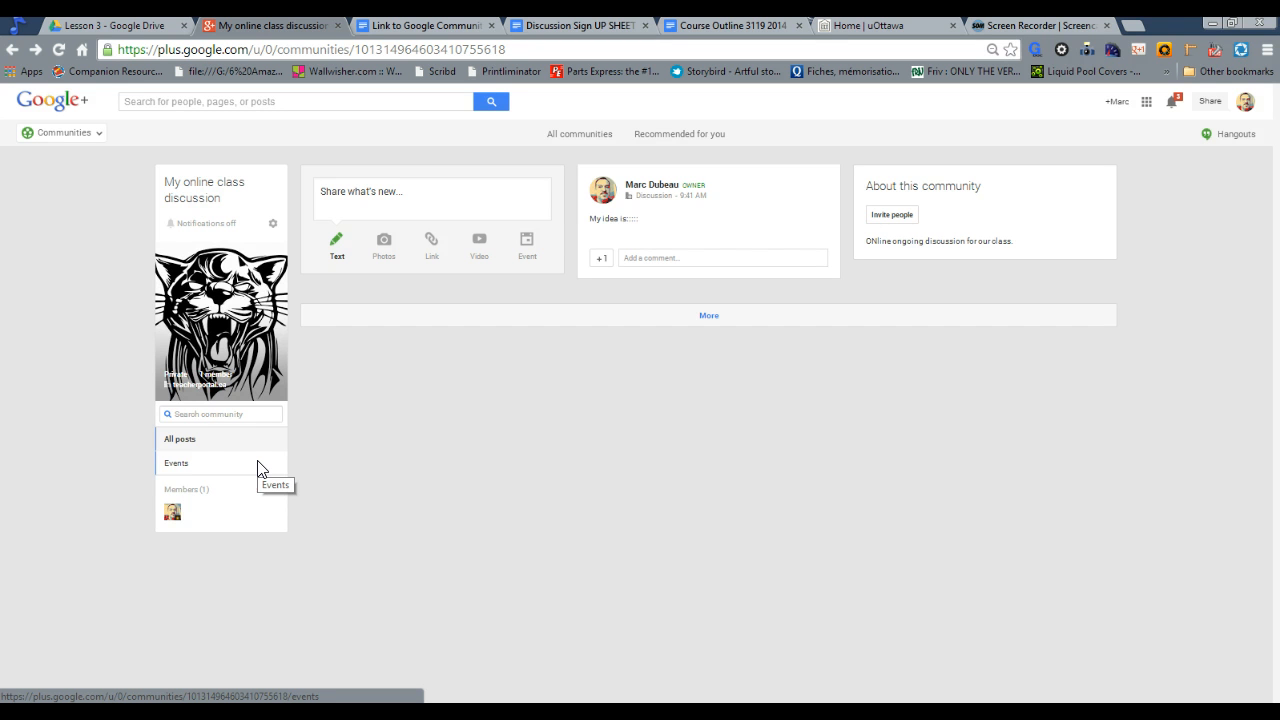
click(175, 463)
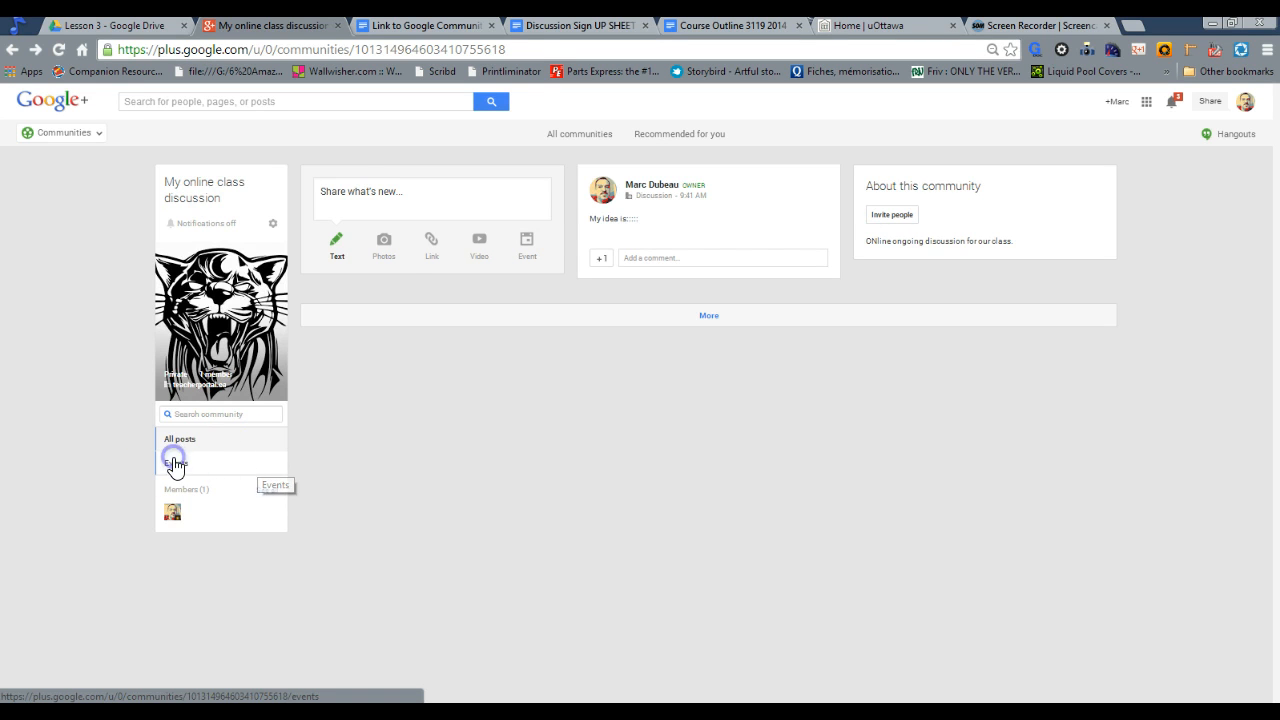
click(174, 462)
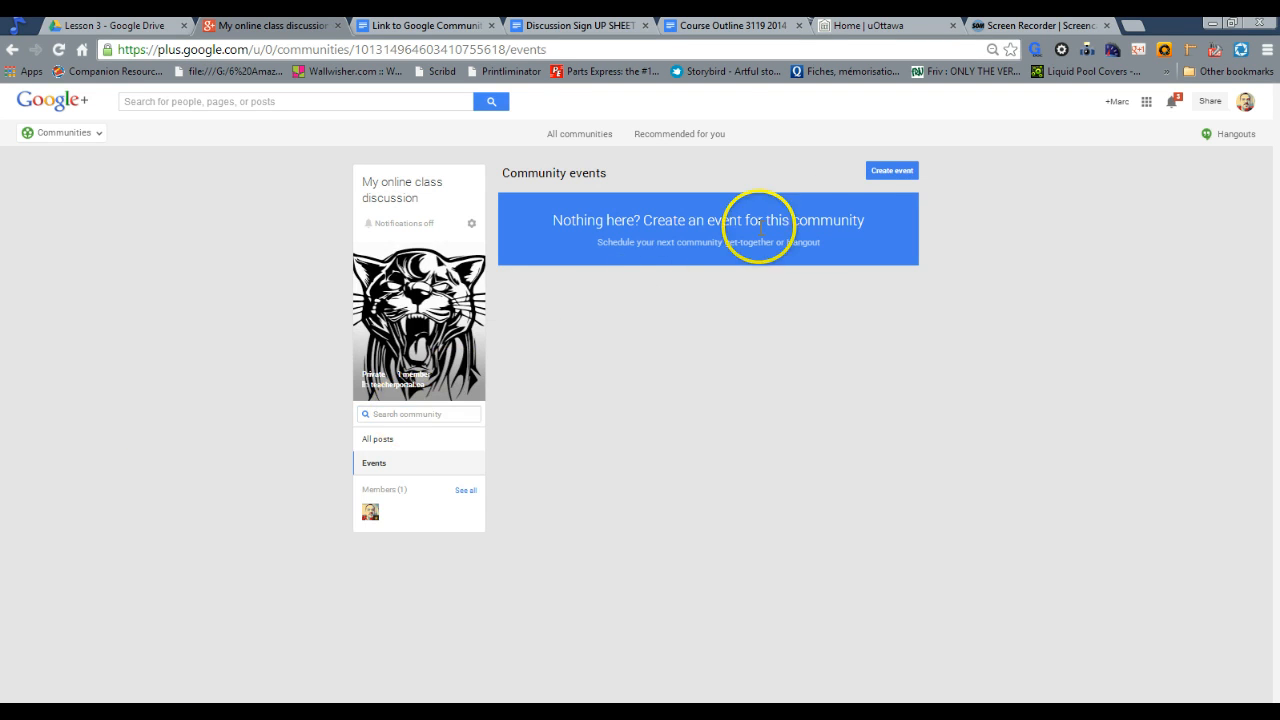
mouse_move(14, 60)
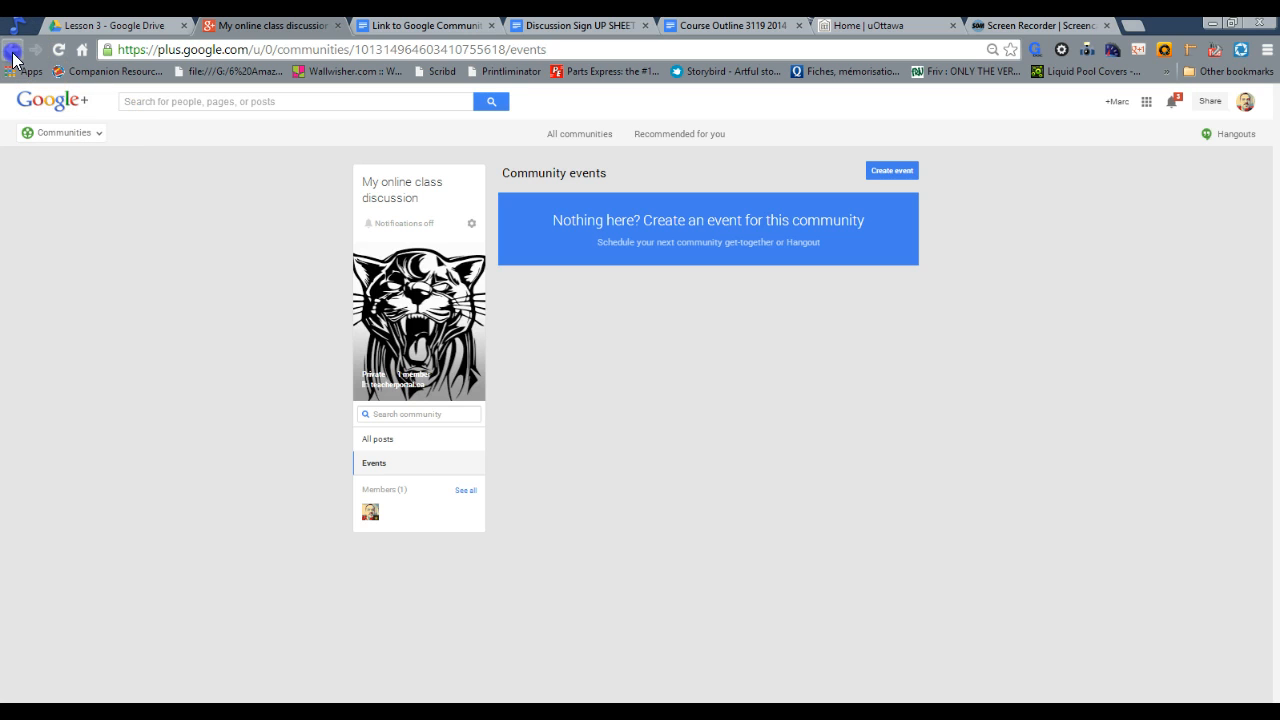
click(378, 438)
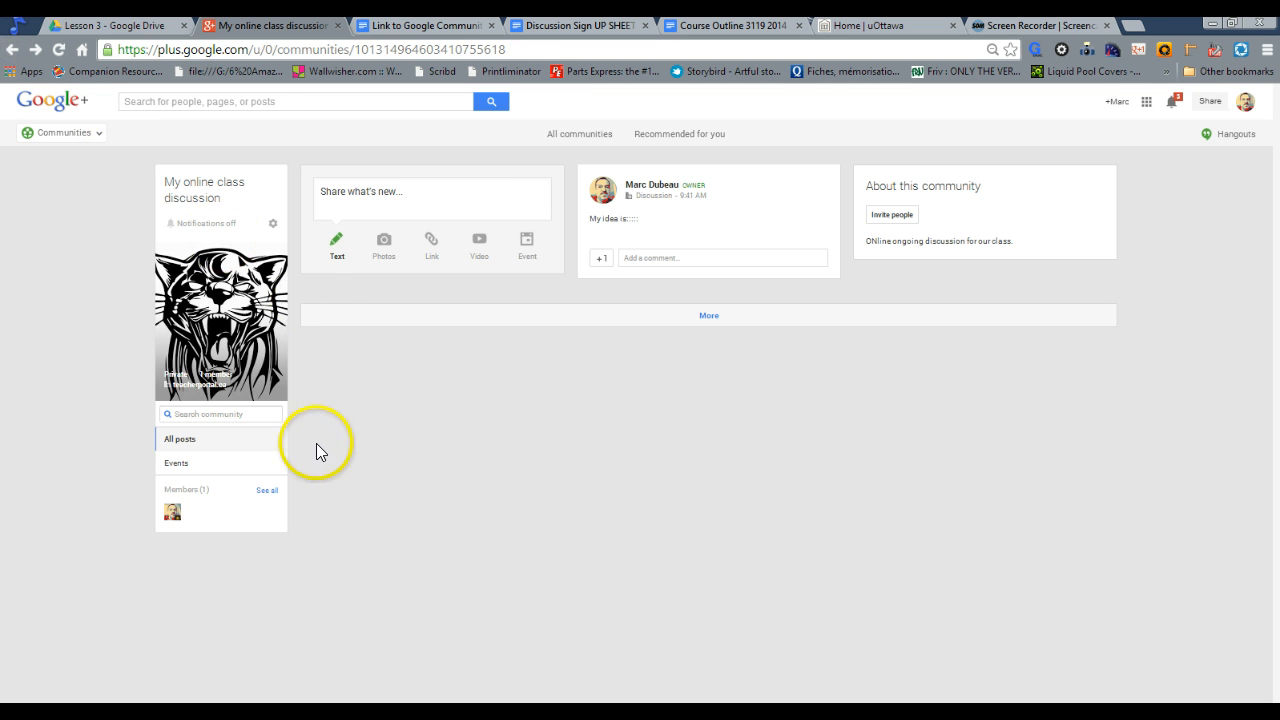
mouse_move(475, 445)
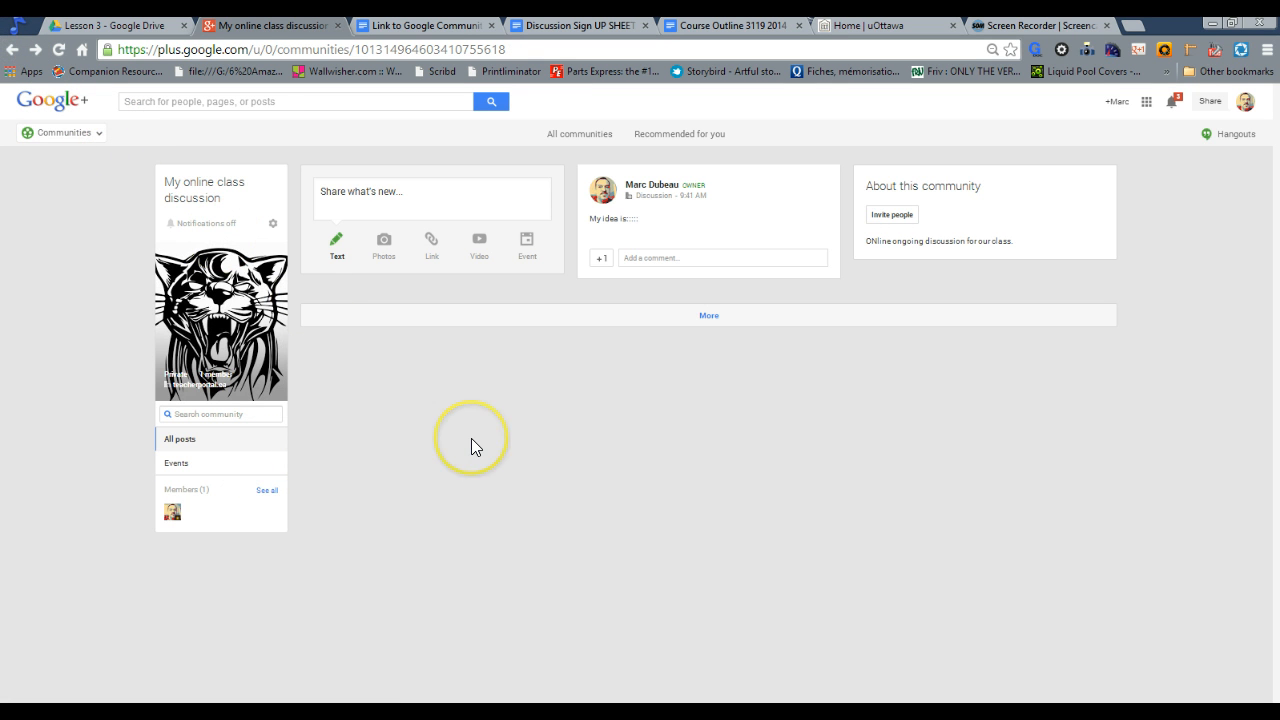
mouse_move(843, 363)
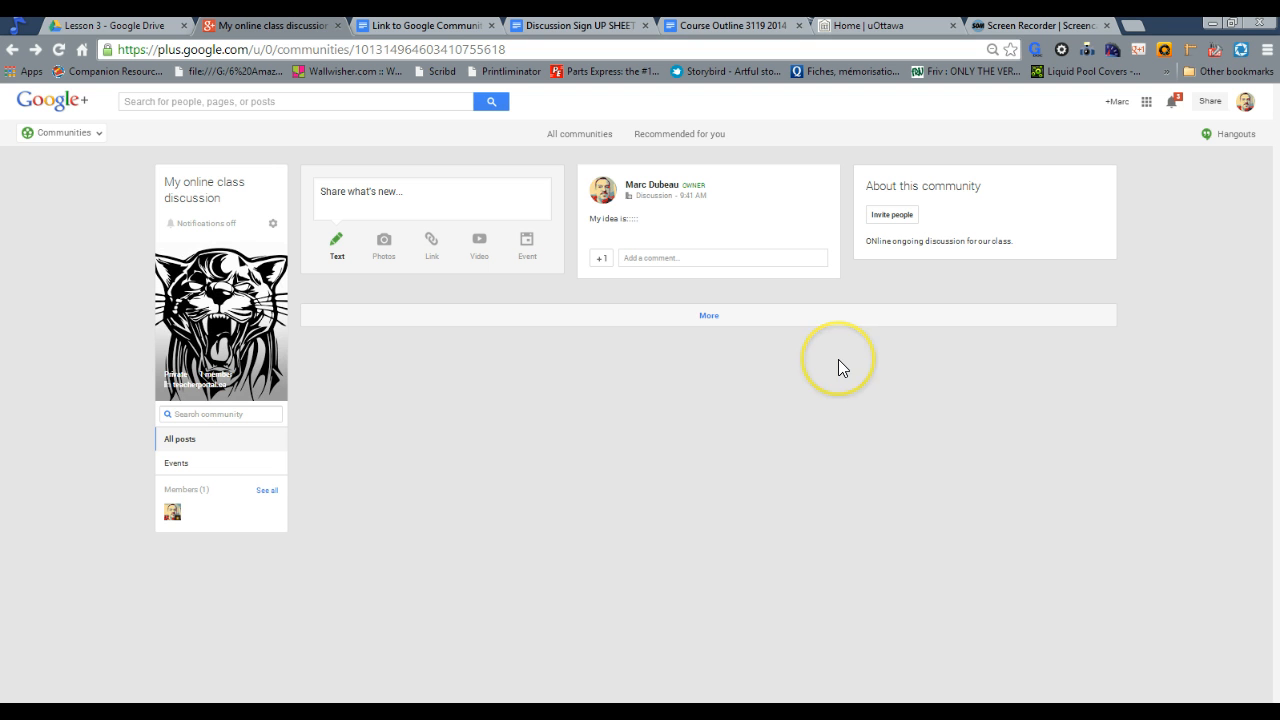
mouse_move(709, 315)
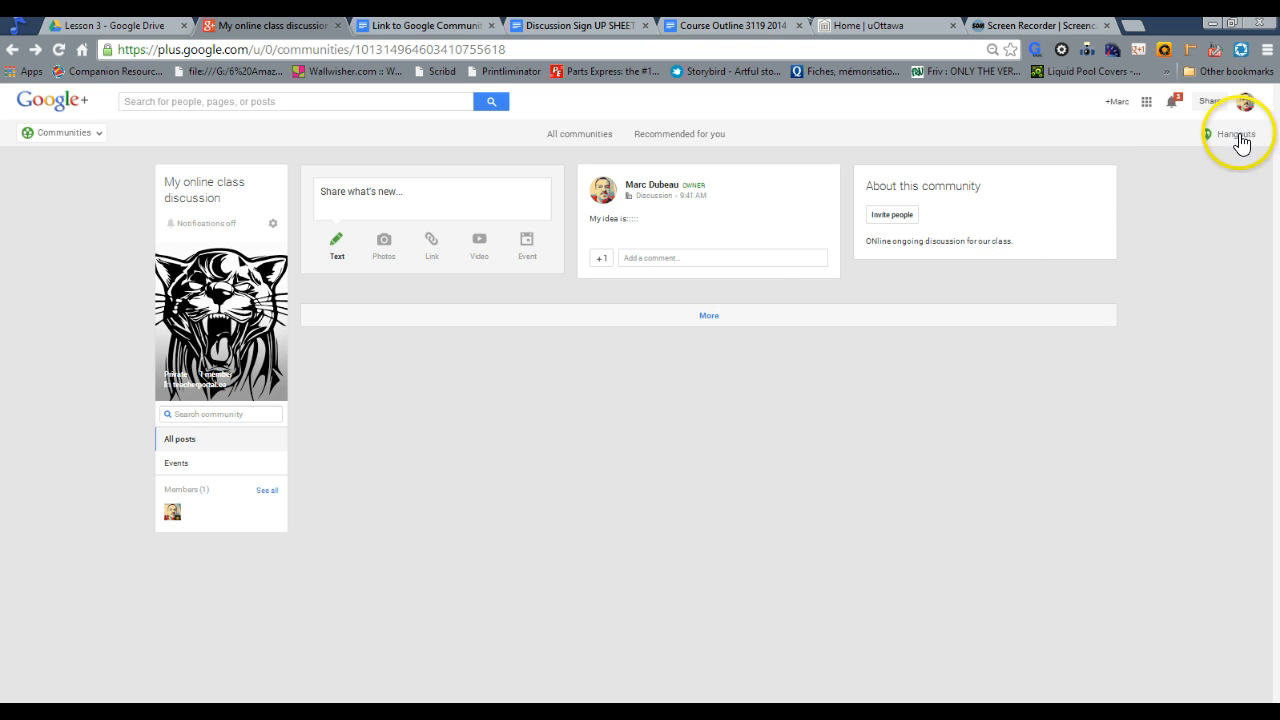
Open the Hangouts sidebar from the top right of the community page.
click(1236, 133)
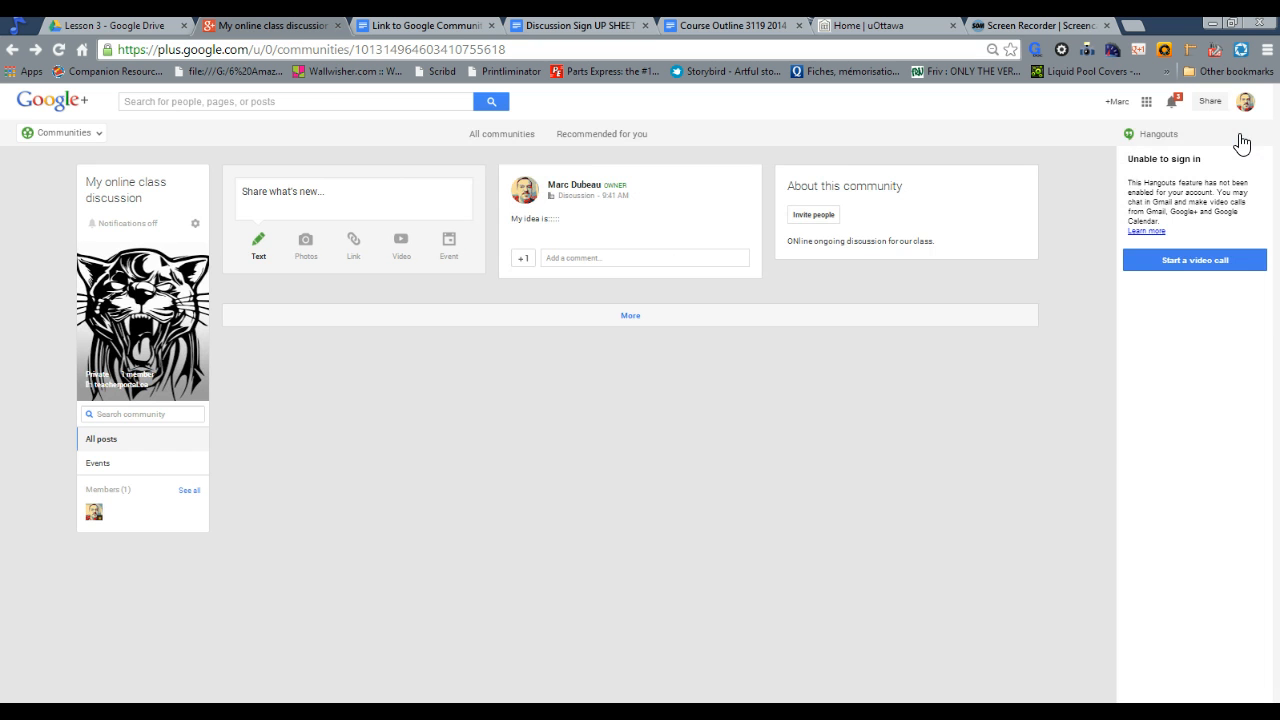
mouse_move(1145, 142)
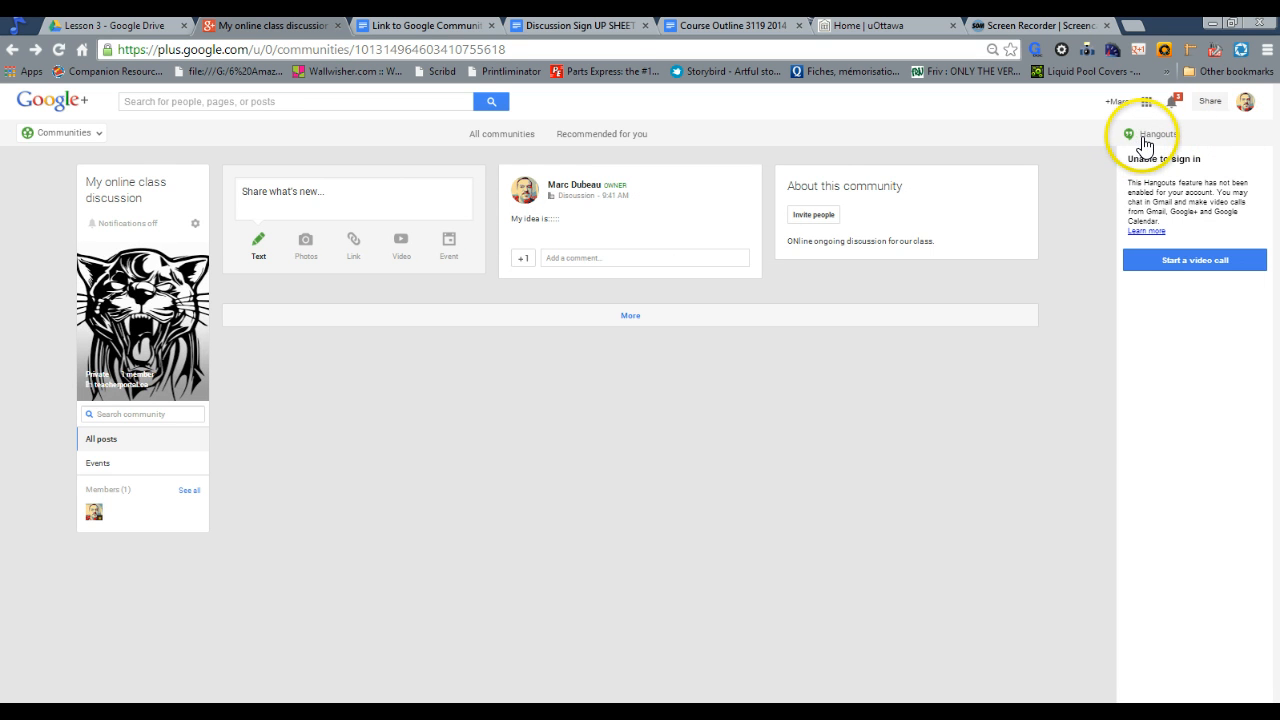
mouse_move(1073, 280)
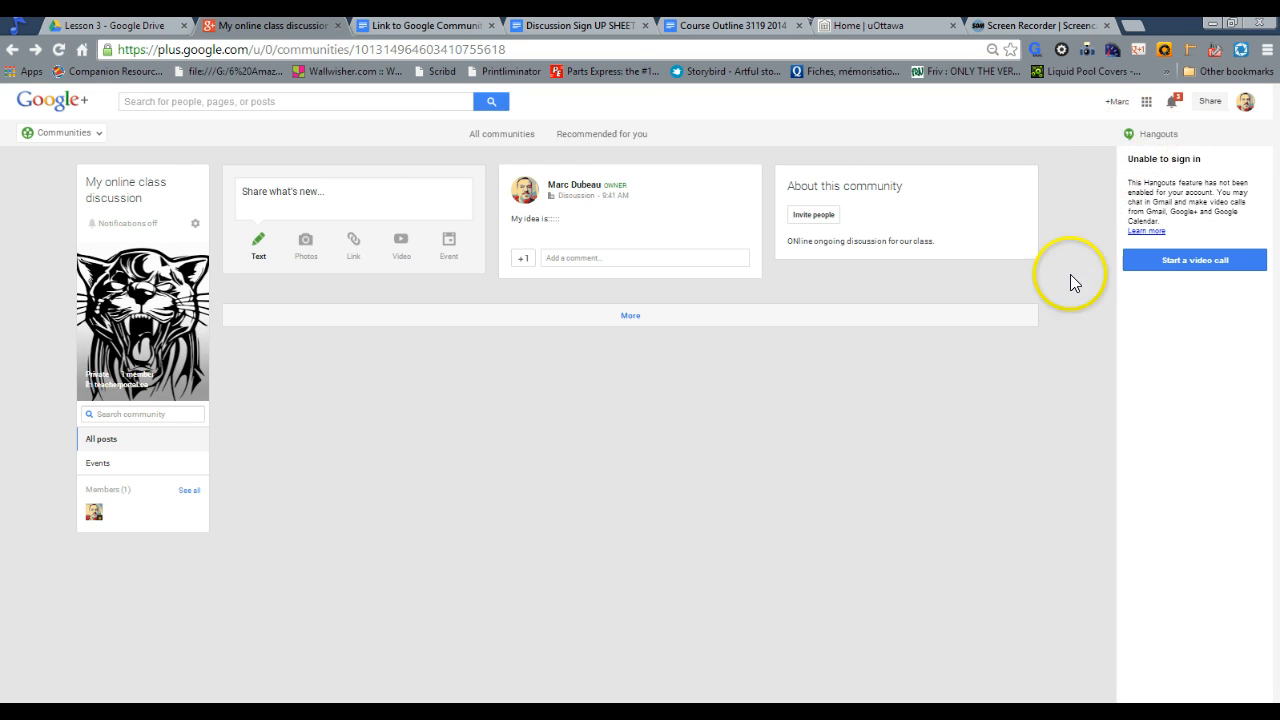
mouse_move(1080, 330)
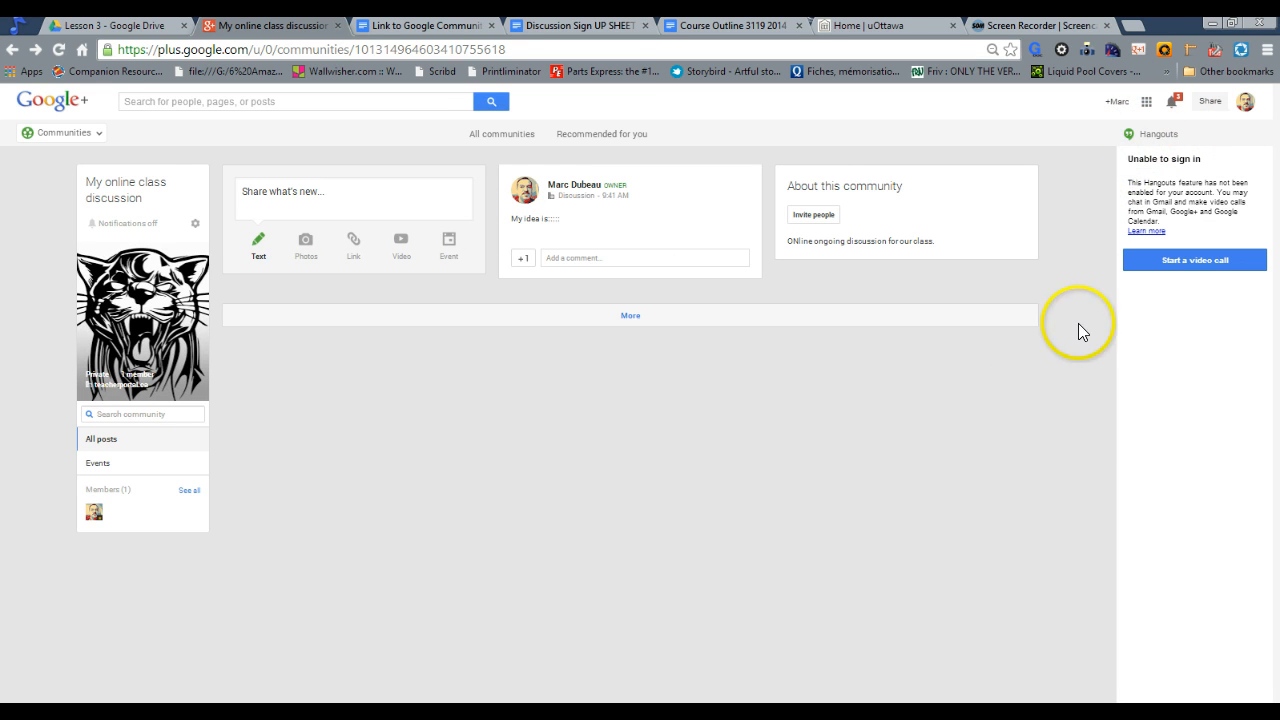
mouse_move(456, 509)
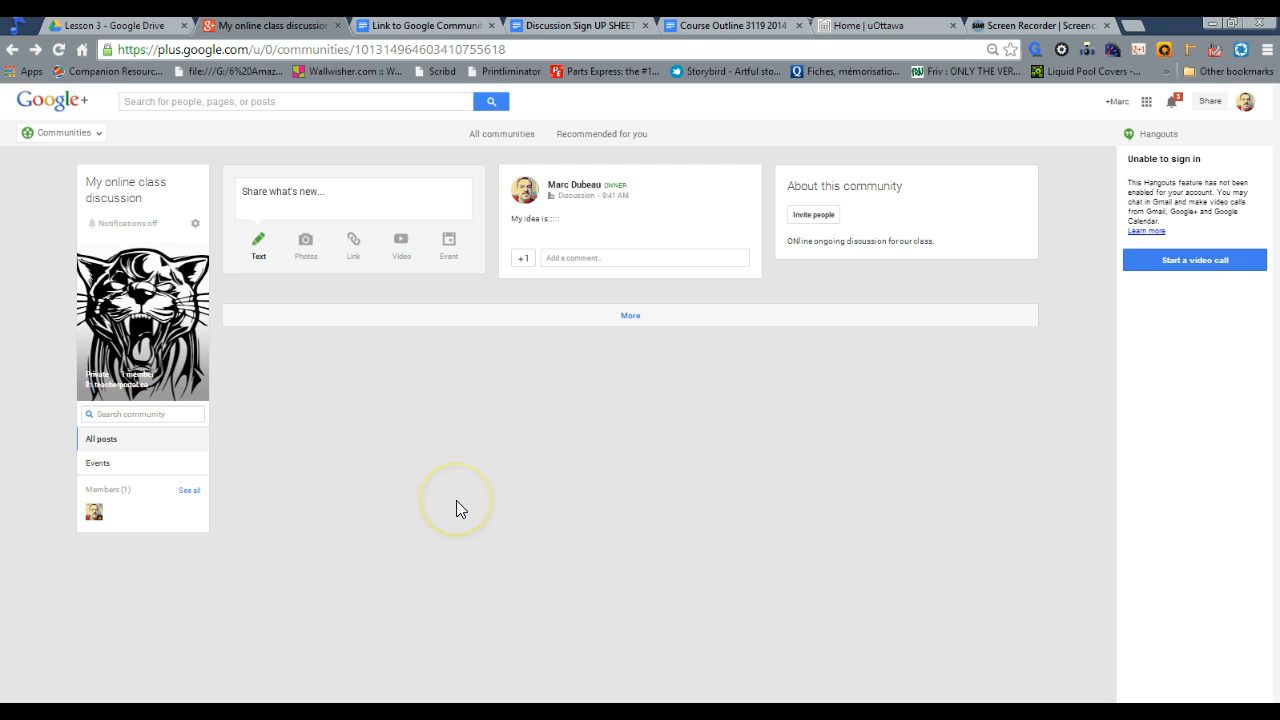